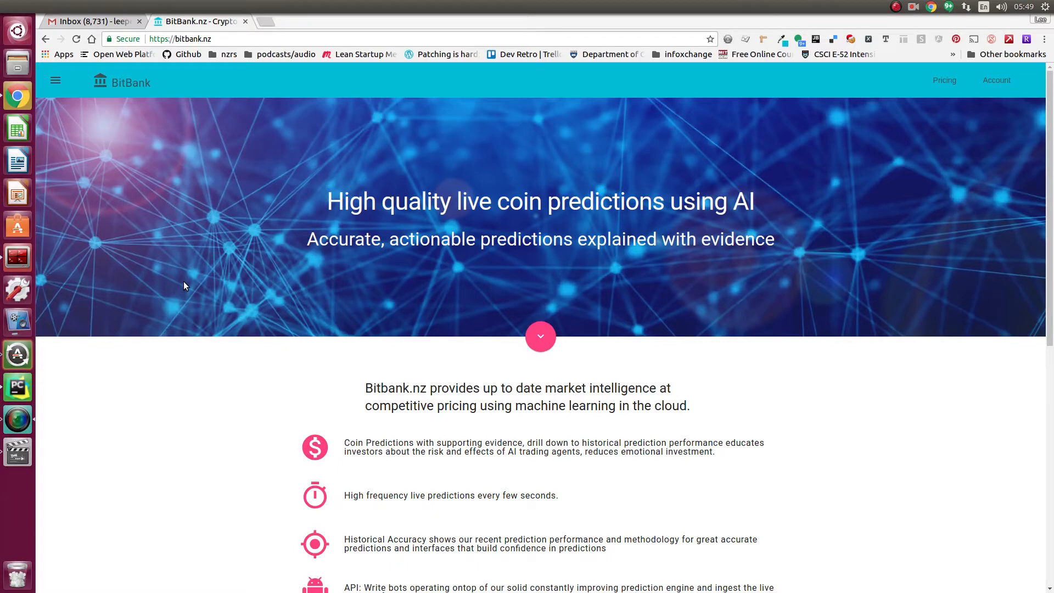
{"action": "mouse_move", "coordinate": [181, 293]}
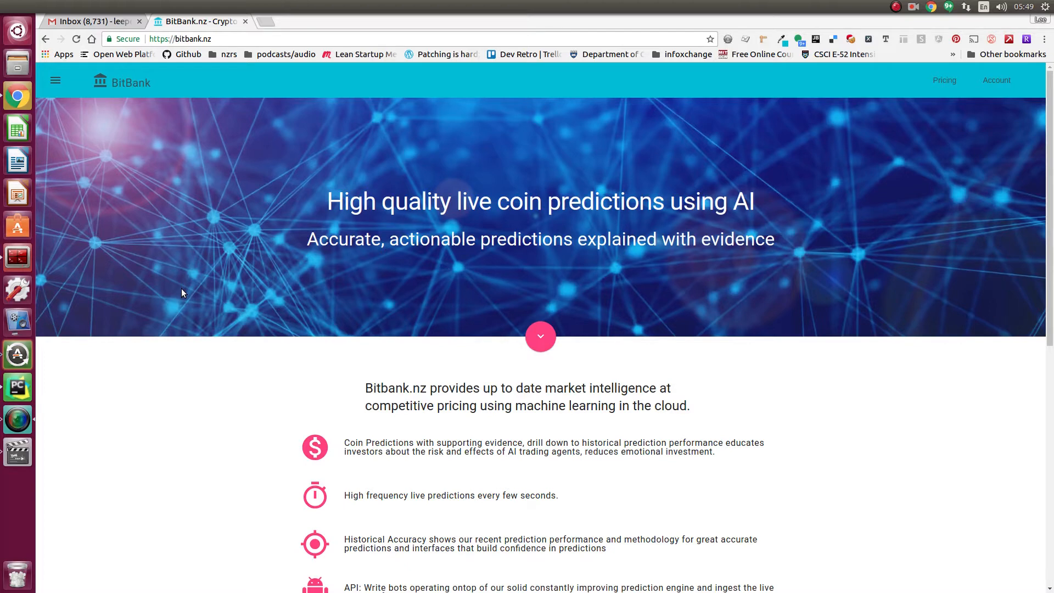
{"action": "mouse_move", "coordinate": [152, 329]}
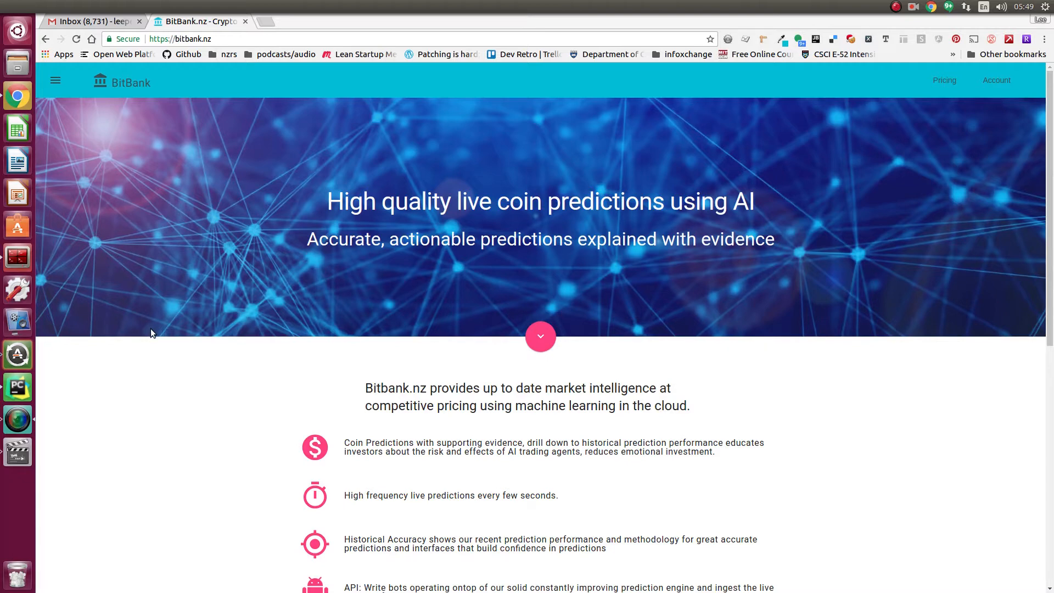
{"action": "mouse_move", "coordinate": [153, 339]}
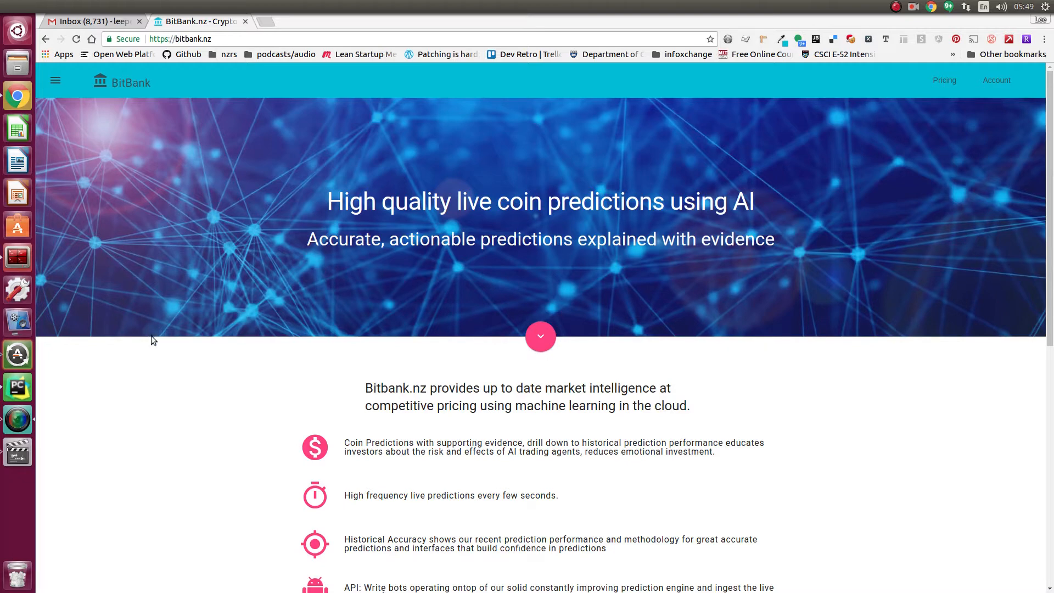
{"action": "mouse_move", "coordinate": [348, 376]}
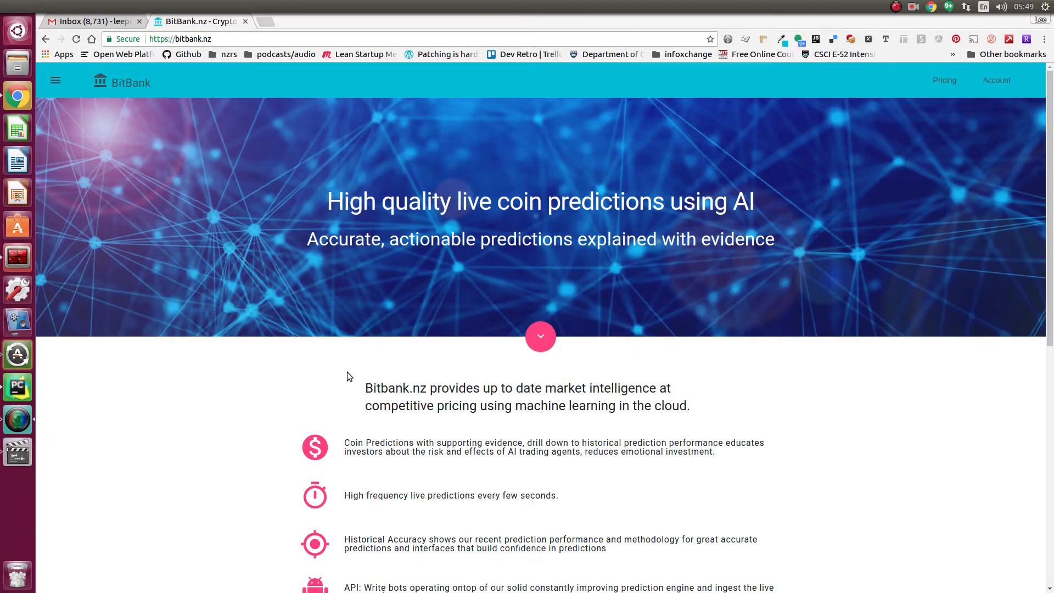
{"action": "mouse_move", "coordinate": [325, 386]}
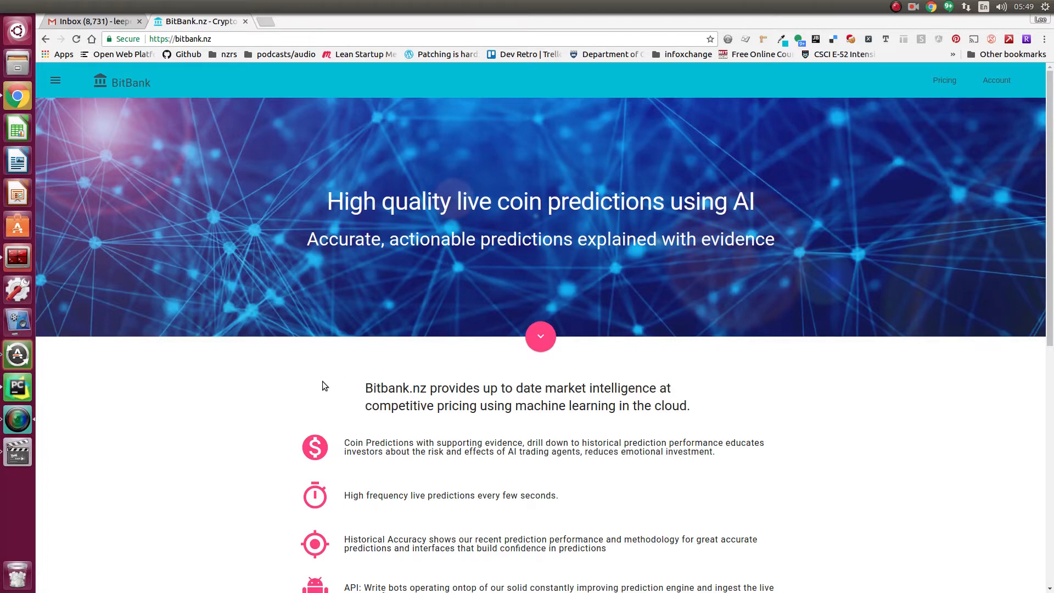
{"action": "mouse_move", "coordinate": [311, 365]}
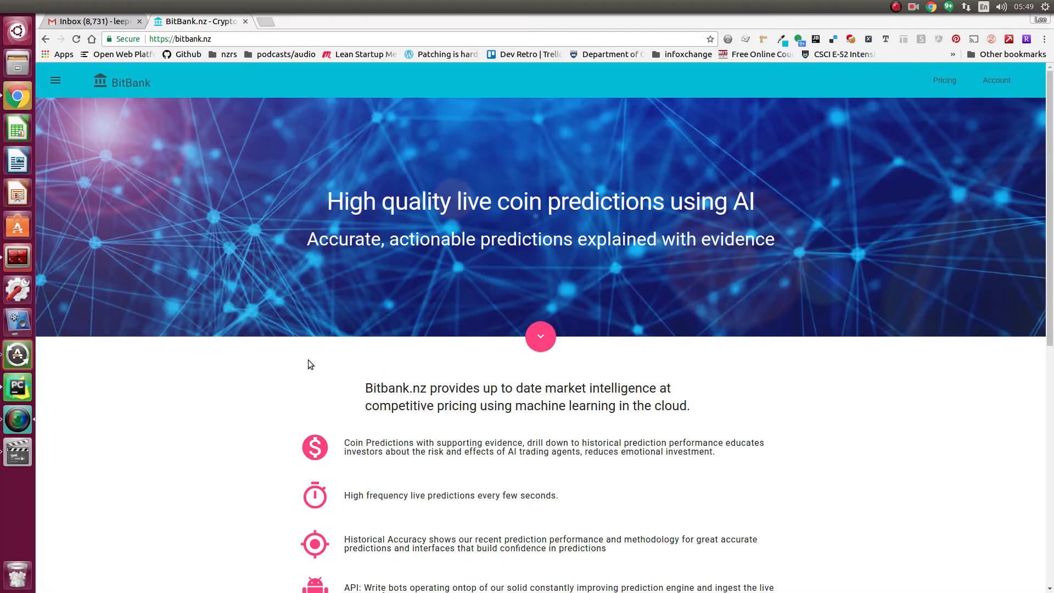
Step: Scroll through the page content reviewing it before heading to the forecasts
{"action": "scroll", "scroll_direction": "down", "scroll_amount": 3}
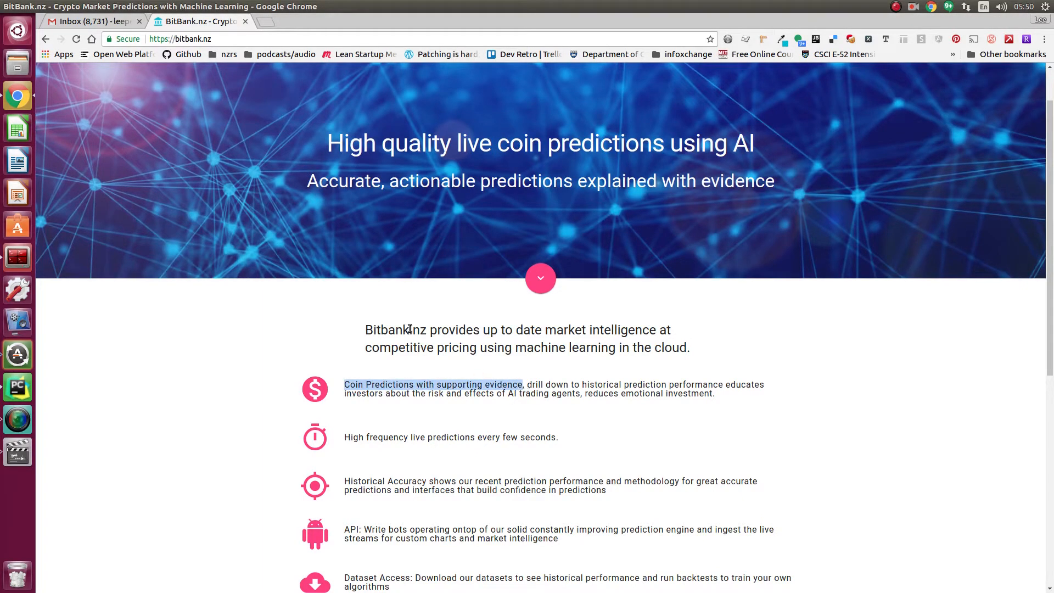
{"action": "mouse_move", "coordinate": [284, 323]}
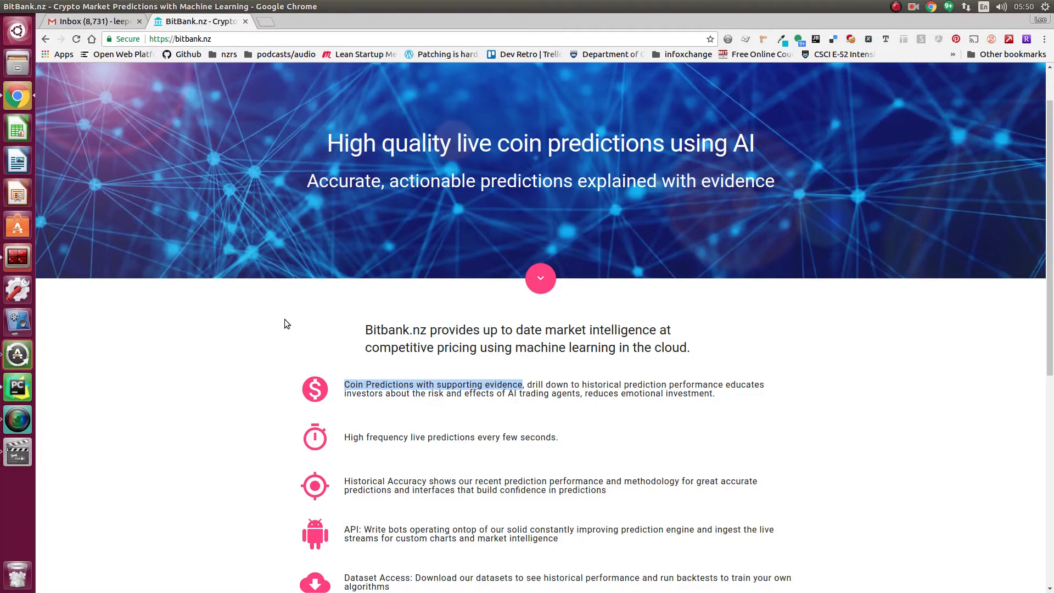
{"action": "mouse_move", "coordinate": [282, 328]}
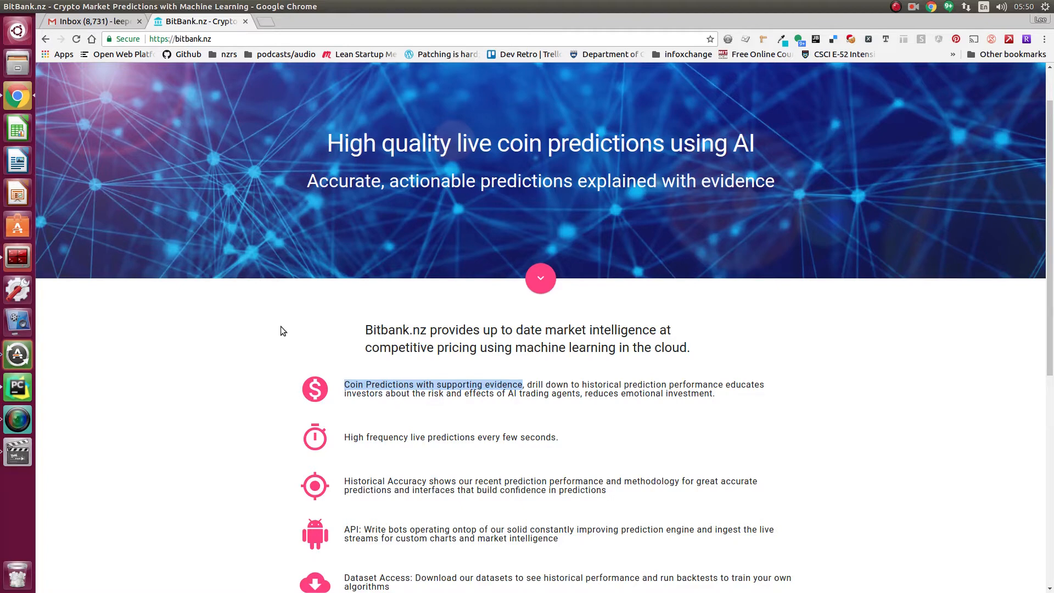
{"action": "mouse_move", "coordinate": [322, 355]}
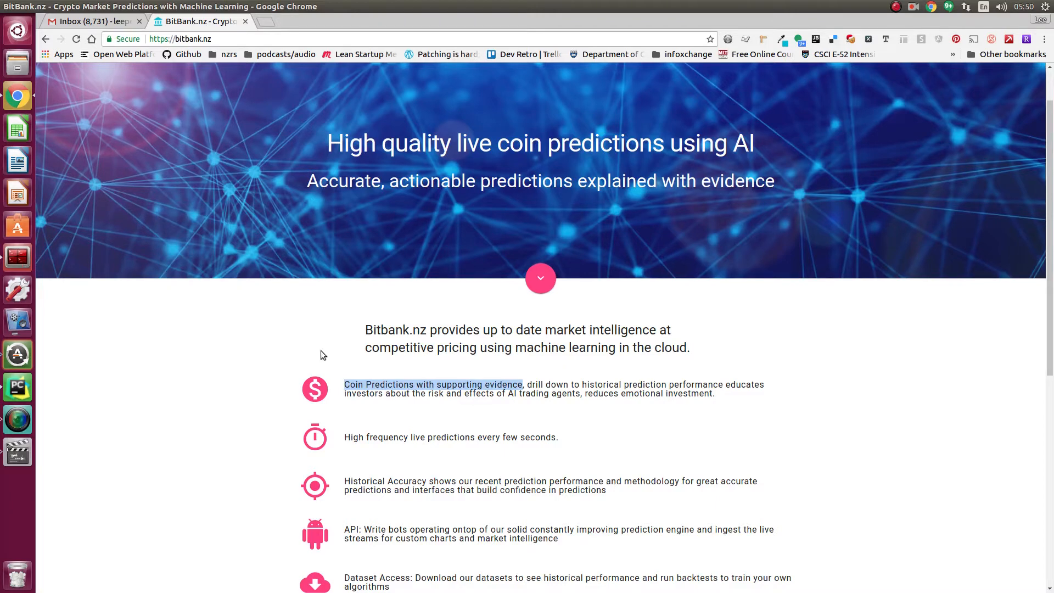
{"action": "mouse_move", "coordinate": [482, 364]}
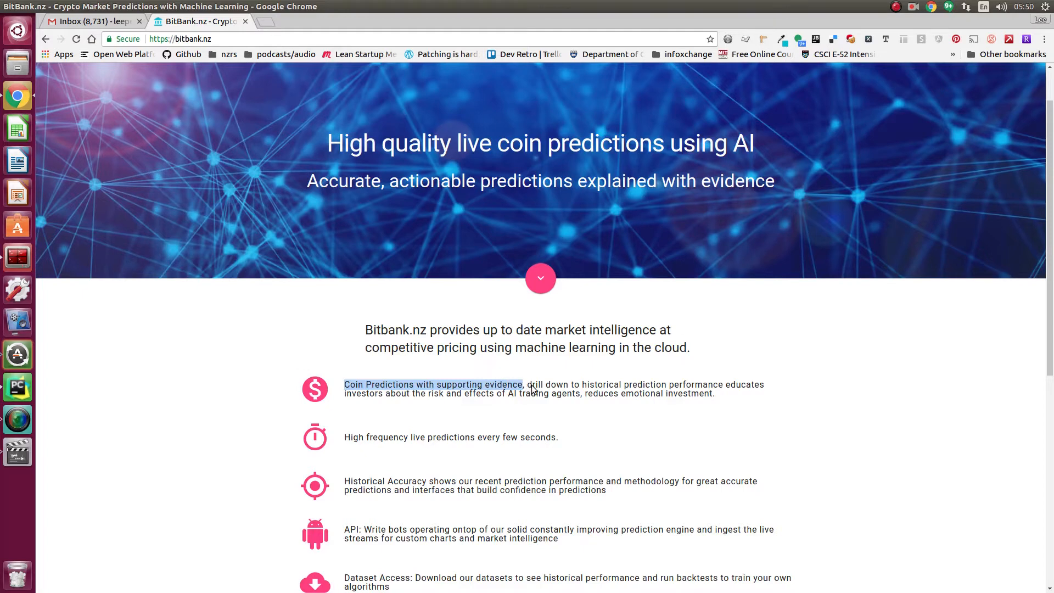
{"action": "mouse_move", "coordinate": [555, 389]}
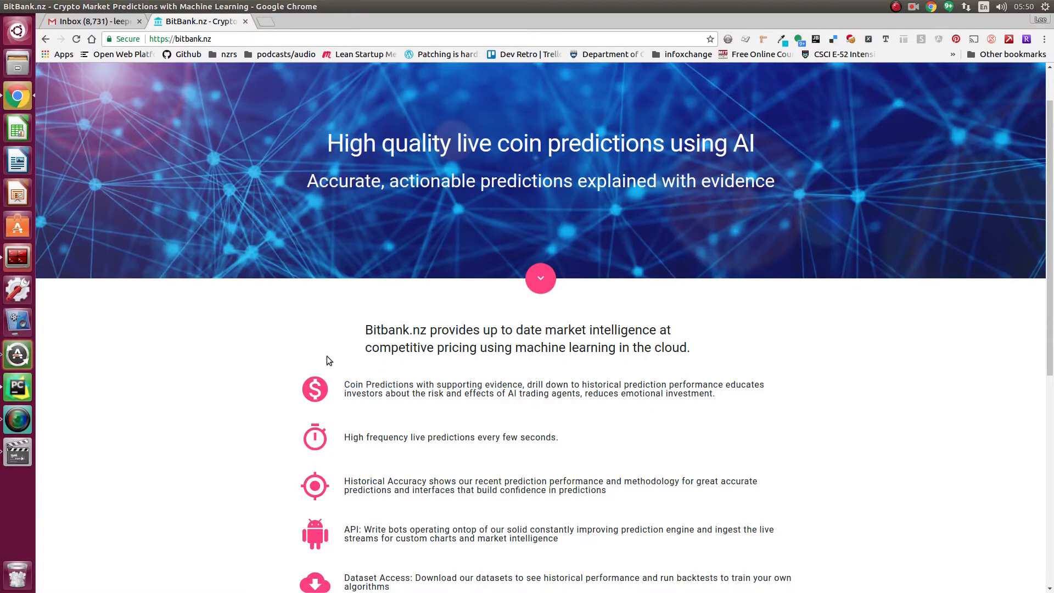
{"action": "mouse_move", "coordinate": [301, 348]}
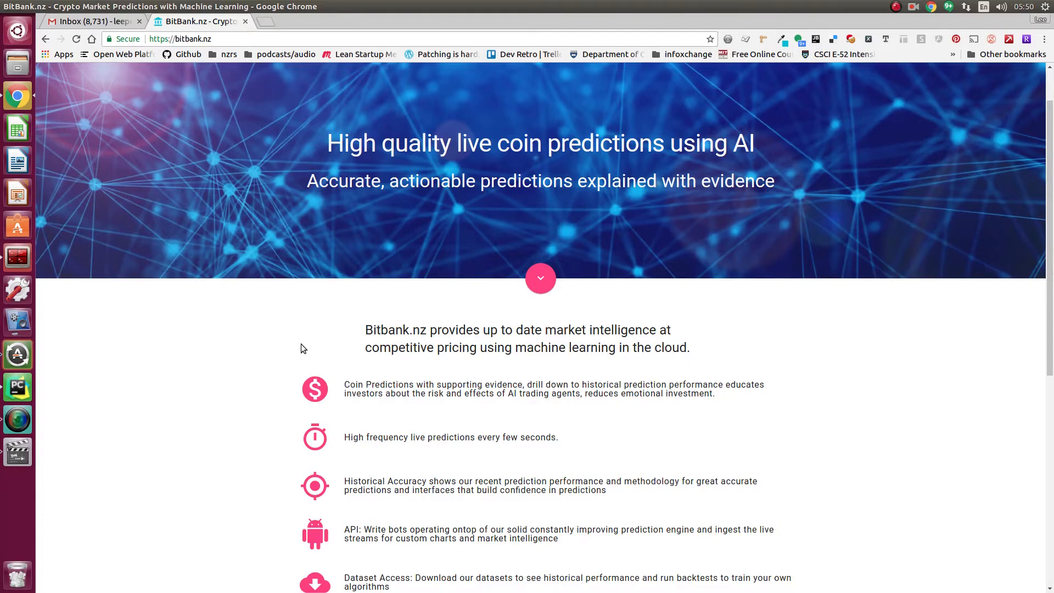
{"action": "mouse_move", "coordinate": [227, 365]}
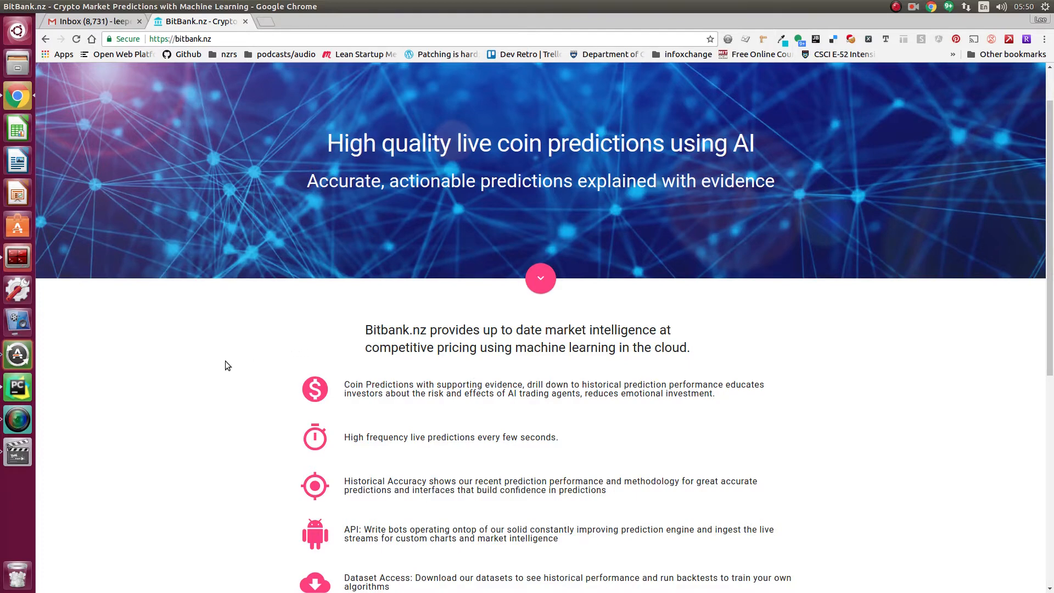
{"action": "mouse_move", "coordinate": [208, 367]}
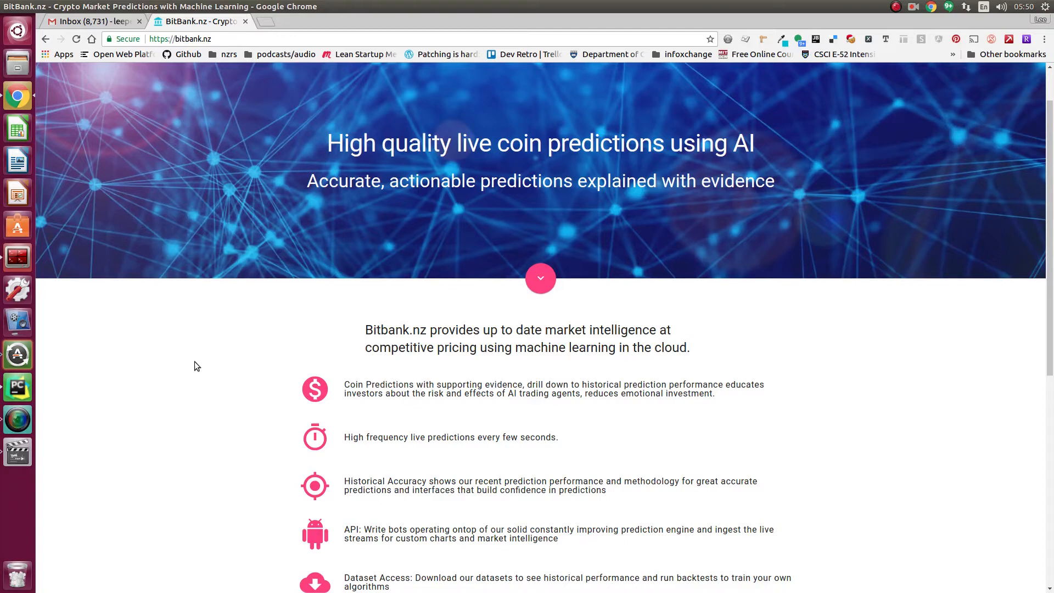
{"action": "mouse_move", "coordinate": [188, 381]}
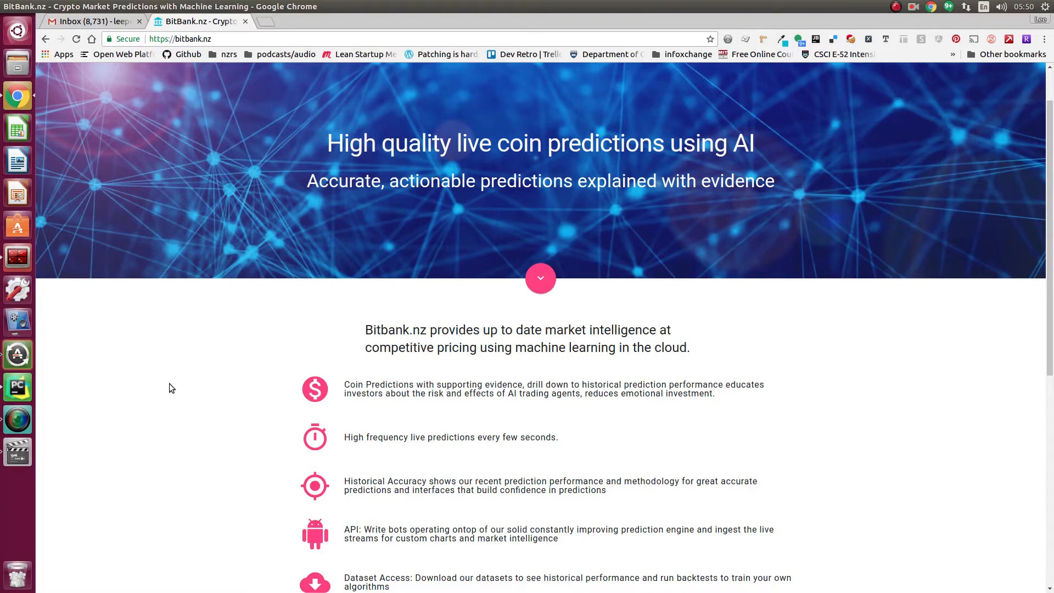
{"action": "mouse_move", "coordinate": [214, 370]}
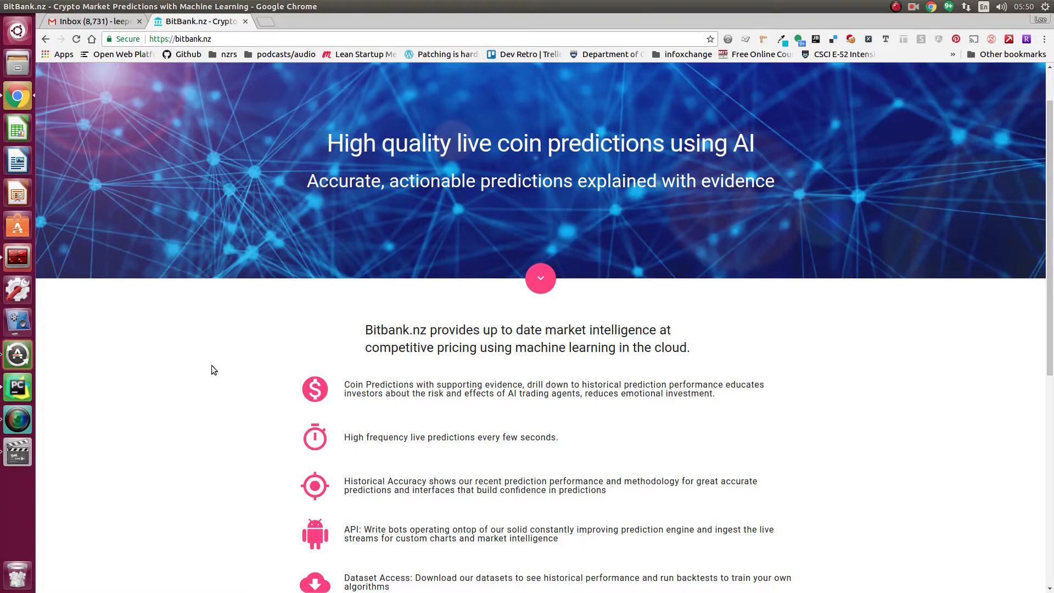
{"action": "mouse_move", "coordinate": [257, 401]}
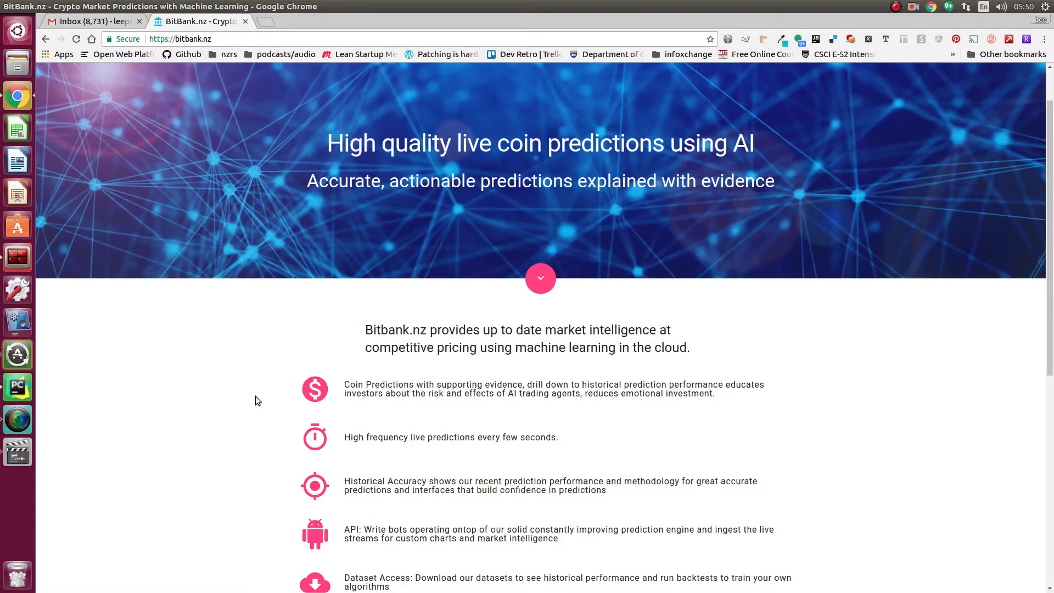
{"action": "scroll", "scroll_direction": "down", "scroll_amount": 3}
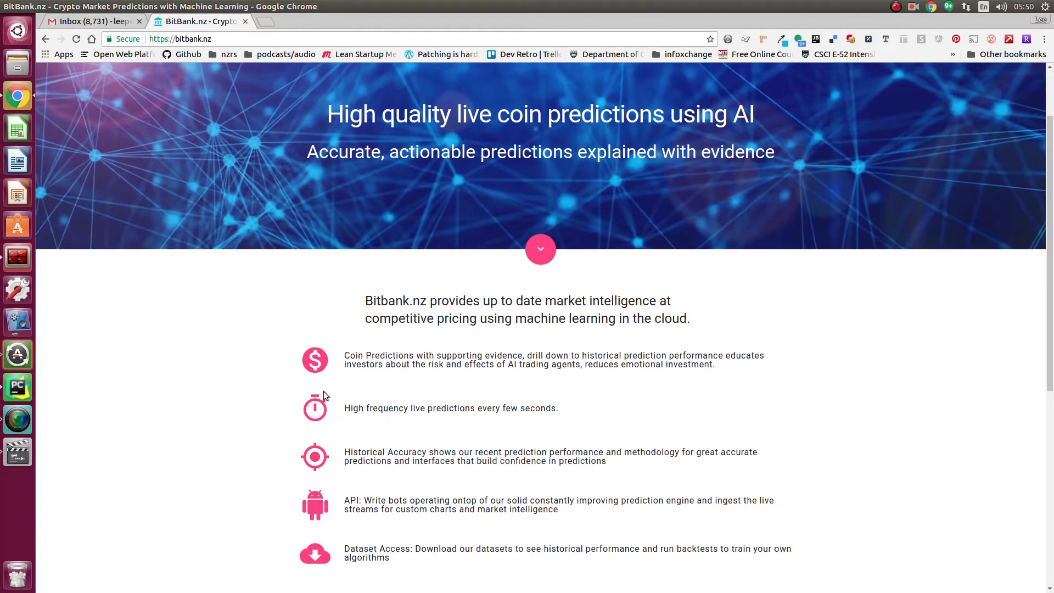
{"action": "mouse_move", "coordinate": [507, 428]}
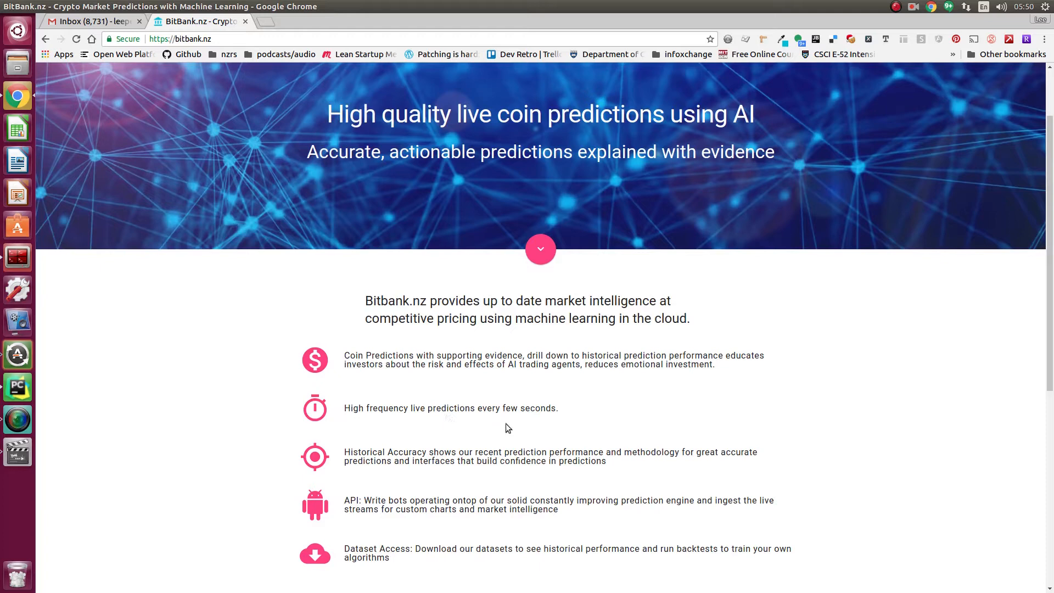
{"action": "mouse_move", "coordinate": [256, 407]}
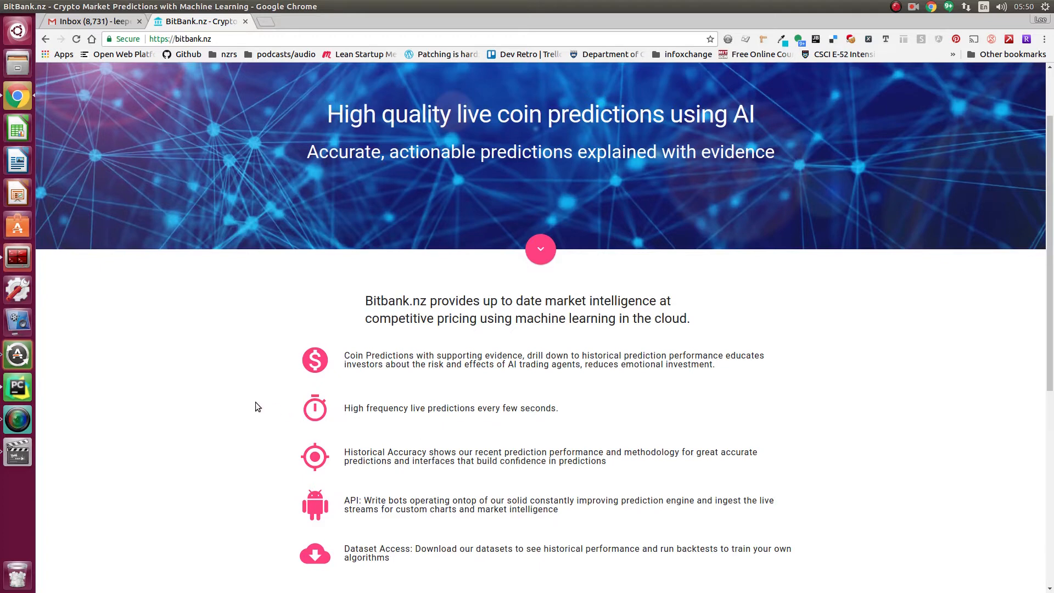
{"action": "mouse_move", "coordinate": [254, 406]}
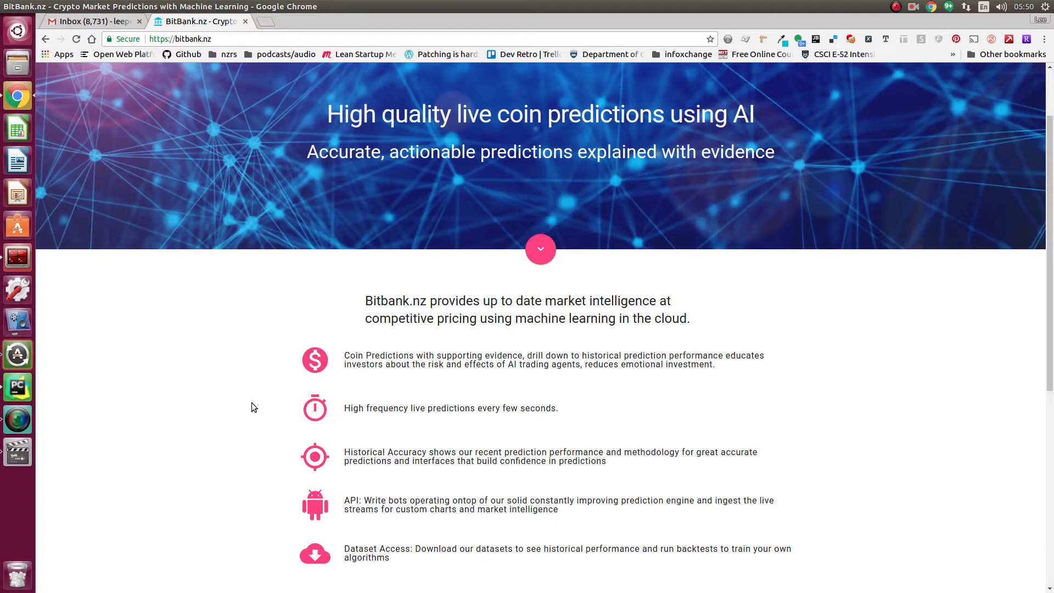
{"action": "mouse_move", "coordinate": [235, 403]}
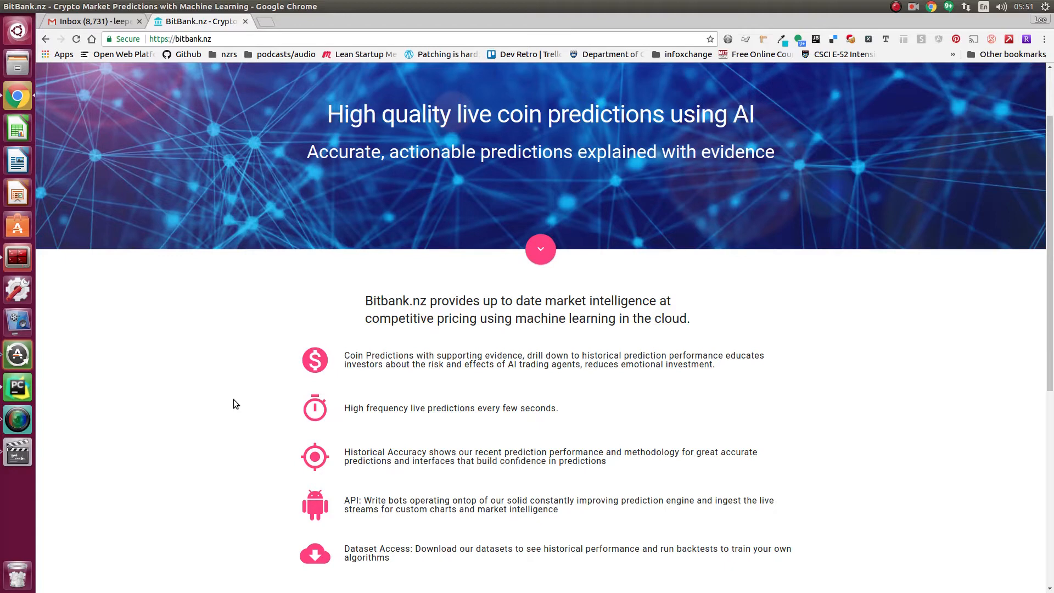
{"action": "scroll", "scroll_direction": "down", "scroll_amount": 3}
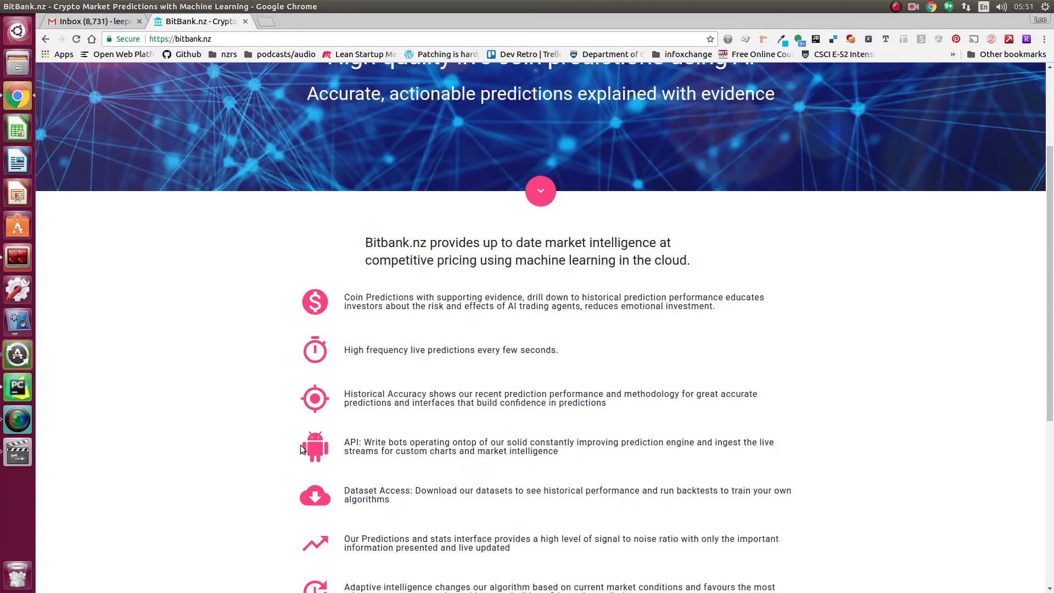
{"action": "scroll", "scroll_direction": "down", "scroll_amount": 3}
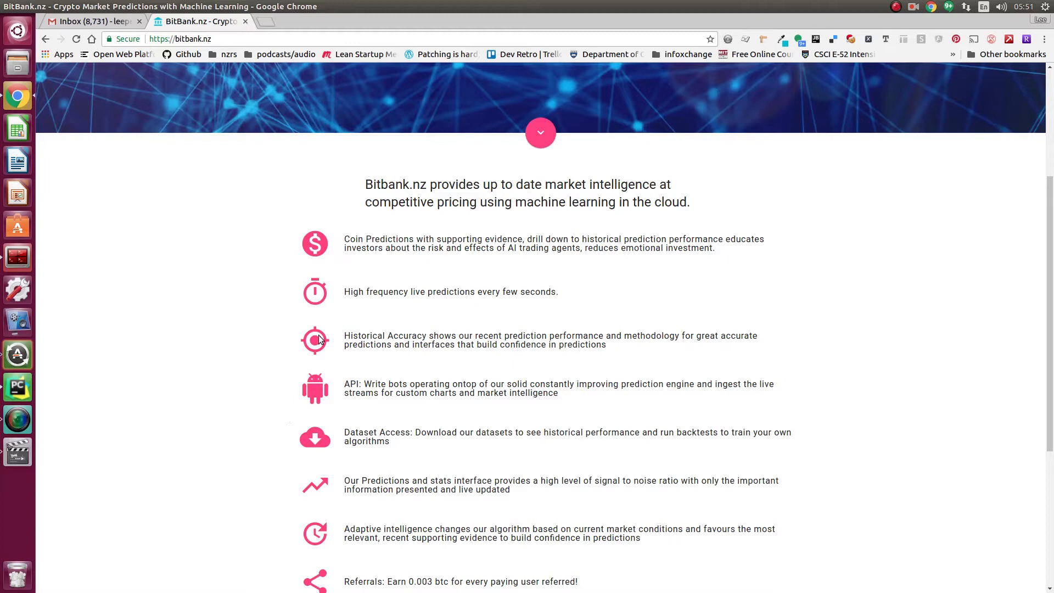
{"action": "mouse_move", "coordinate": [286, 353]}
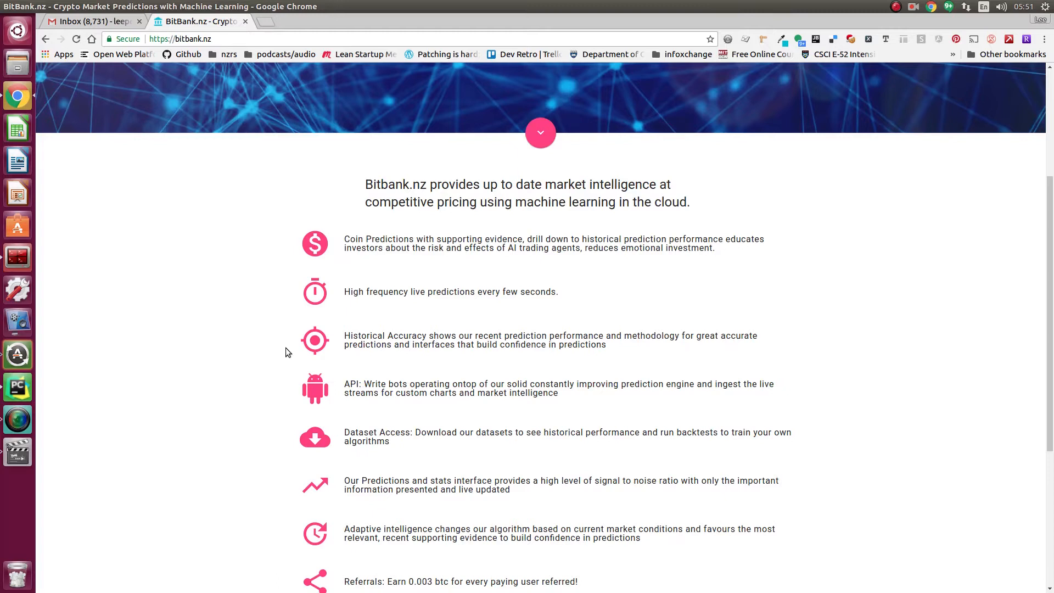
{"action": "mouse_move", "coordinate": [292, 394]}
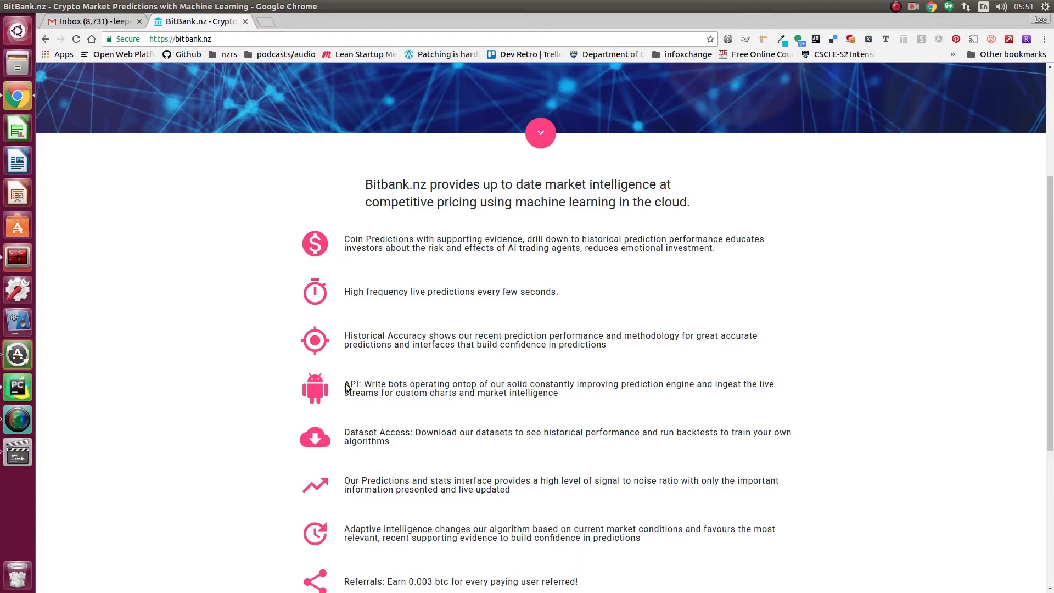
{"action": "mouse_move", "coordinate": [279, 403]}
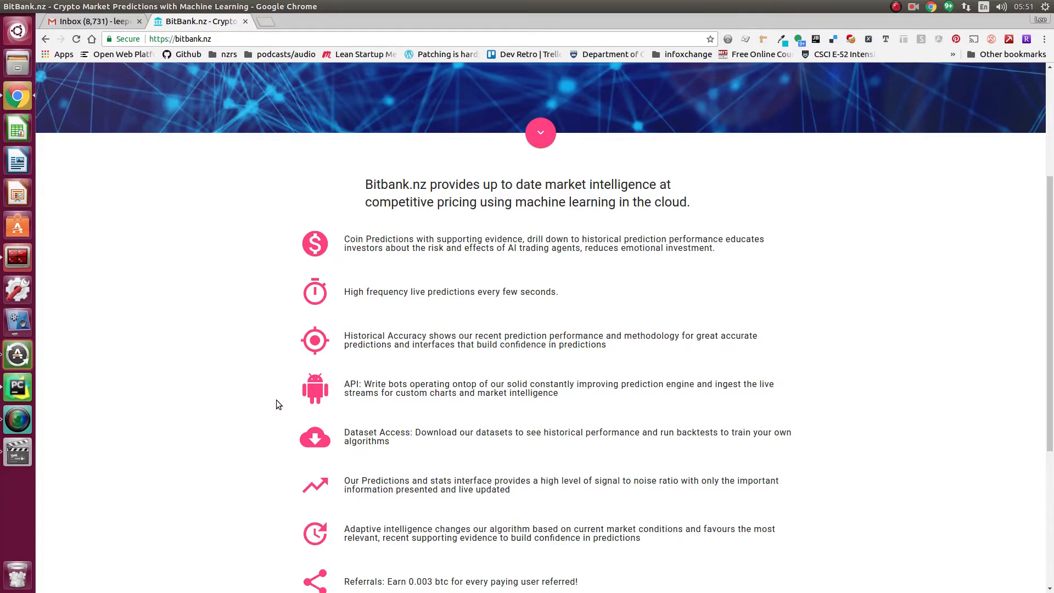
{"action": "mouse_move", "coordinate": [286, 403]}
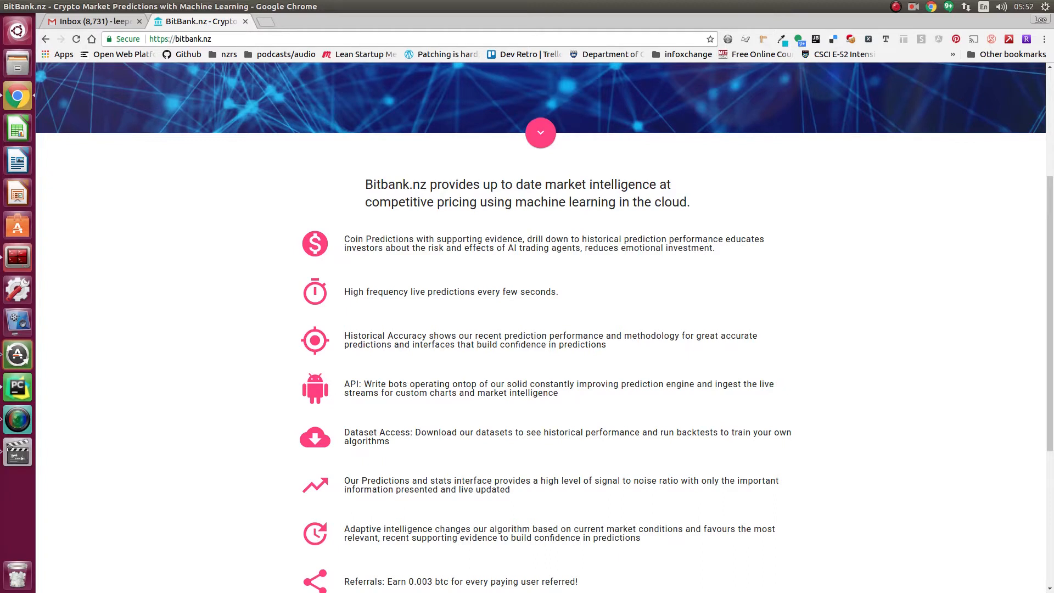
{"action": "scroll", "scroll_direction": "down", "scroll_amount": 3}
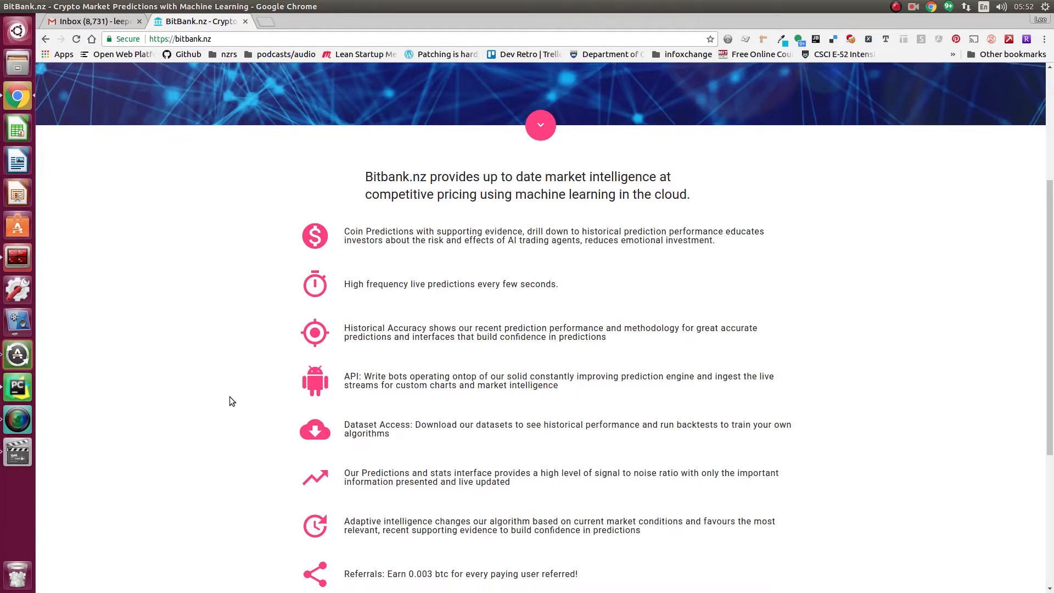
{"action": "scroll", "scroll_direction": "down", "scroll_amount": 3}
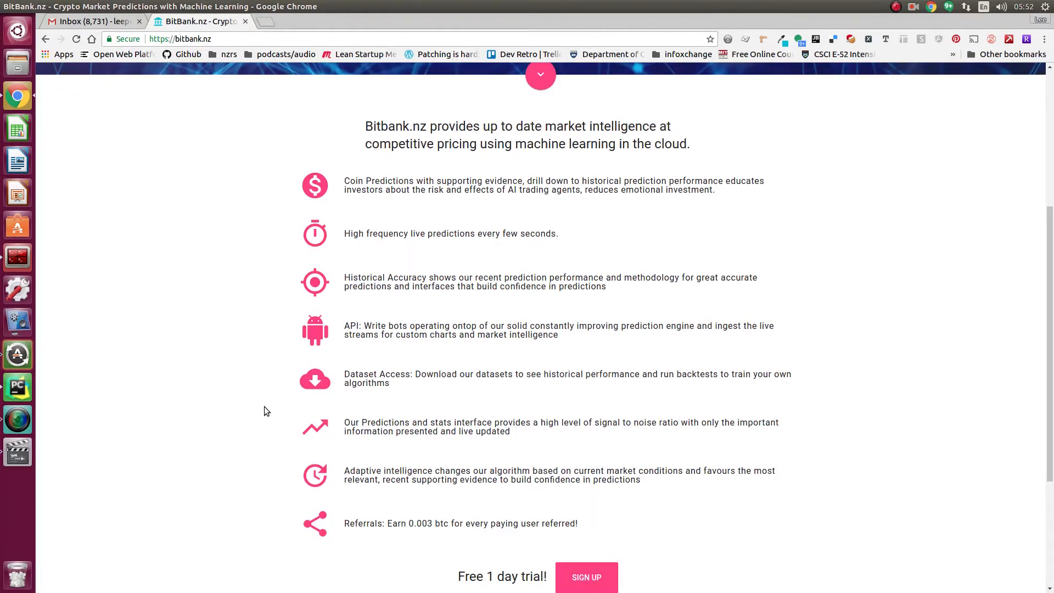
{"action": "mouse_move", "coordinate": [274, 420]}
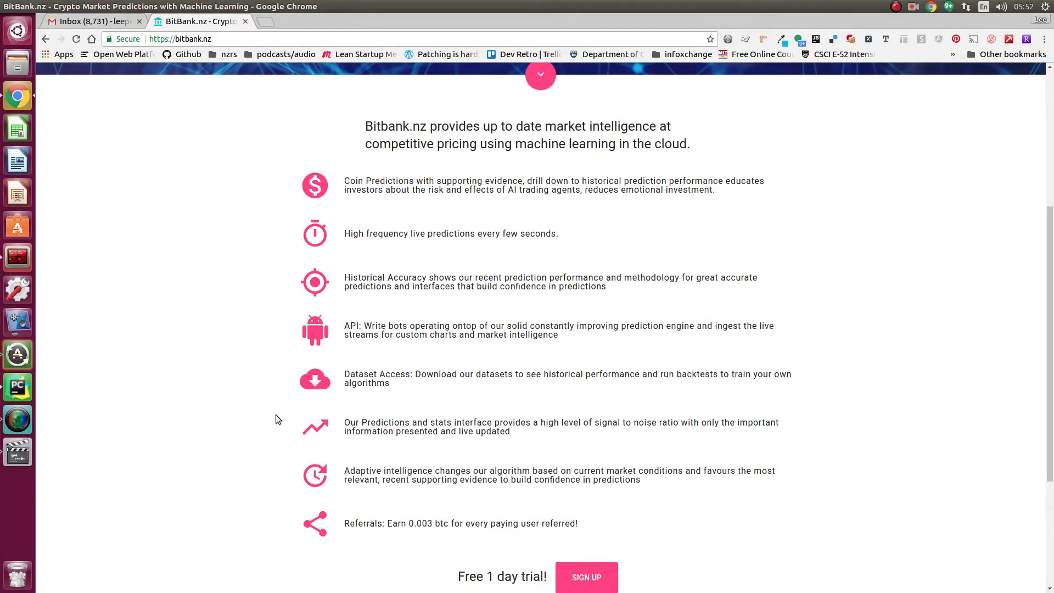
{"action": "mouse_move", "coordinate": [285, 422]}
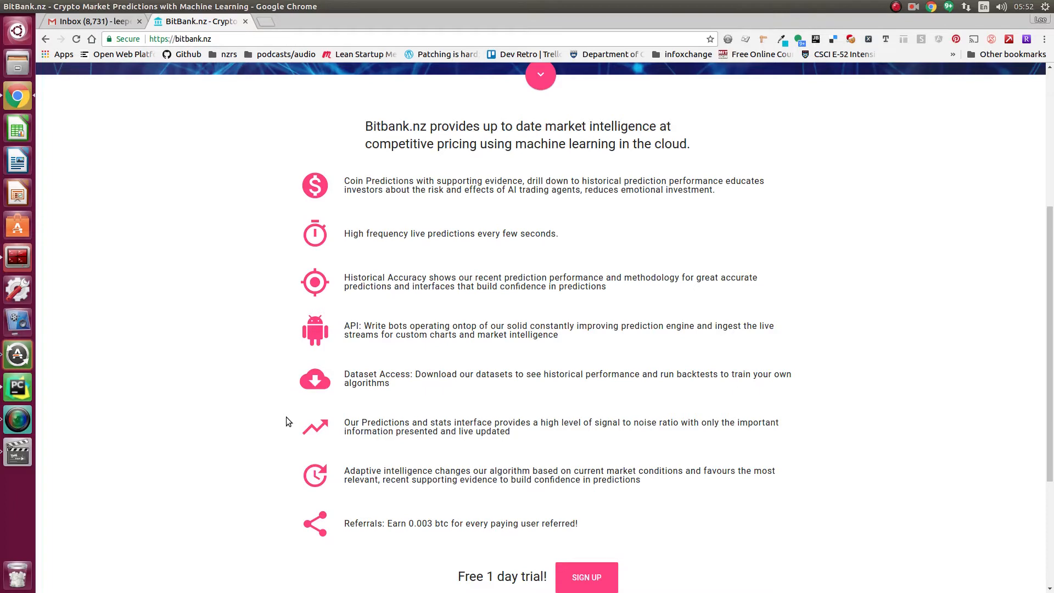
{"action": "scroll", "scroll_direction": "up", "scroll_amount": 3}
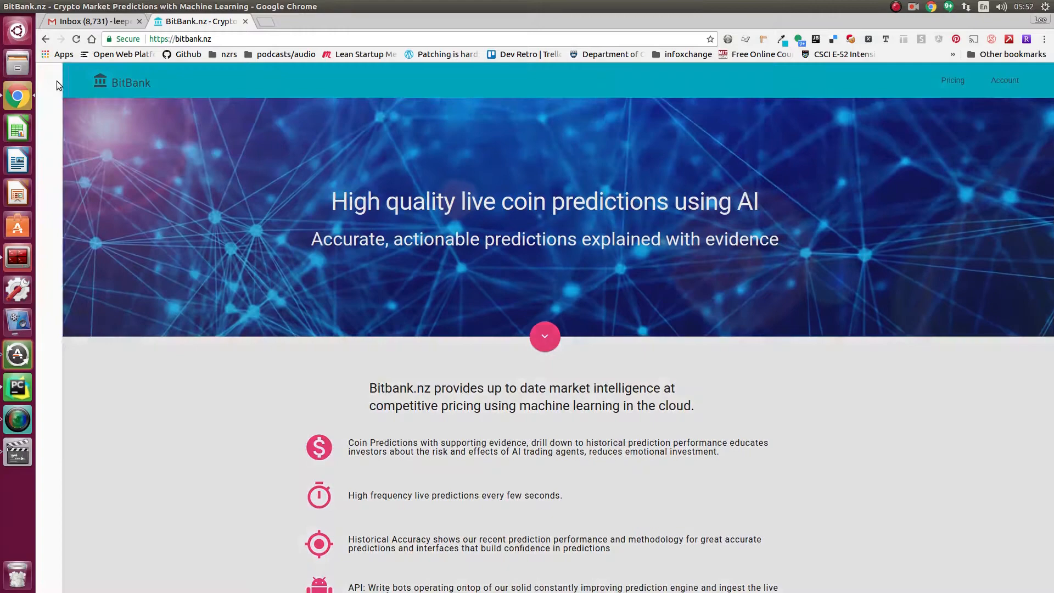
Step: Navigate via the site menu to the Forecasts coin predictions table
{"action": "left_click", "coordinate": [100, 83]}
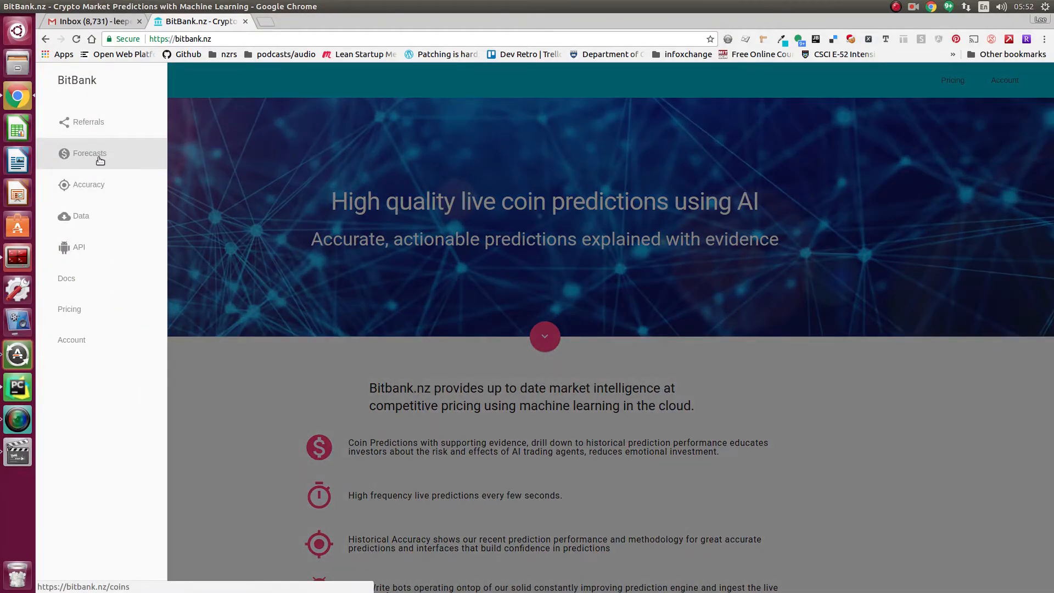
{"action": "left_click", "coordinate": [89, 154]}
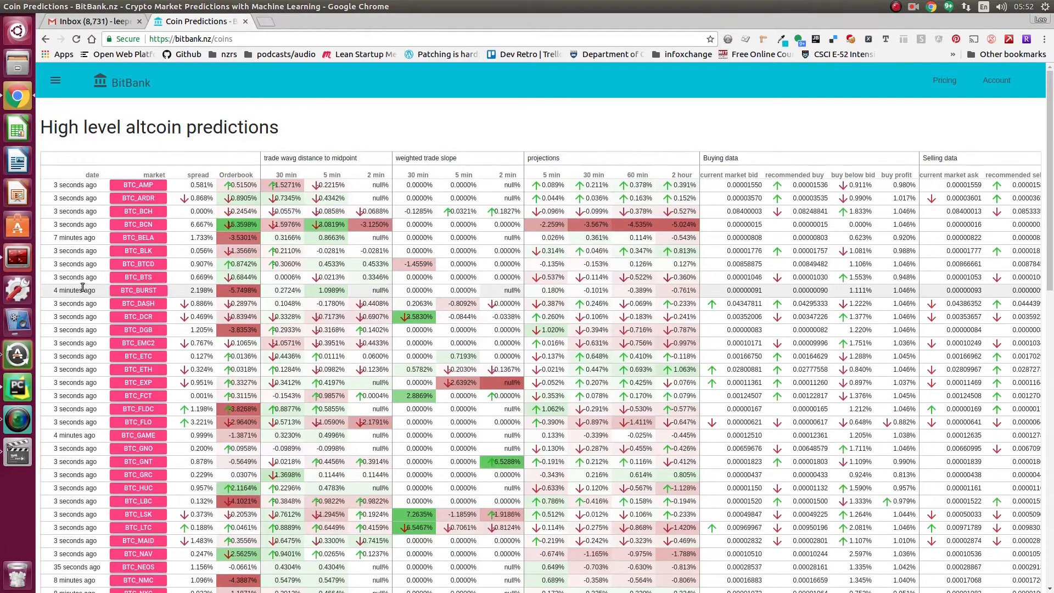
{"action": "mouse_move", "coordinate": [138, 290]}
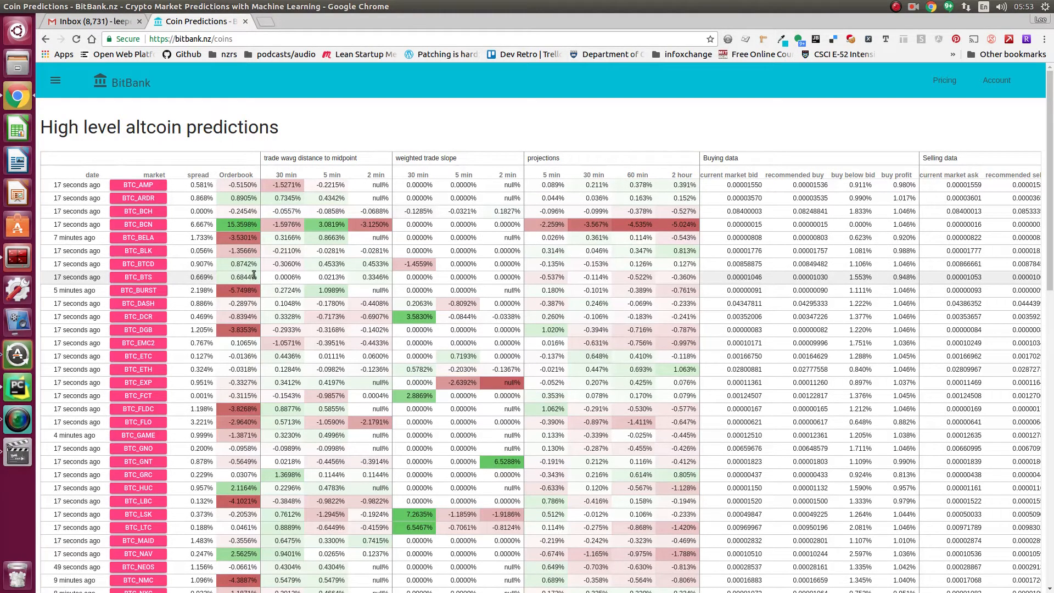
{"action": "mouse_move", "coordinate": [236, 174]}
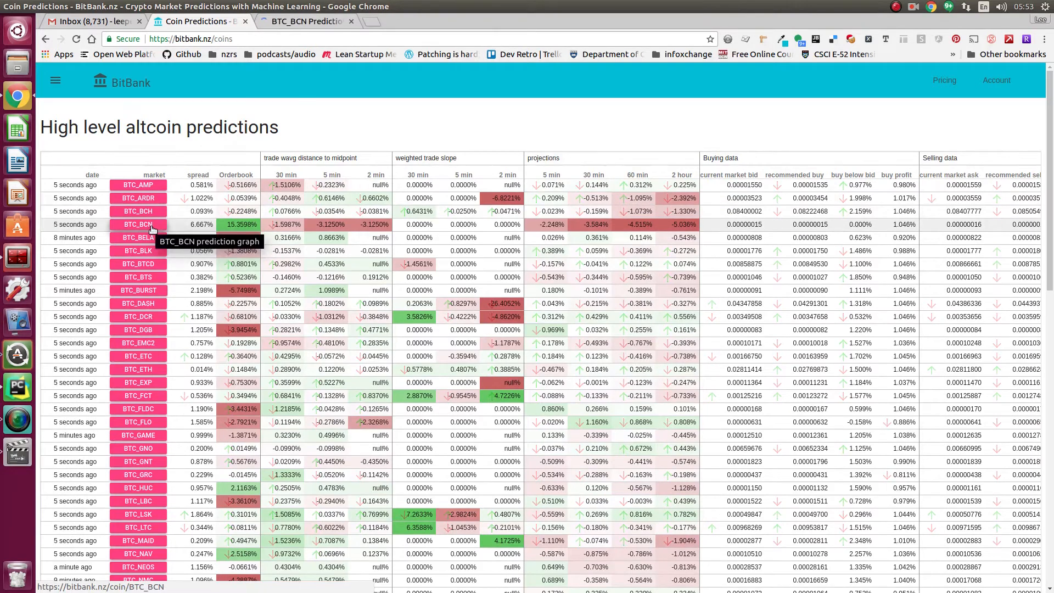
Step: View the BTC_BCN prediction chart with its orderbook imbalance and WAVG distance subplots
{"action": "left_click", "coordinate": [139, 224]}
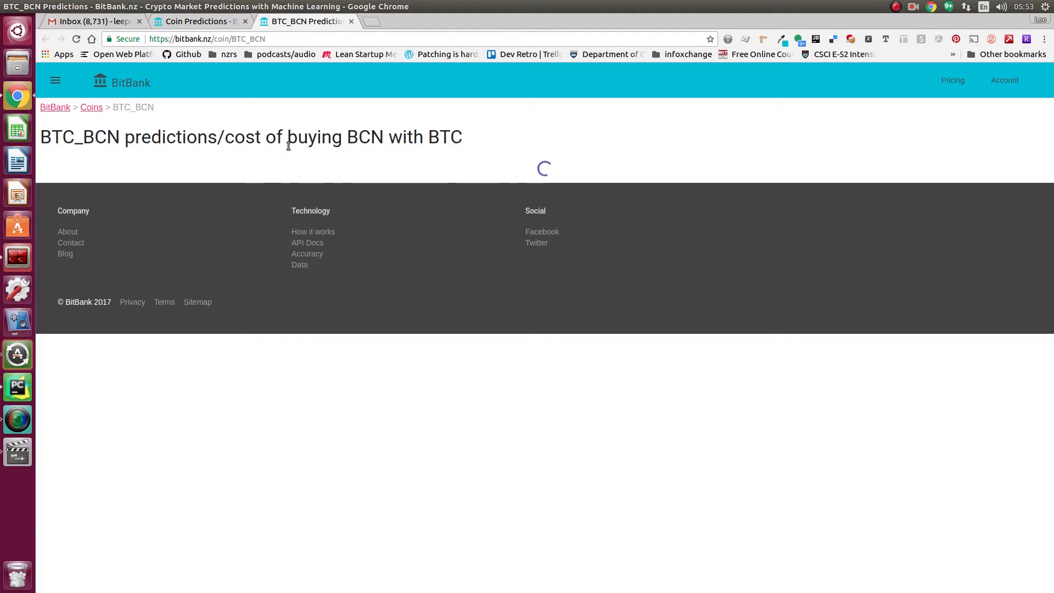
{"action": "mouse_move", "coordinate": [196, 21]}
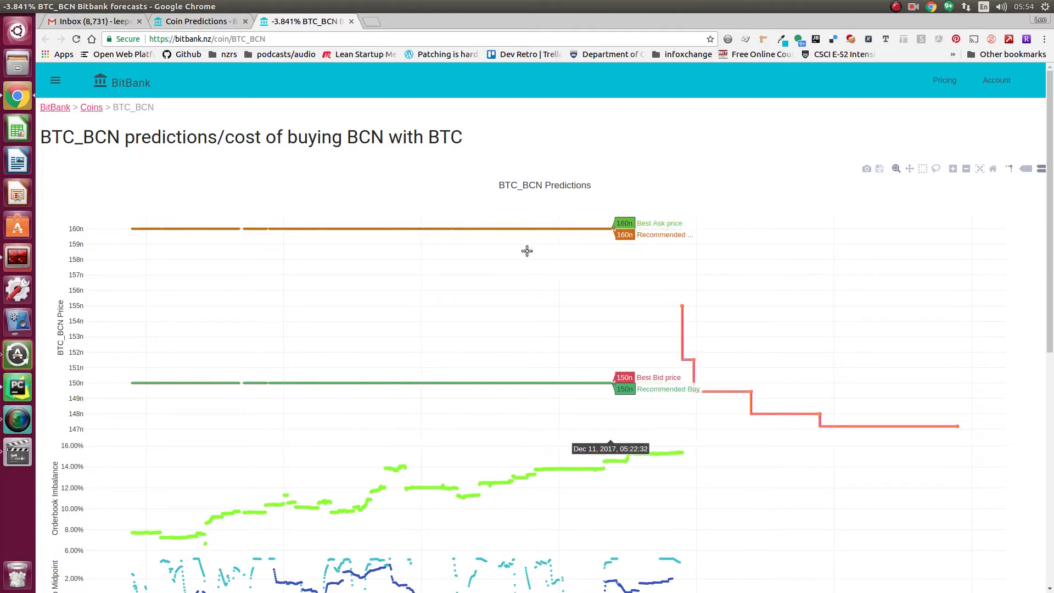
{"action": "mouse_move", "coordinate": [652, 336]}
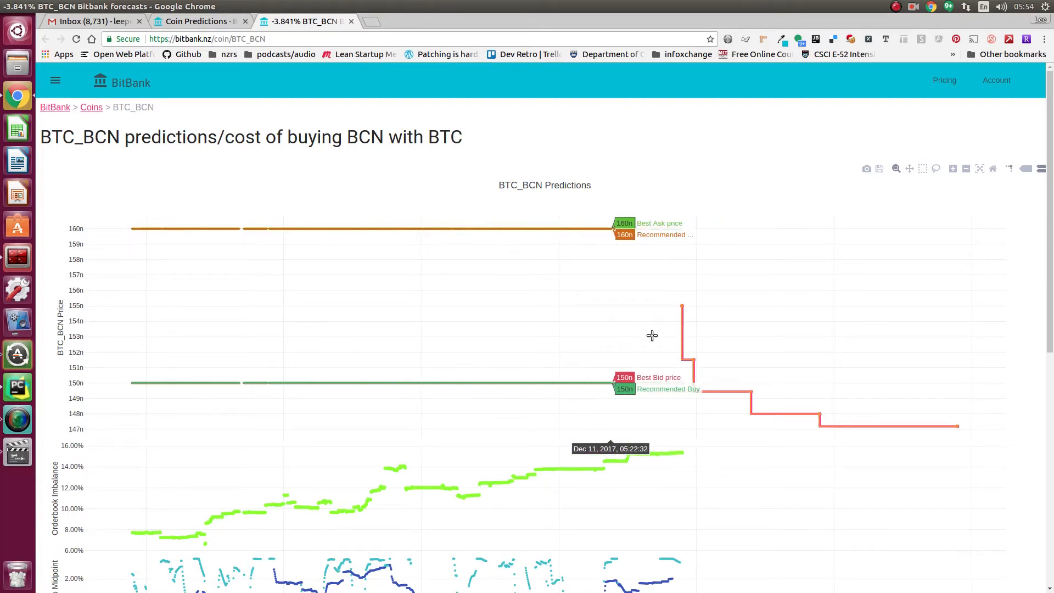
{"action": "scroll", "scroll_direction": "down", "scroll_amount": 3}
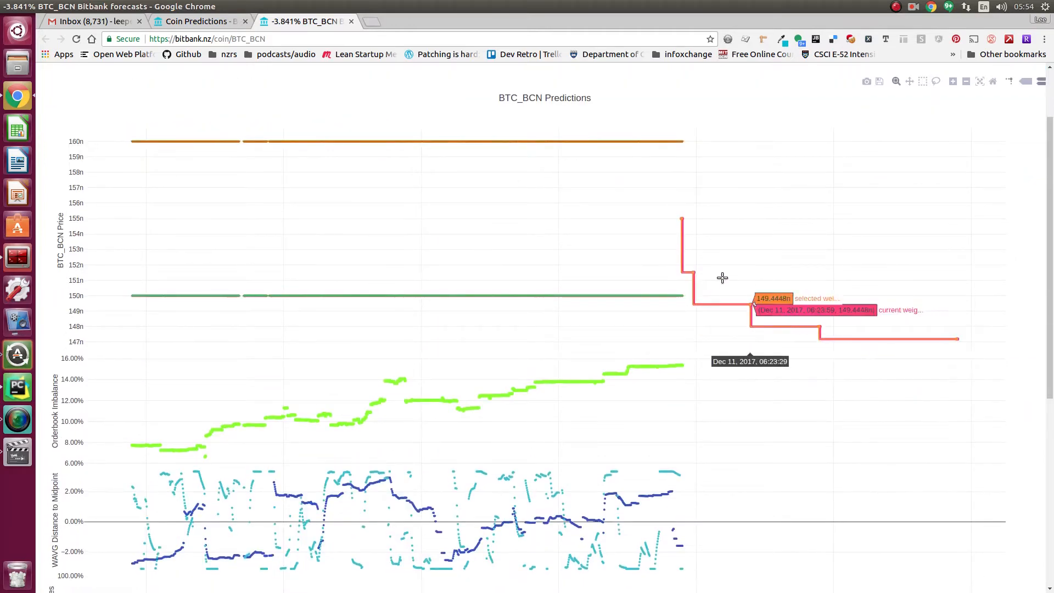
{"action": "mouse_move", "coordinate": [627, 334]}
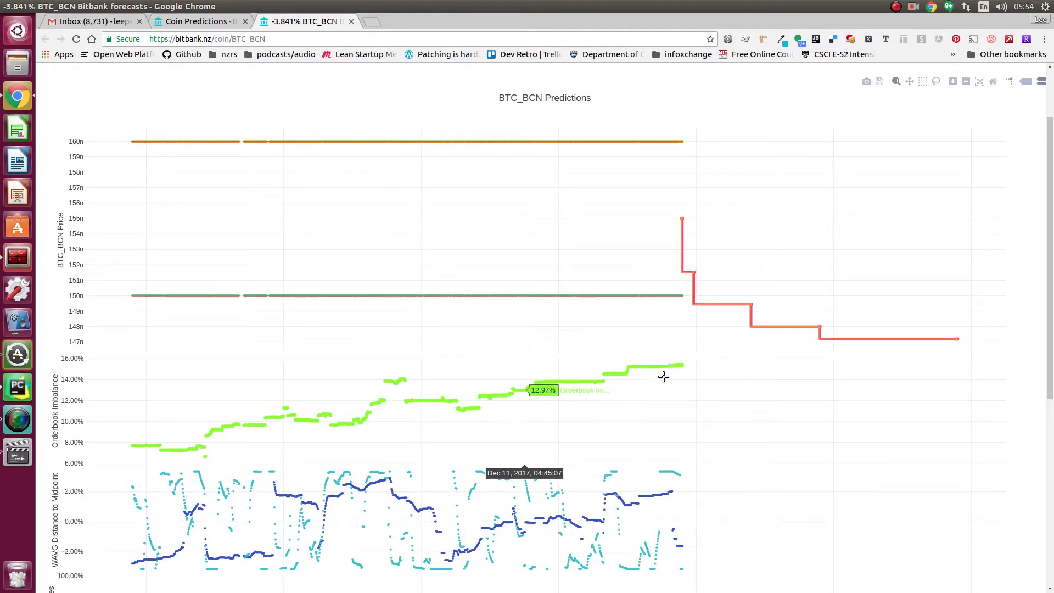
{"action": "mouse_move", "coordinate": [708, 236]}
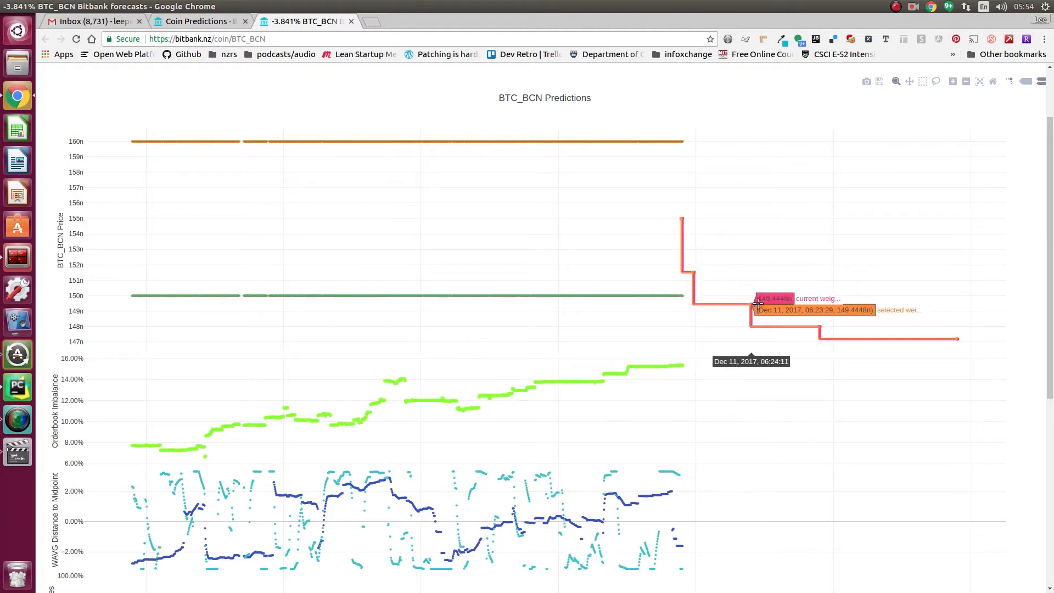
{"action": "mouse_move", "coordinate": [744, 298]}
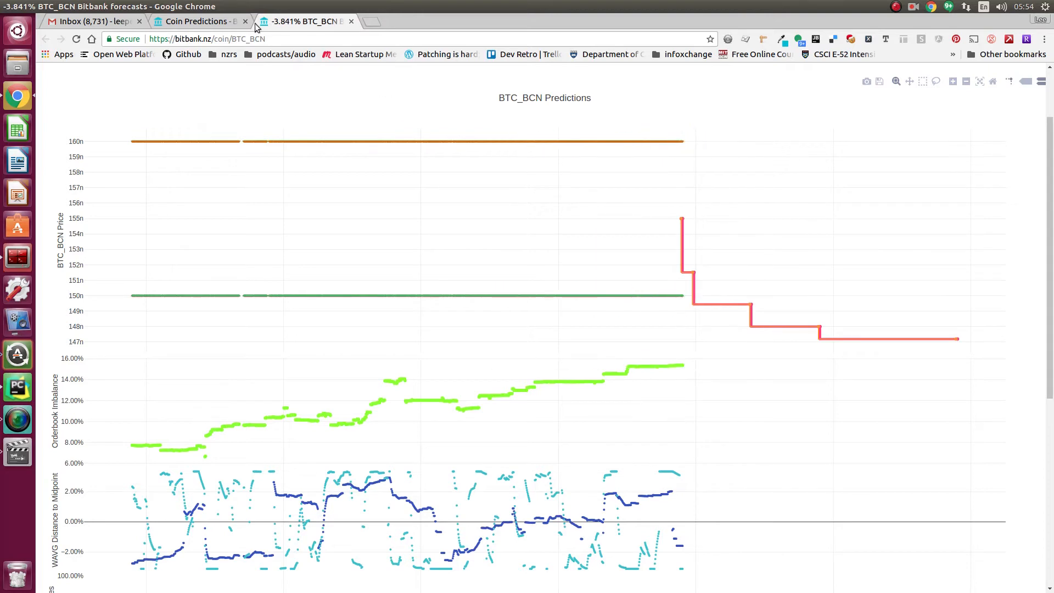
Step: Return to the Coin Predictions altcoin table from the BTC_BCN chart
{"action": "left_click", "coordinate": [195, 21]}
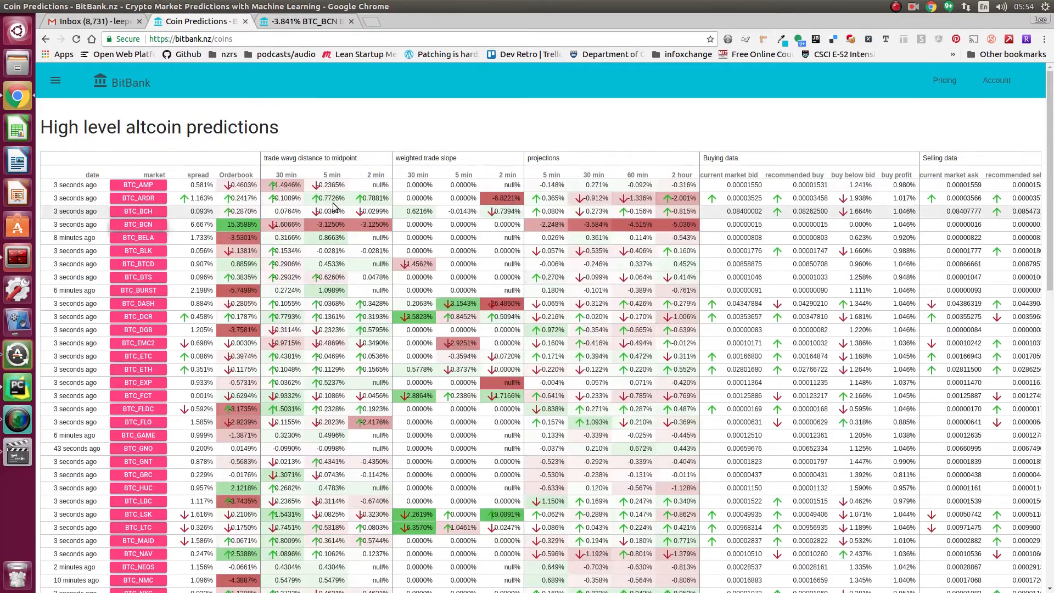
{"action": "mouse_move", "coordinate": [285, 175]}
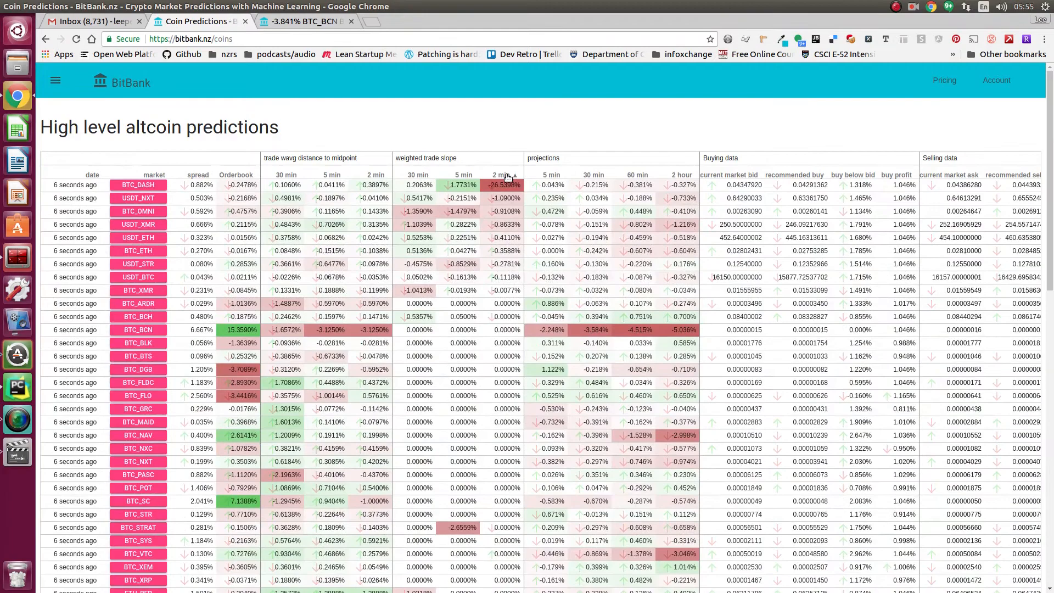
Step: Sort the altcoin table by 2 min weighted trade slope and launch the BTC_XMR graph separately
{"action": "left_click", "coordinate": [504, 175]}
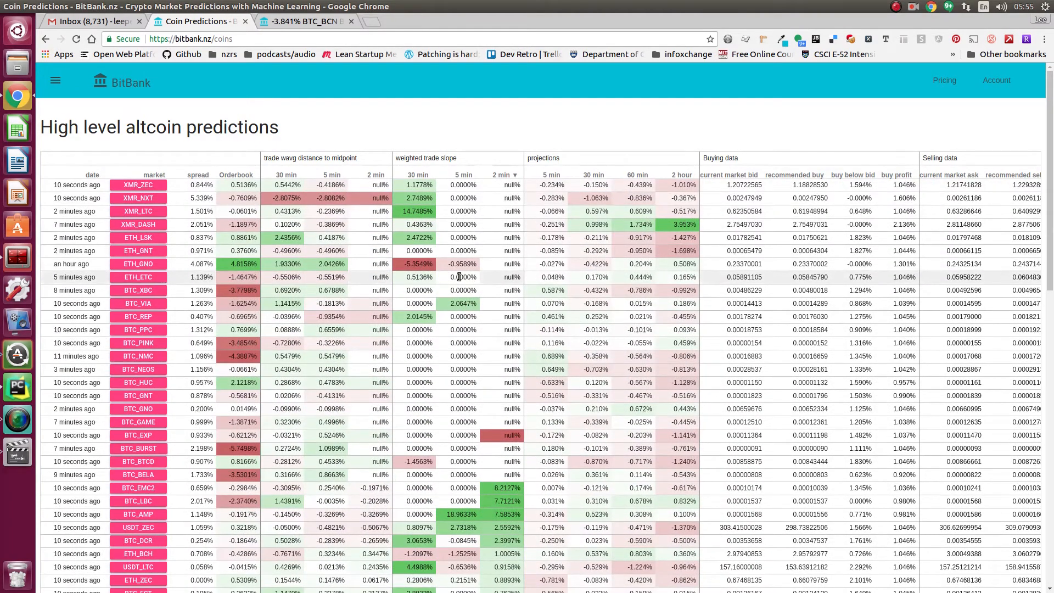
{"action": "scroll", "scroll_direction": "down", "scroll_amount": 3}
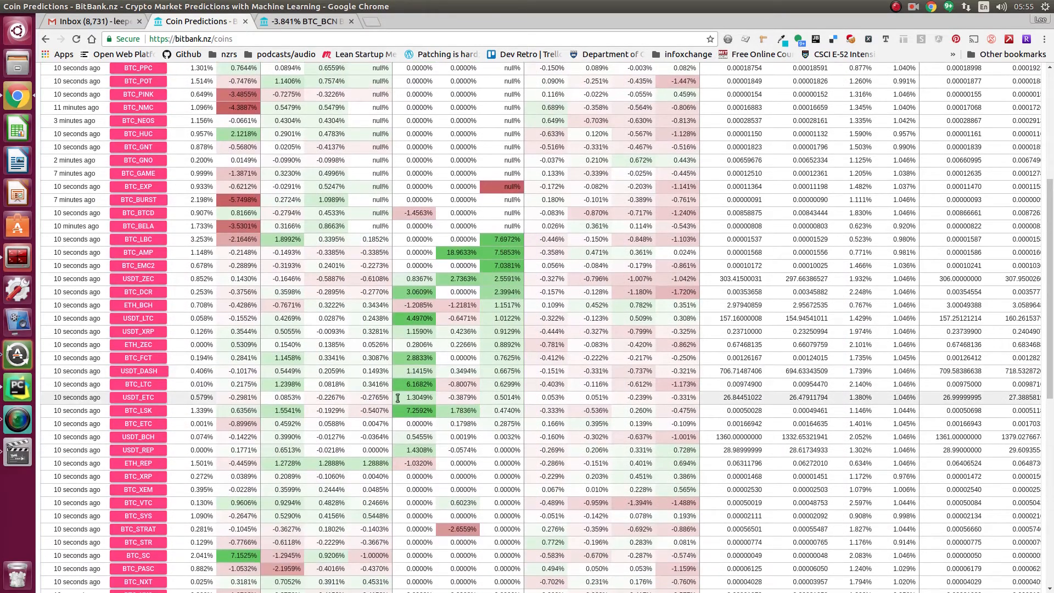
{"action": "mouse_move", "coordinate": [138, 384]}
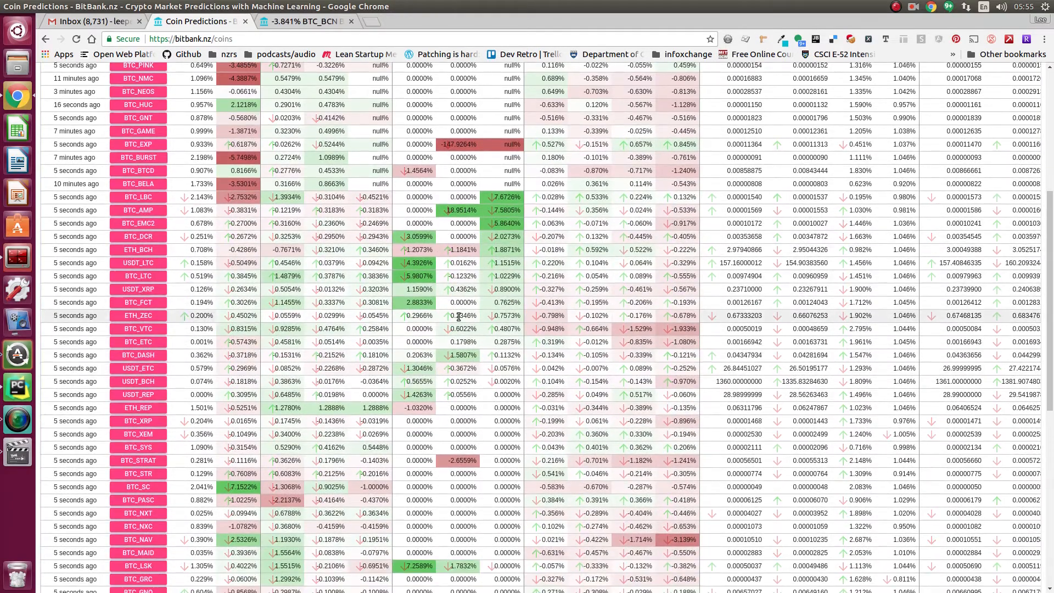
{"action": "scroll", "scroll_direction": "down", "scroll_amount": 3}
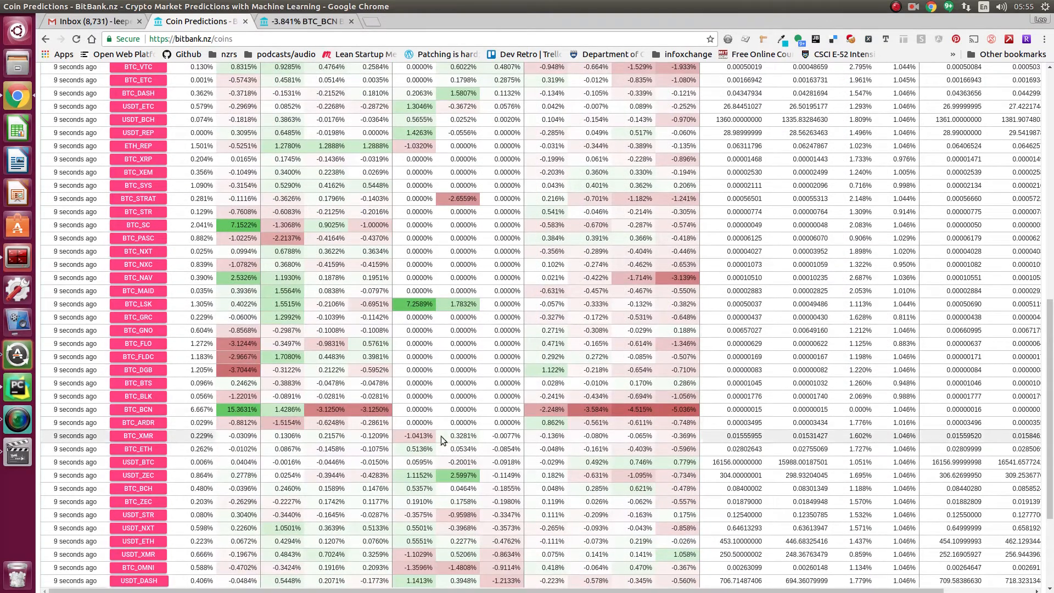
{"action": "left_click", "coordinate": [138, 435]}
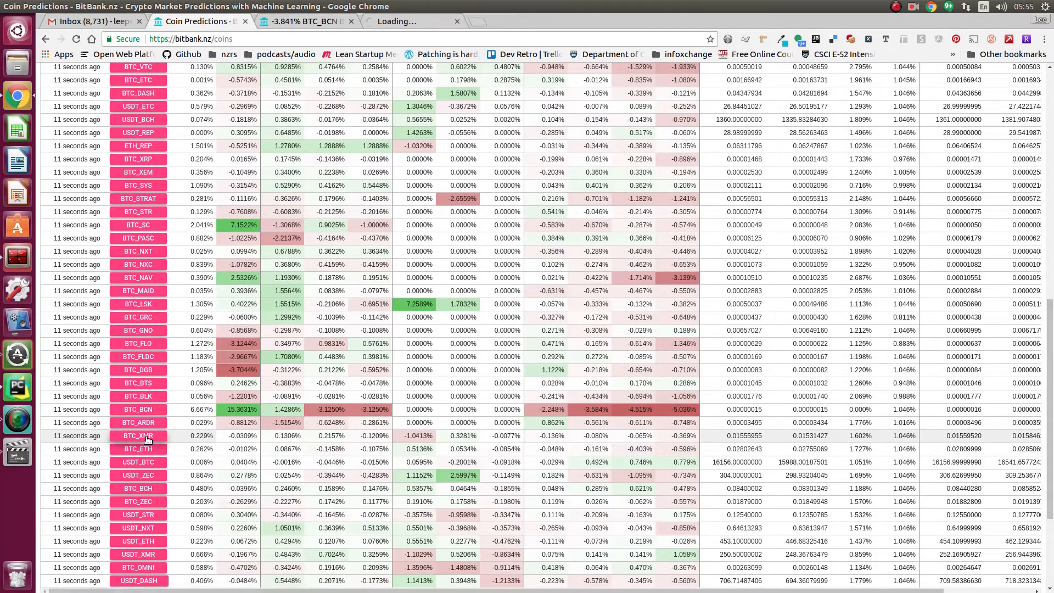
Step: Launch the BTC_PASC prediction graph from the market column in a new tab
{"action": "left_click", "coordinate": [138, 435]}
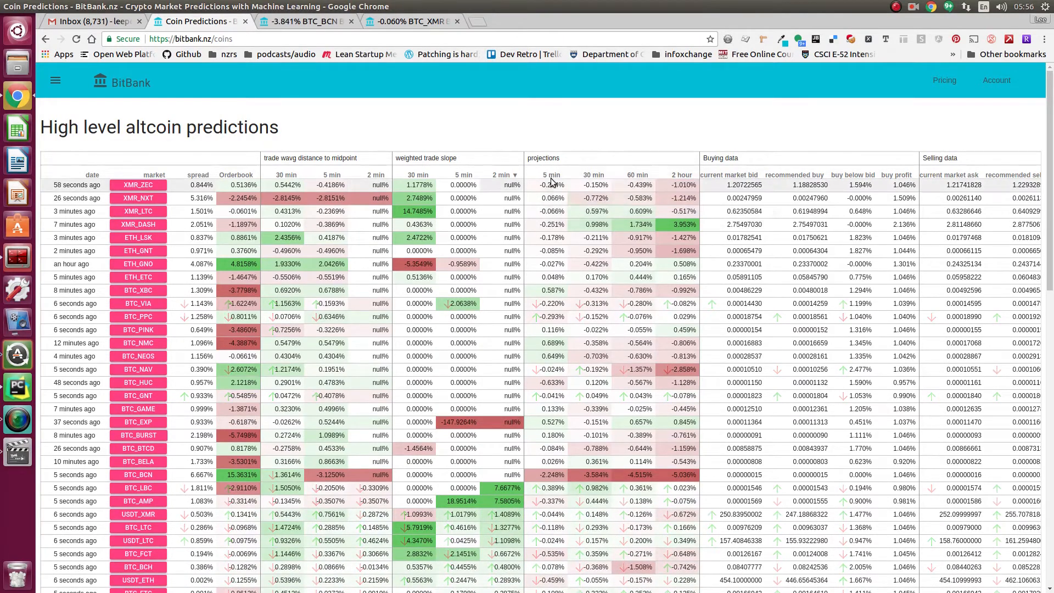
{"action": "mouse_move", "coordinate": [551, 184]}
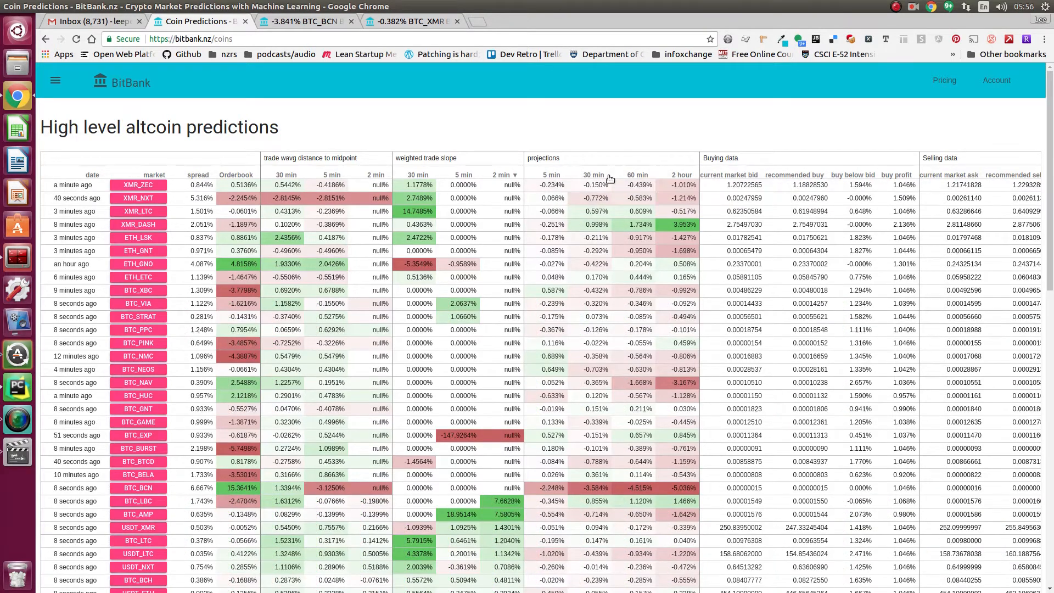
{"action": "mouse_move", "coordinate": [594, 174]}
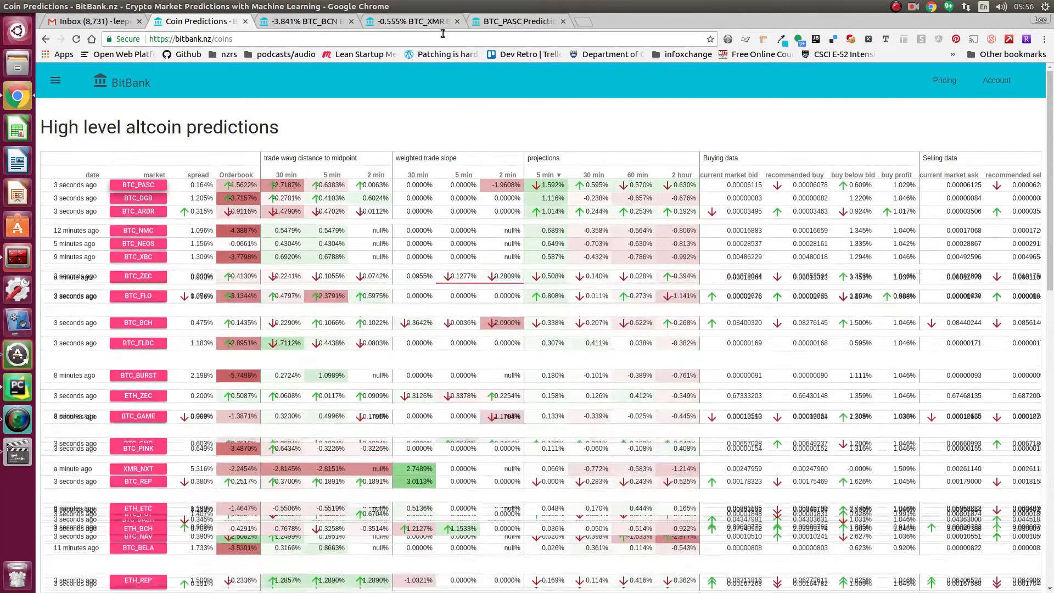
Step: Switch to the BTC_PASC predictions chart with its price forecast and imbalance subplots
{"action": "left_click", "coordinate": [139, 185]}
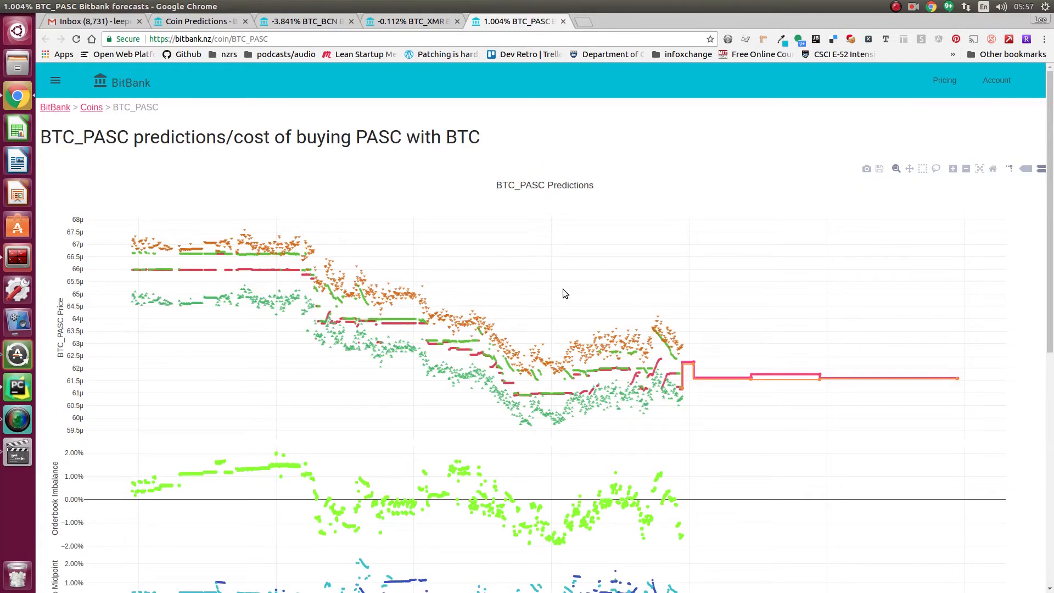
{"action": "mouse_move", "coordinate": [682, 384]}
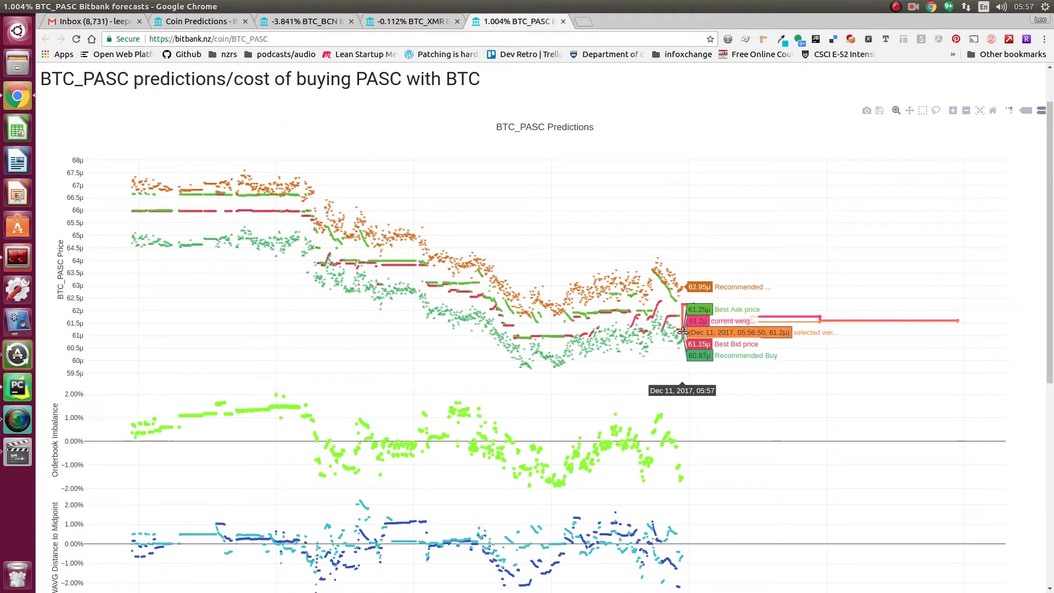
{"action": "mouse_move", "coordinate": [682, 330]}
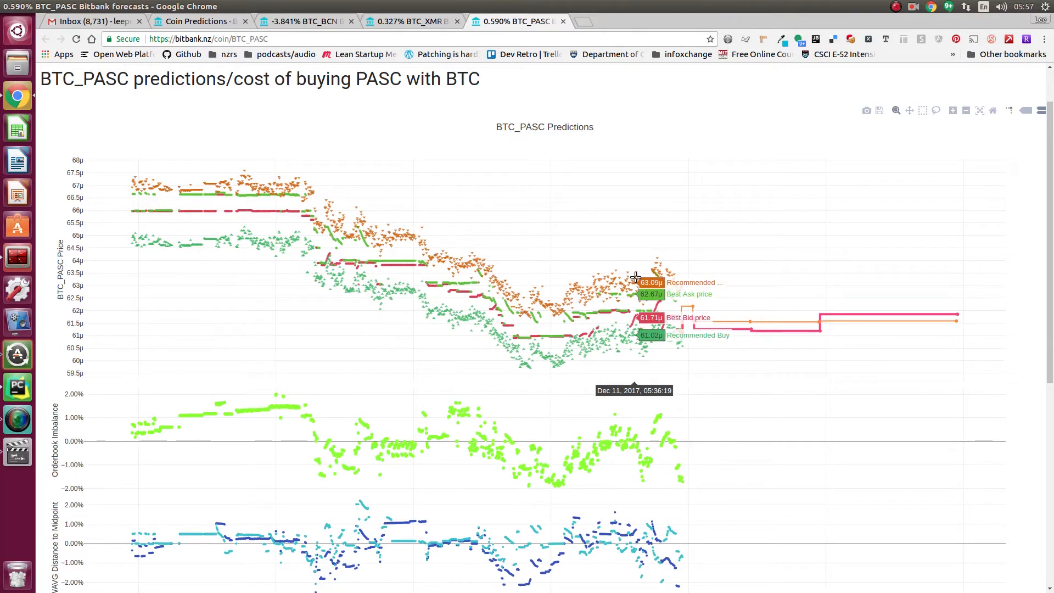
{"action": "mouse_move", "coordinate": [634, 284]}
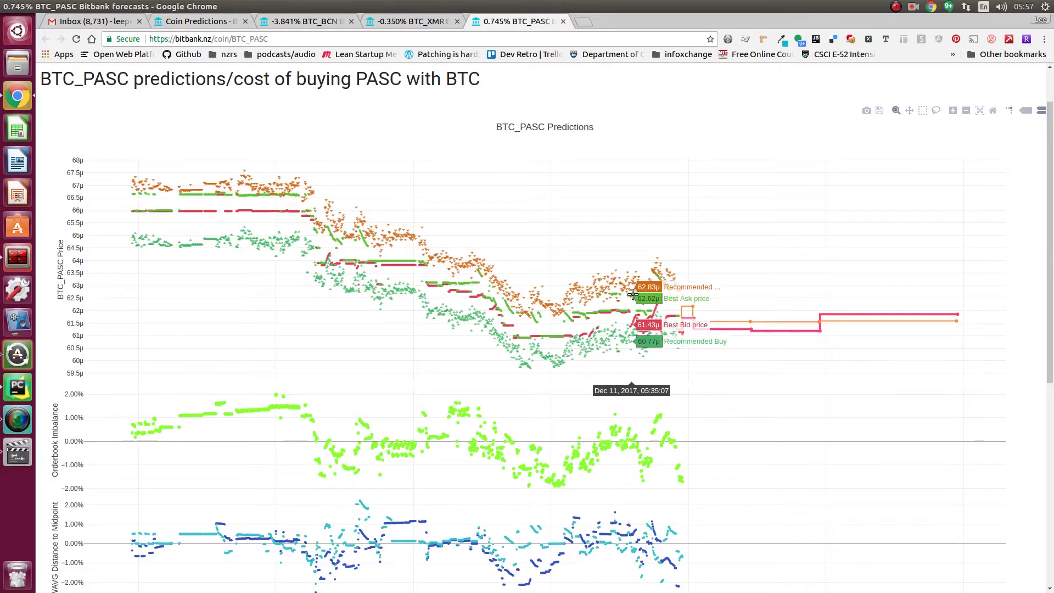
{"action": "mouse_move", "coordinate": [635, 346]}
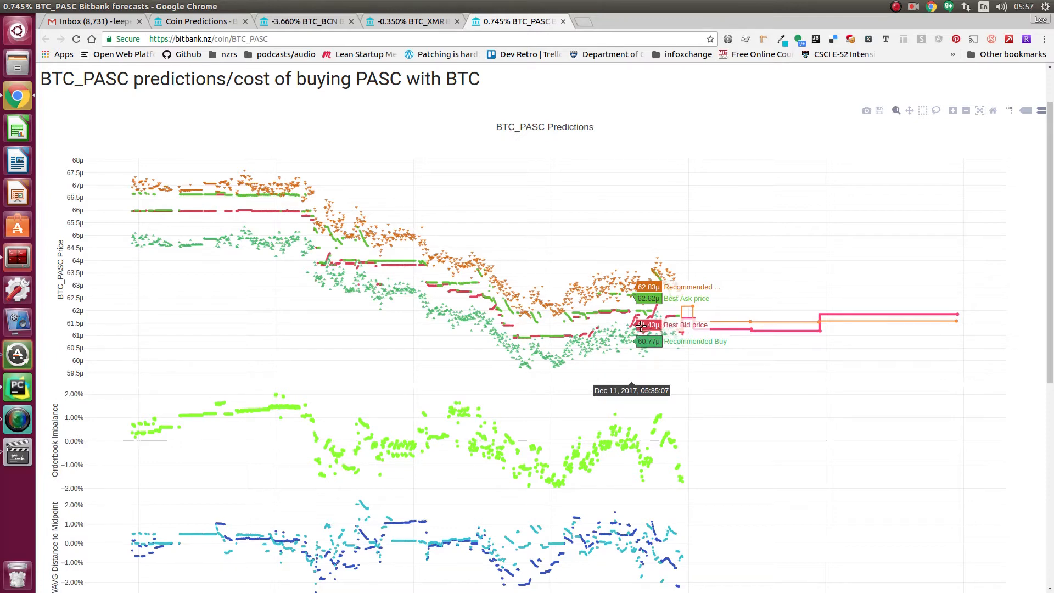
{"action": "mouse_move", "coordinate": [638, 334]}
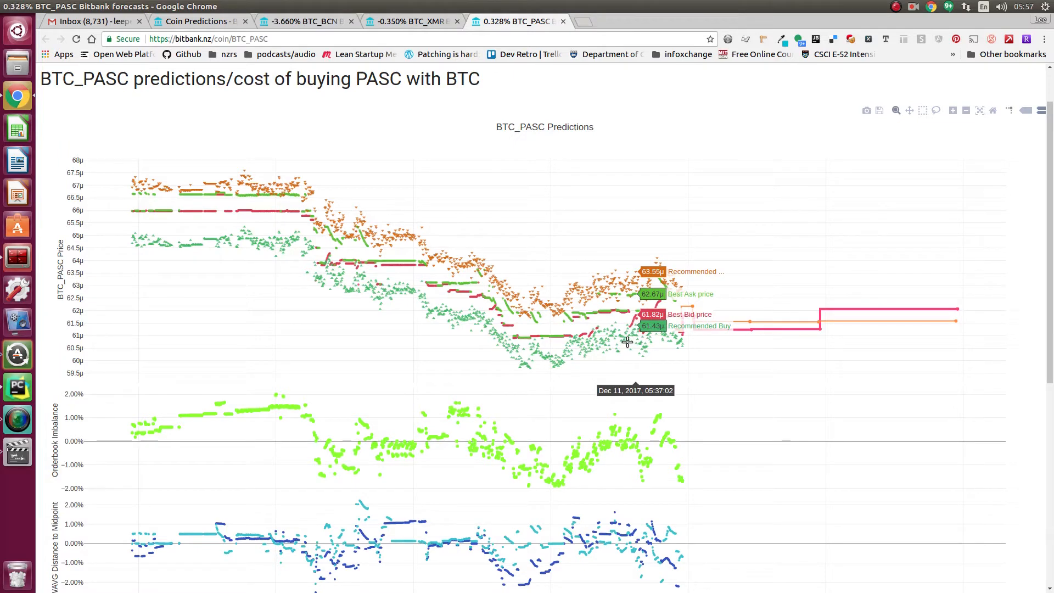
{"action": "mouse_move", "coordinate": [615, 294]}
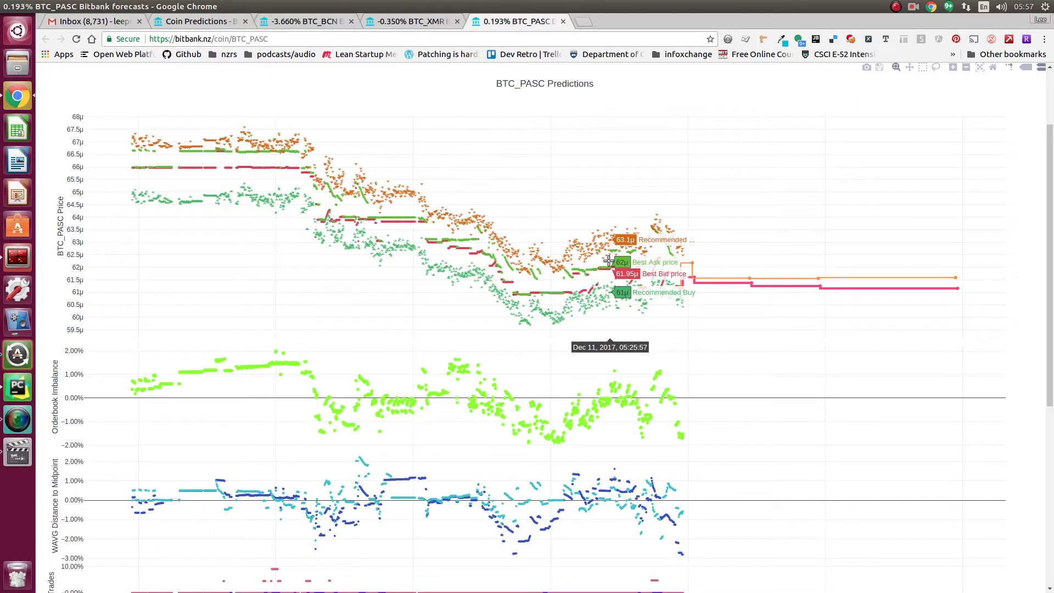
{"action": "mouse_move", "coordinate": [609, 291]}
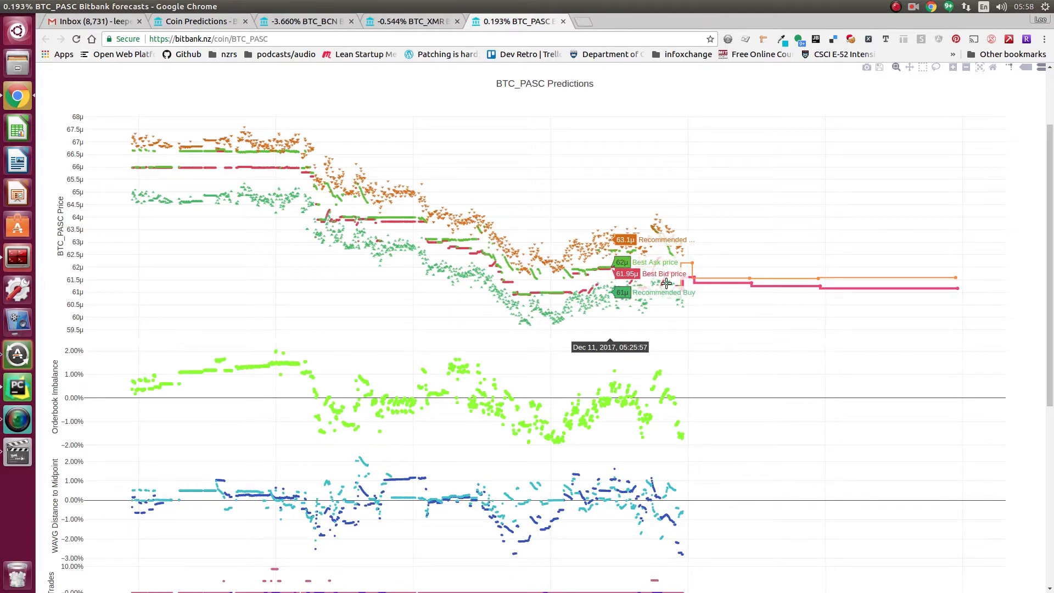
{"action": "mouse_move", "coordinate": [669, 280]}
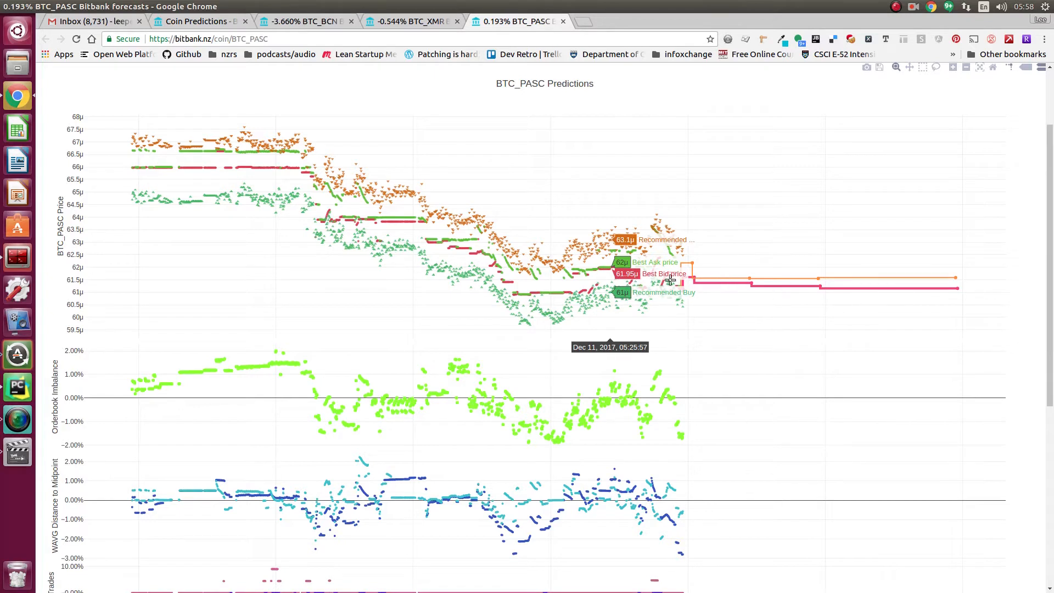
{"action": "mouse_move", "coordinate": [603, 276]}
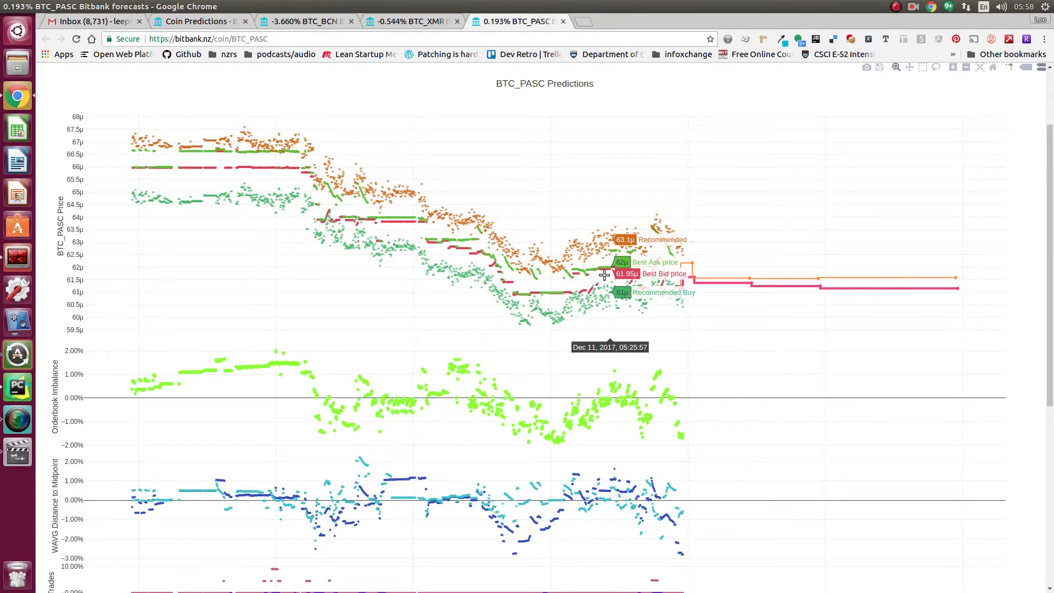
{"action": "mouse_move", "coordinate": [681, 283]}
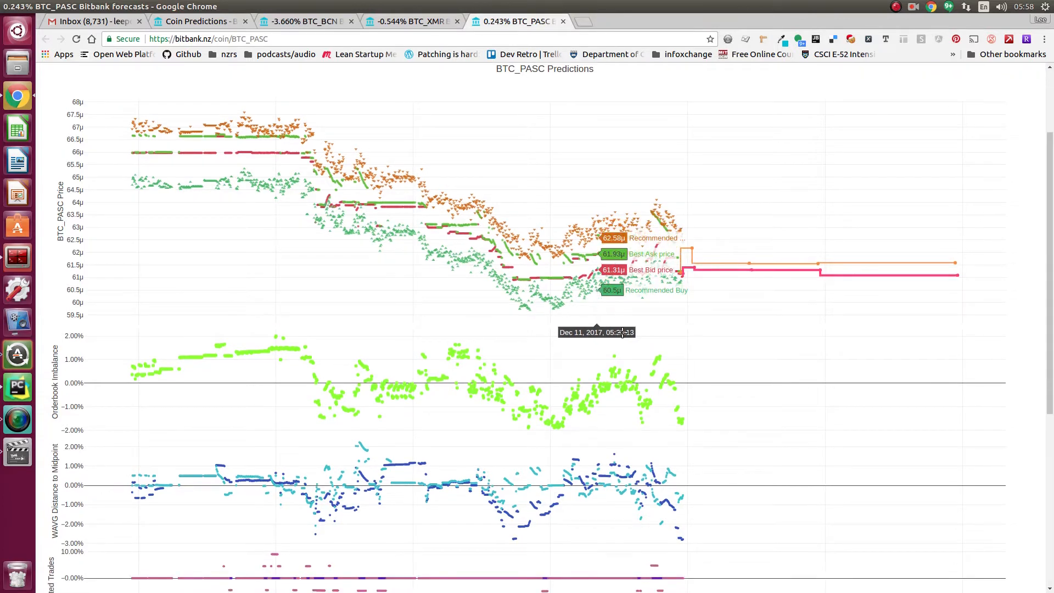
{"action": "mouse_move", "coordinate": [672, 385]}
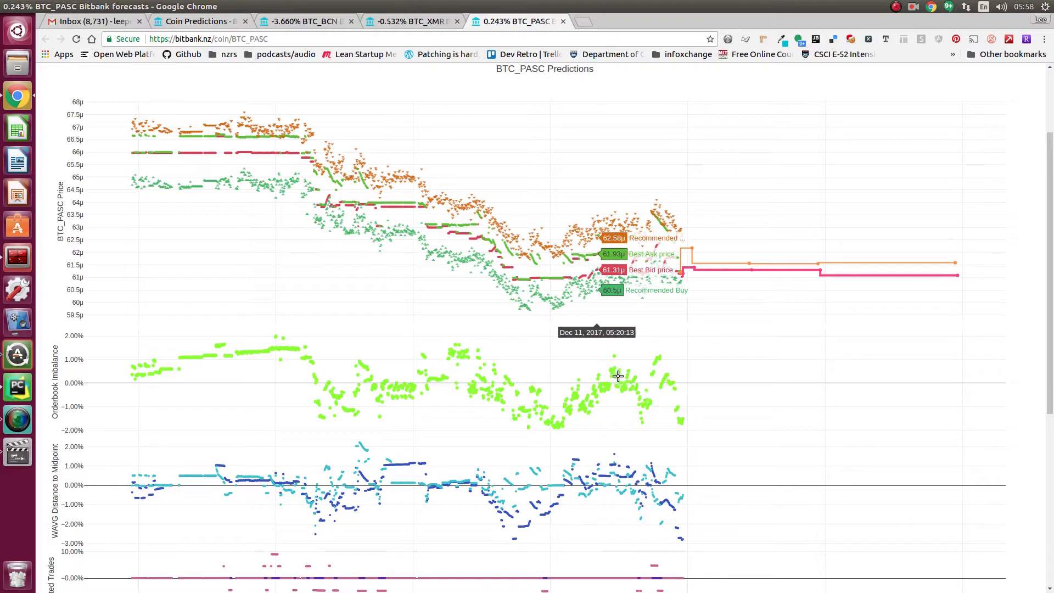
{"action": "mouse_move", "coordinate": [472, 365]}
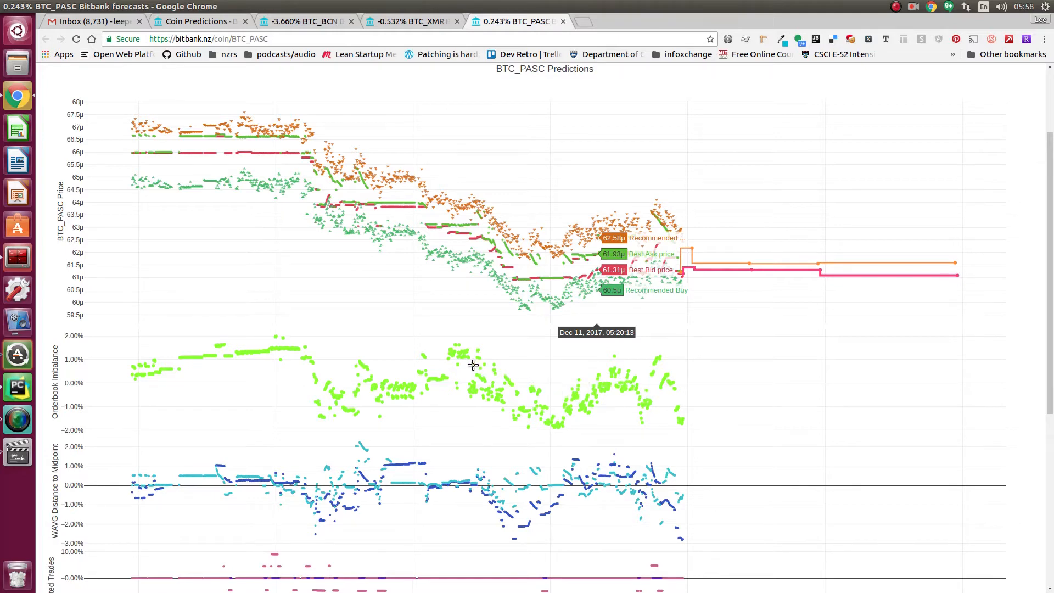
{"action": "mouse_move", "coordinate": [215, 348]}
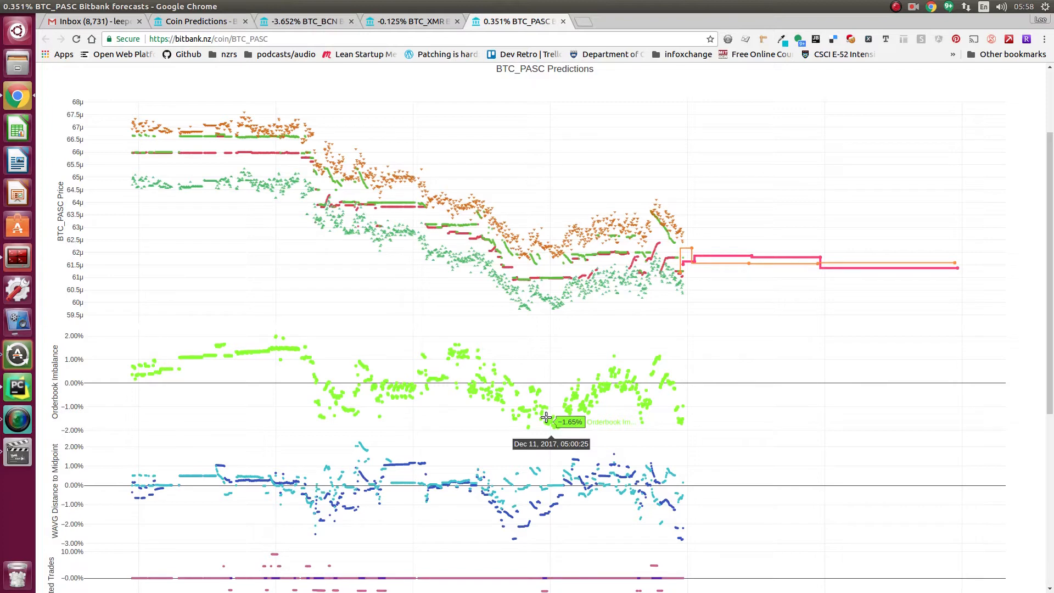
{"action": "mouse_move", "coordinate": [549, 412]}
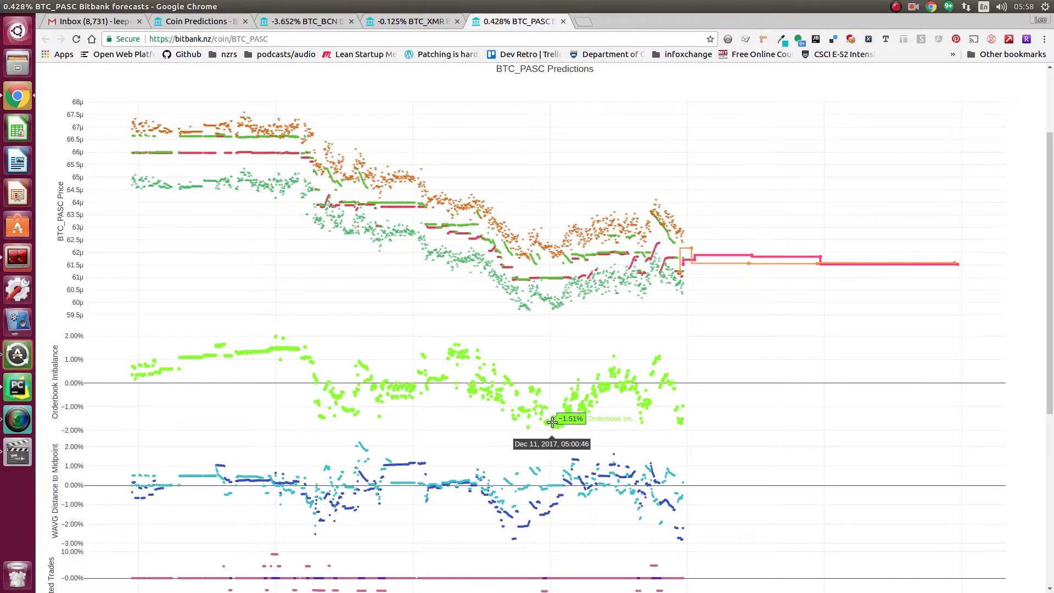
{"action": "mouse_move", "coordinate": [610, 380]}
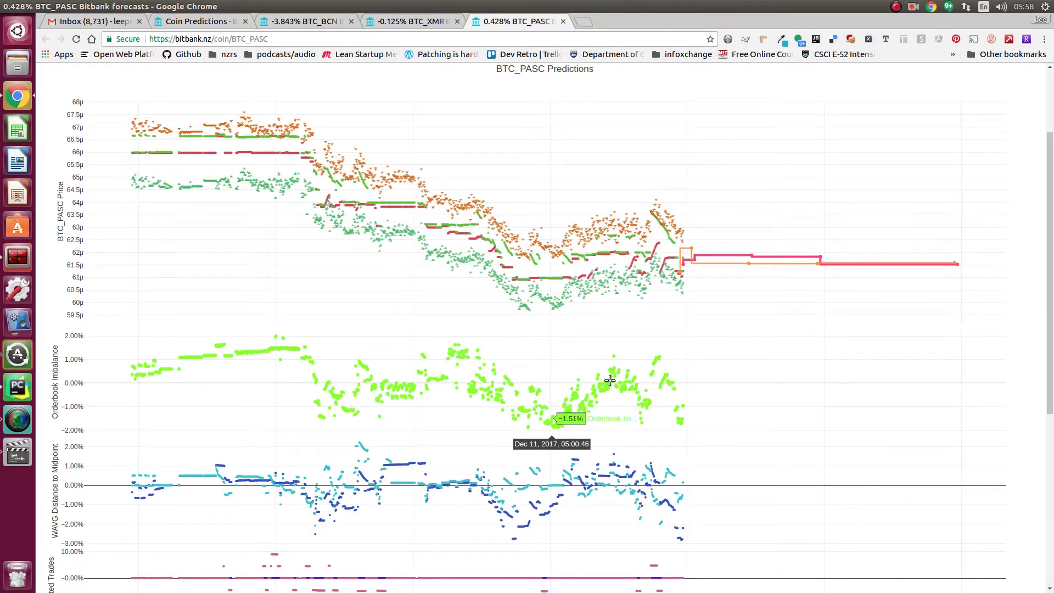
{"action": "mouse_move", "coordinate": [619, 393]}
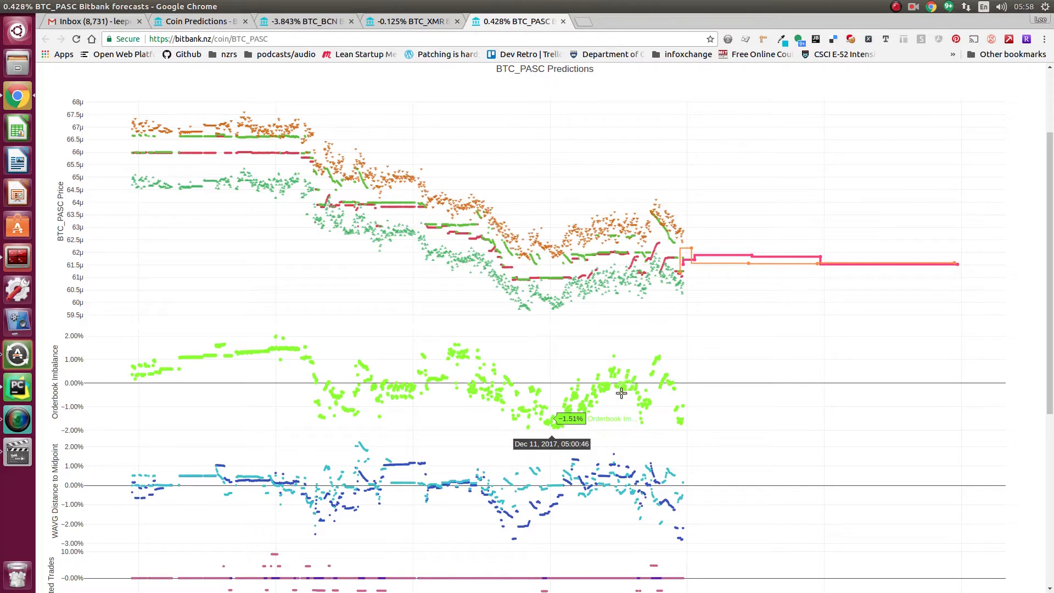
{"action": "mouse_move", "coordinate": [646, 430]}
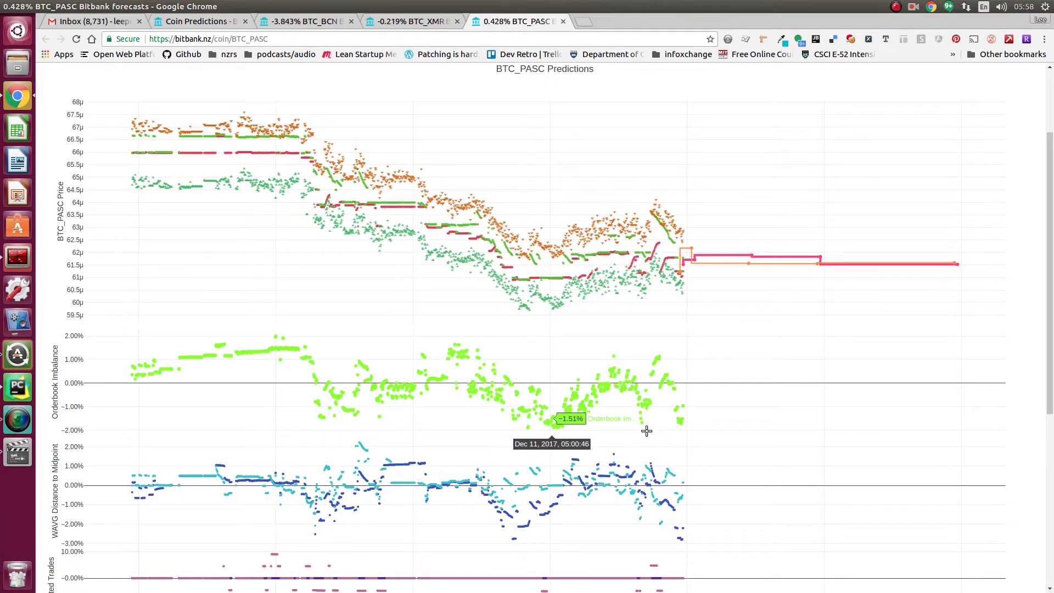
{"action": "mouse_move", "coordinate": [670, 482]}
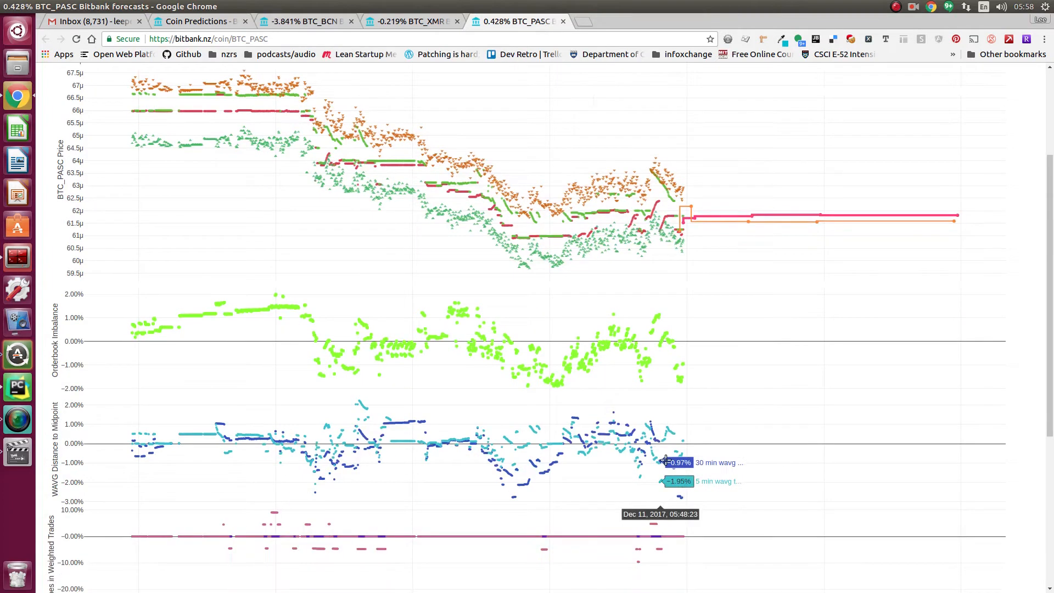
{"action": "mouse_move", "coordinate": [649, 424]}
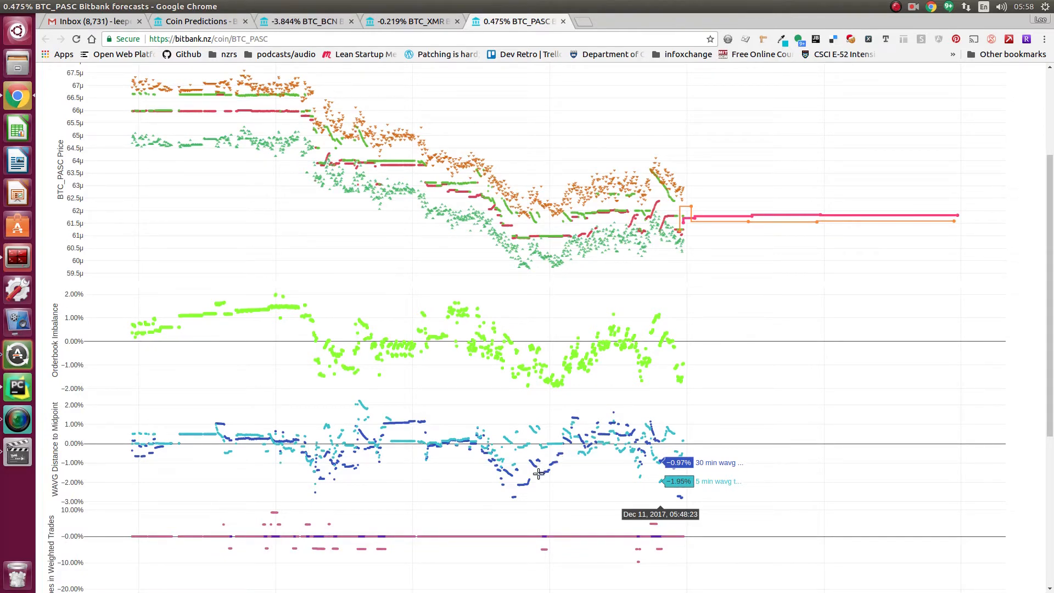
{"action": "mouse_move", "coordinate": [564, 444]}
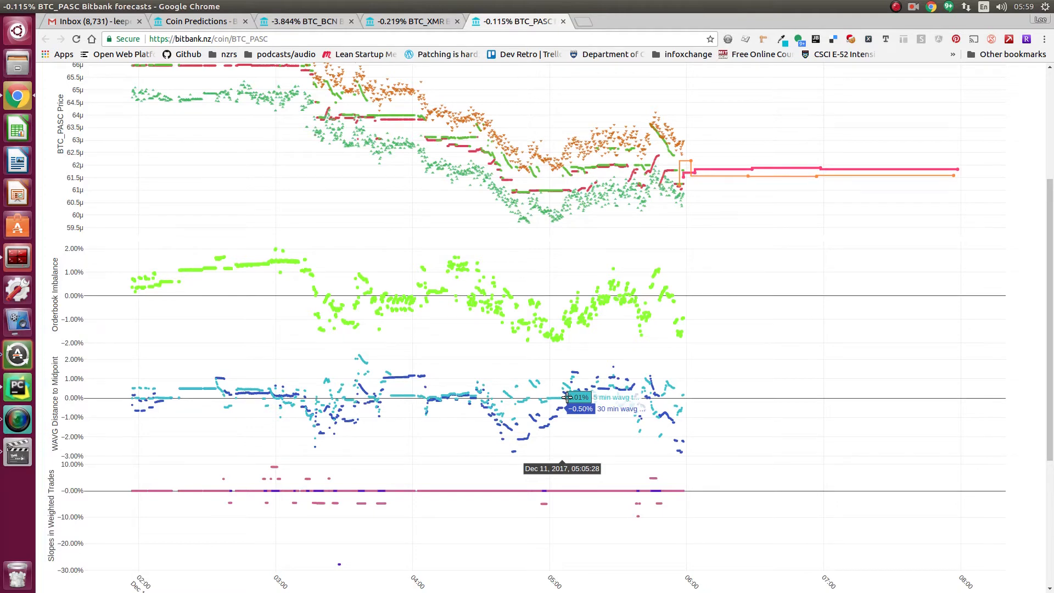
{"action": "mouse_move", "coordinate": [525, 438]}
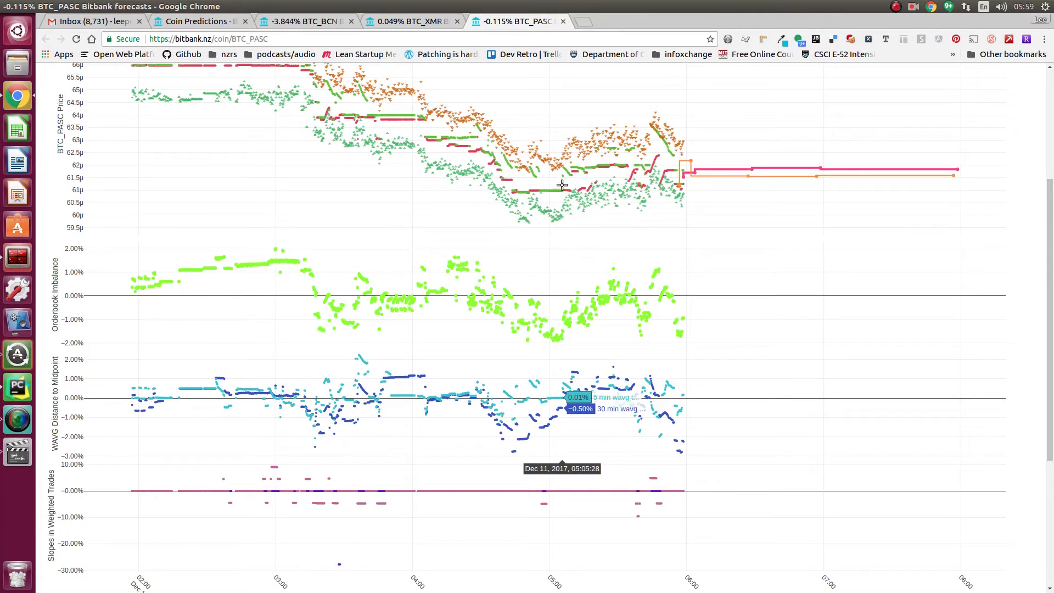
{"action": "mouse_move", "coordinate": [579, 174]}
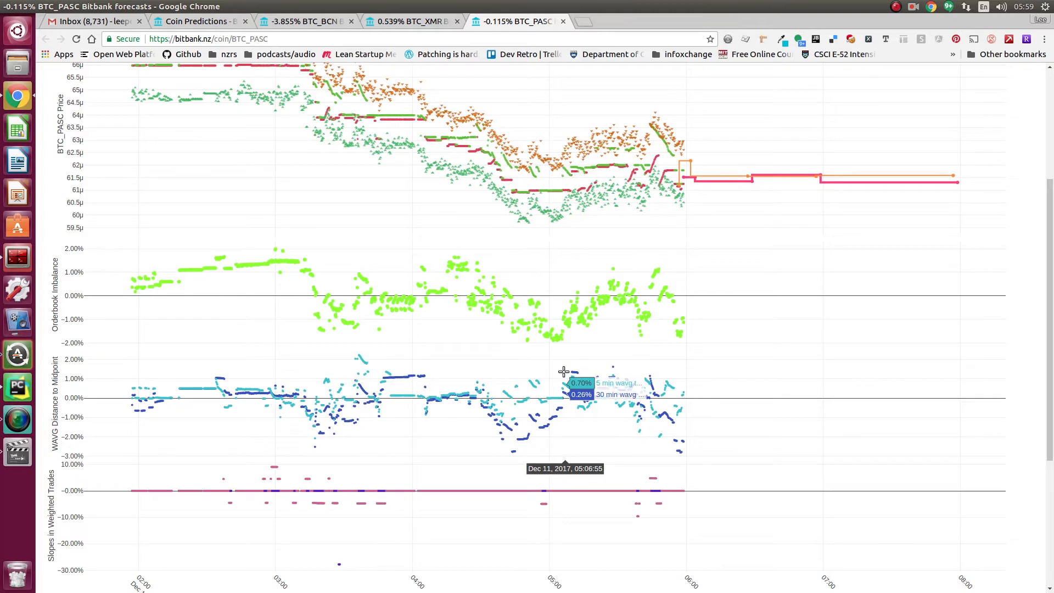
{"action": "mouse_move", "coordinate": [572, 354]}
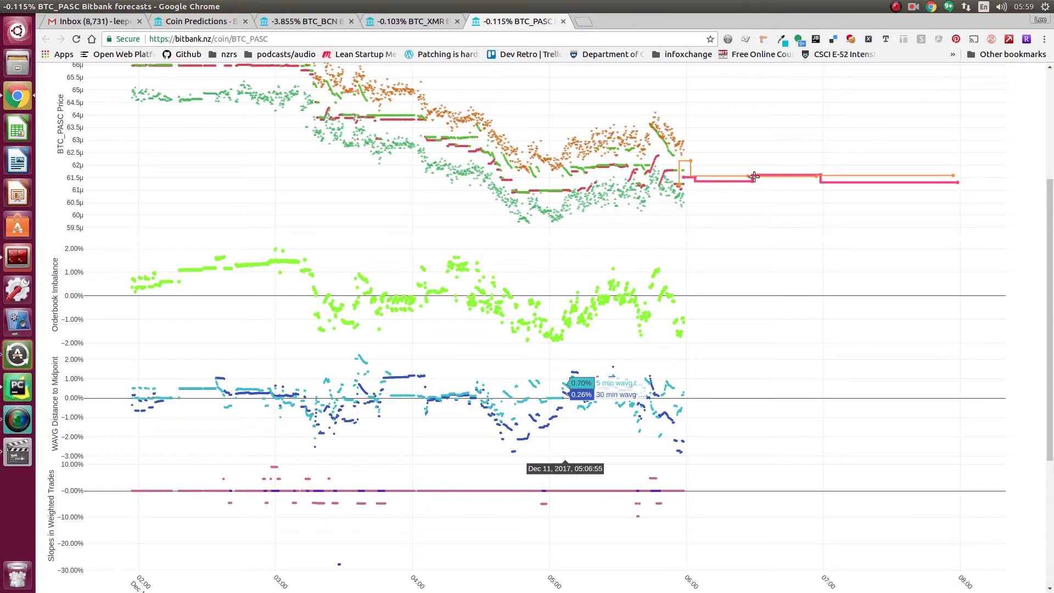
{"action": "mouse_move", "coordinate": [684, 179]}
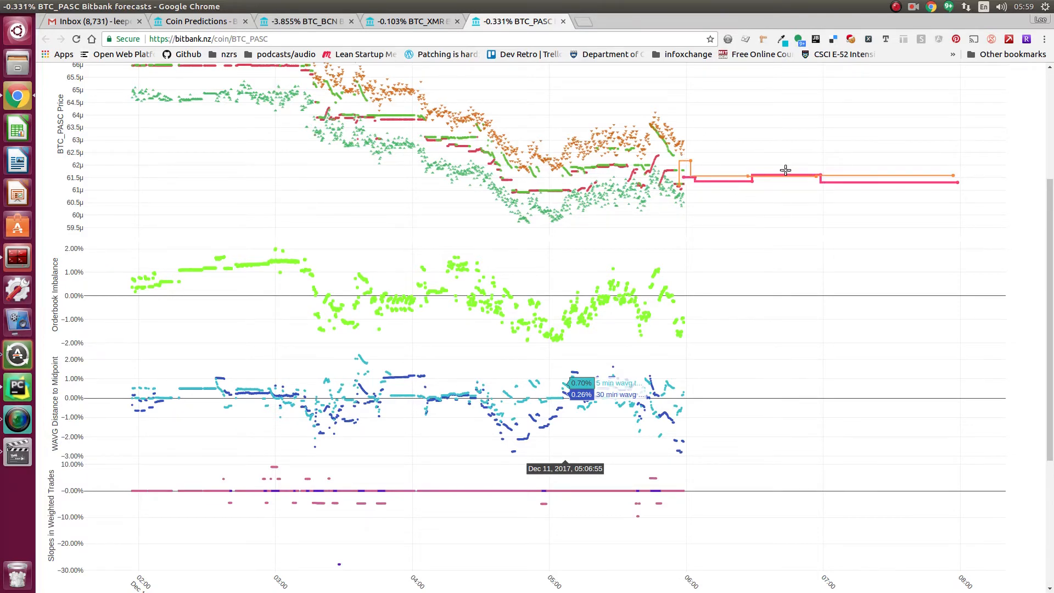
{"action": "mouse_move", "coordinate": [906, 295]}
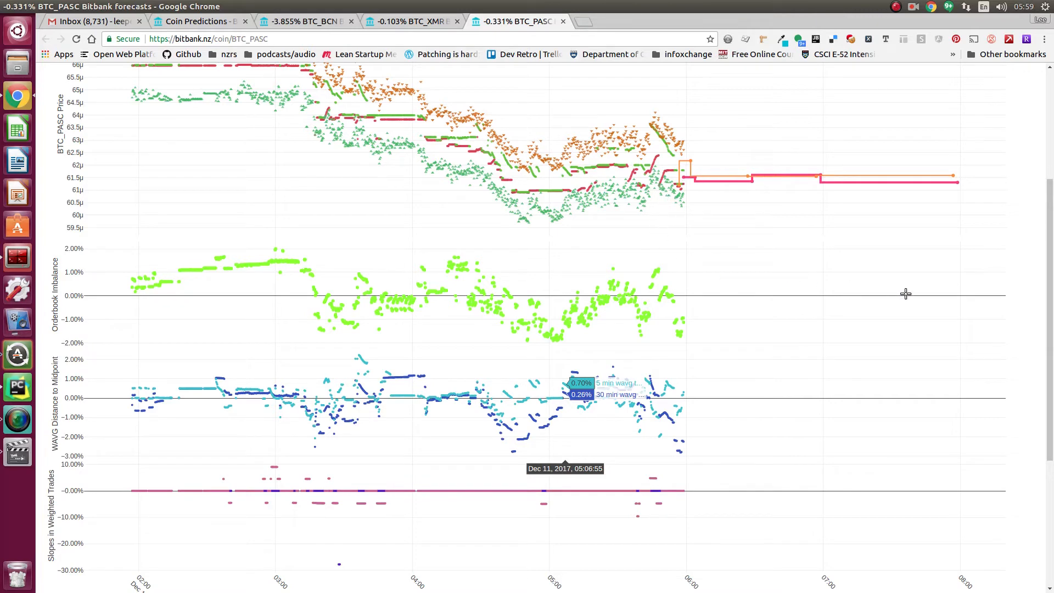
{"action": "mouse_move", "coordinate": [592, 242]}
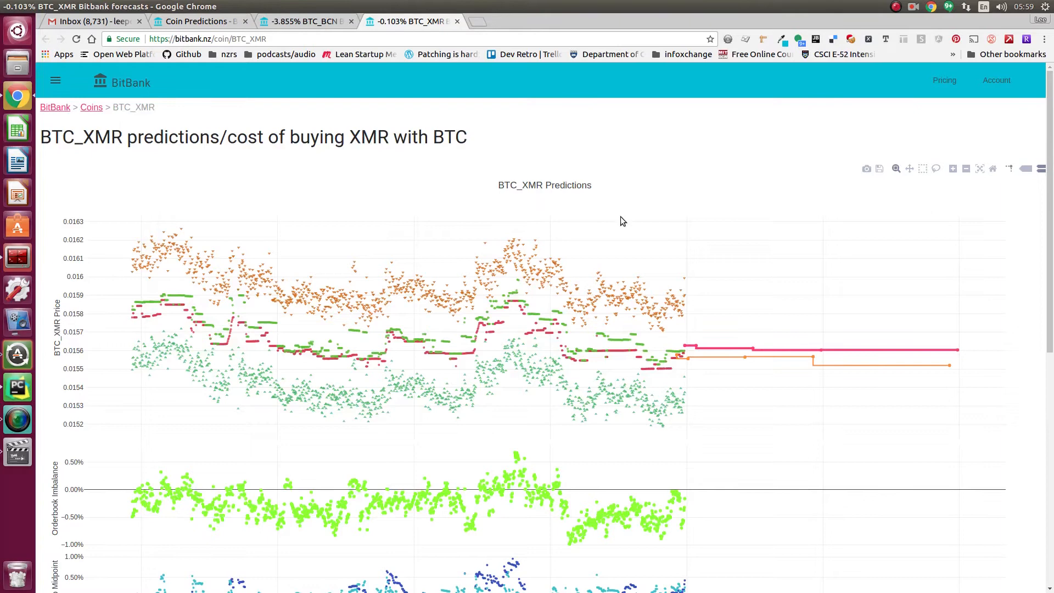
{"action": "mouse_move", "coordinate": [678, 313]}
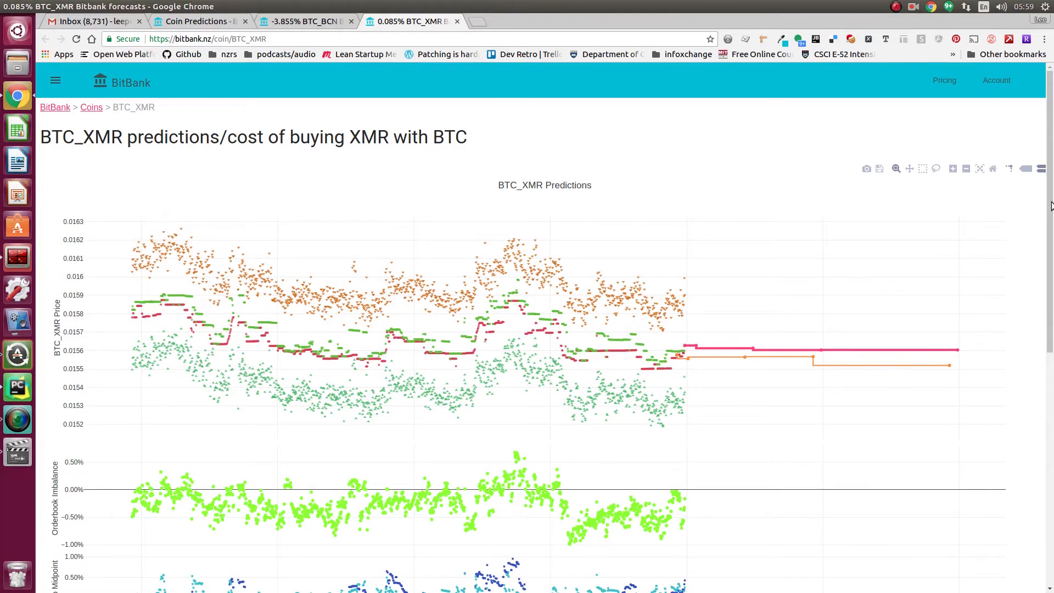
Step: Scroll down the BTC_XMR page to reveal the weighted trades slopes subplot
{"action": "scroll", "scroll_direction": "down", "scroll_amount": 3}
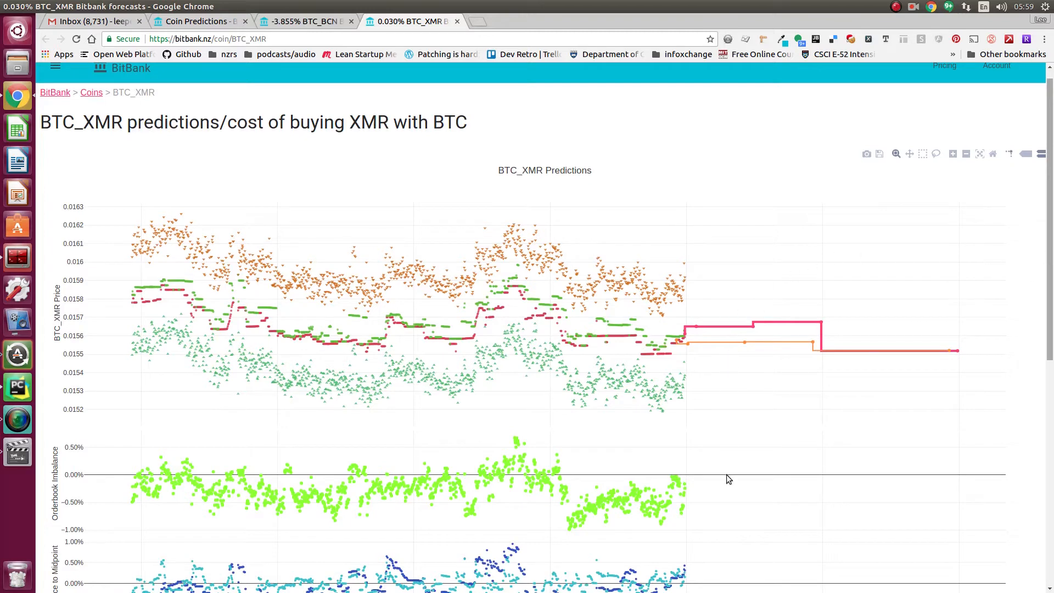
{"action": "mouse_move", "coordinate": [685, 576]}
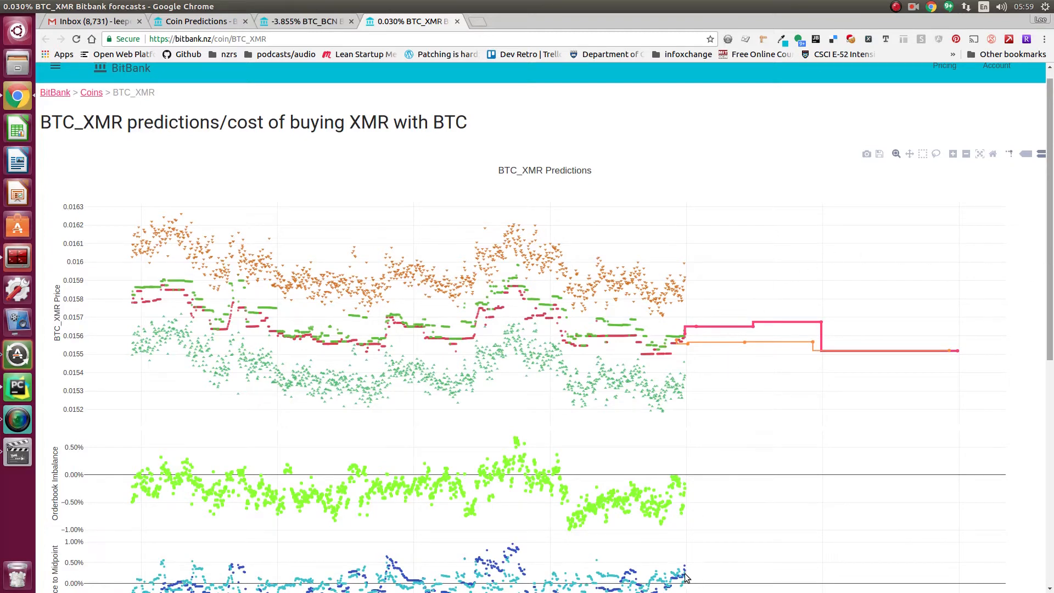
{"action": "mouse_move", "coordinate": [694, 576]}
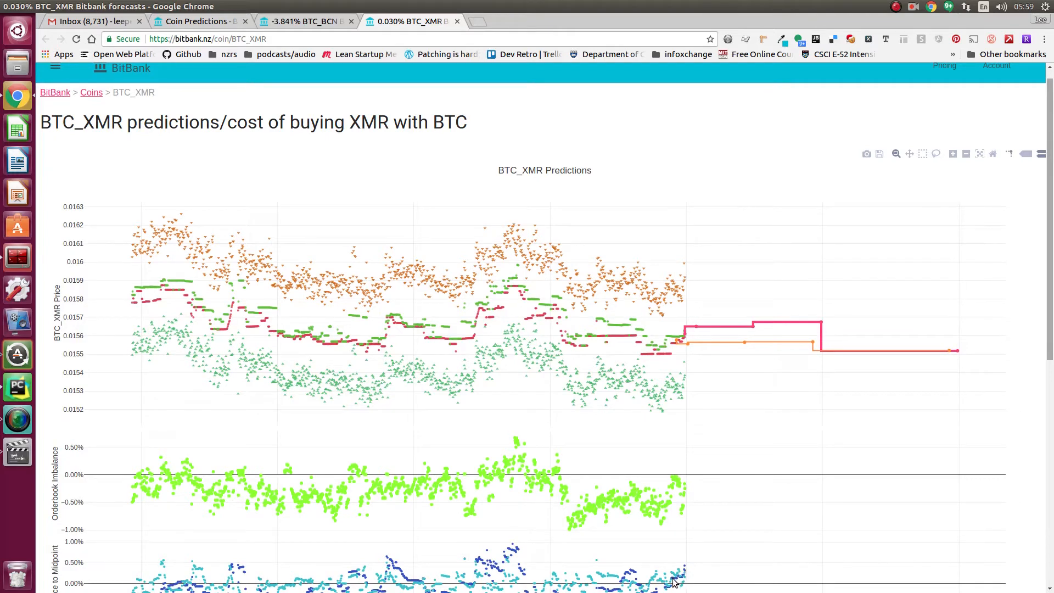
{"action": "scroll", "scroll_direction": "down", "scroll_amount": 3}
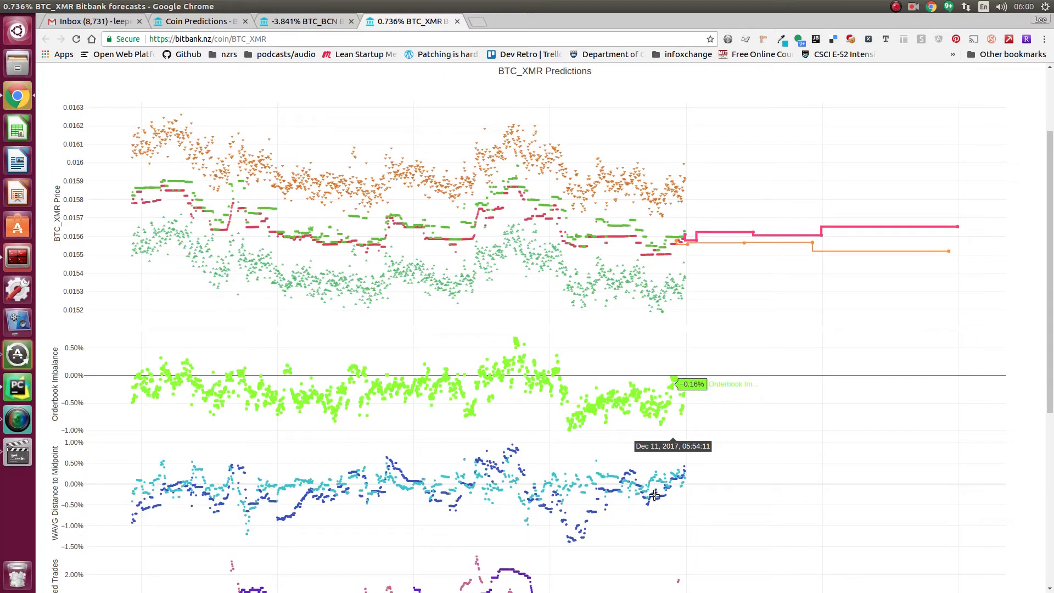
{"action": "mouse_move", "coordinate": [655, 495]}
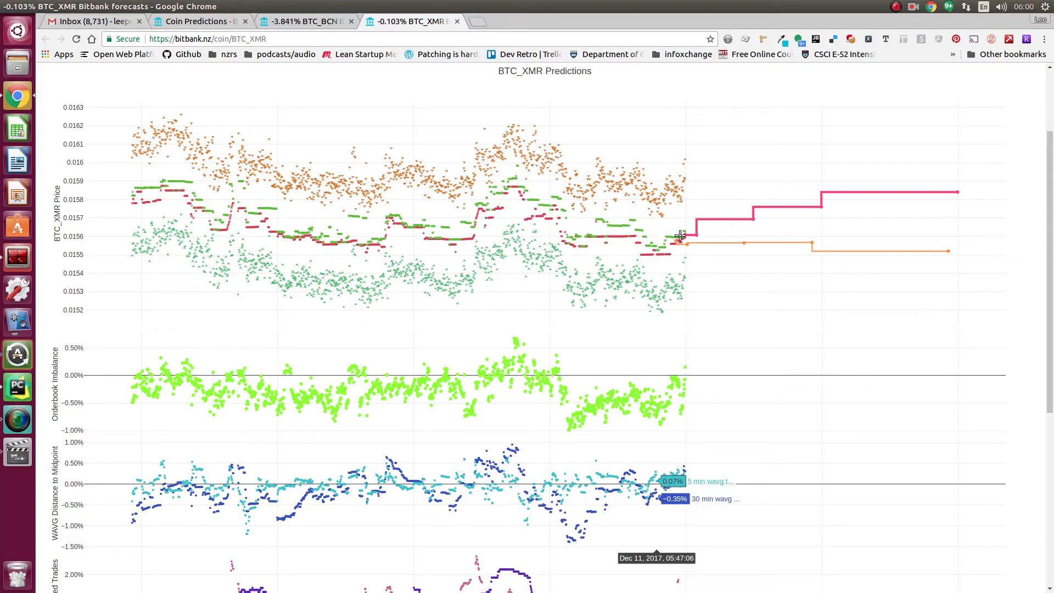
{"action": "mouse_move", "coordinate": [678, 231]}
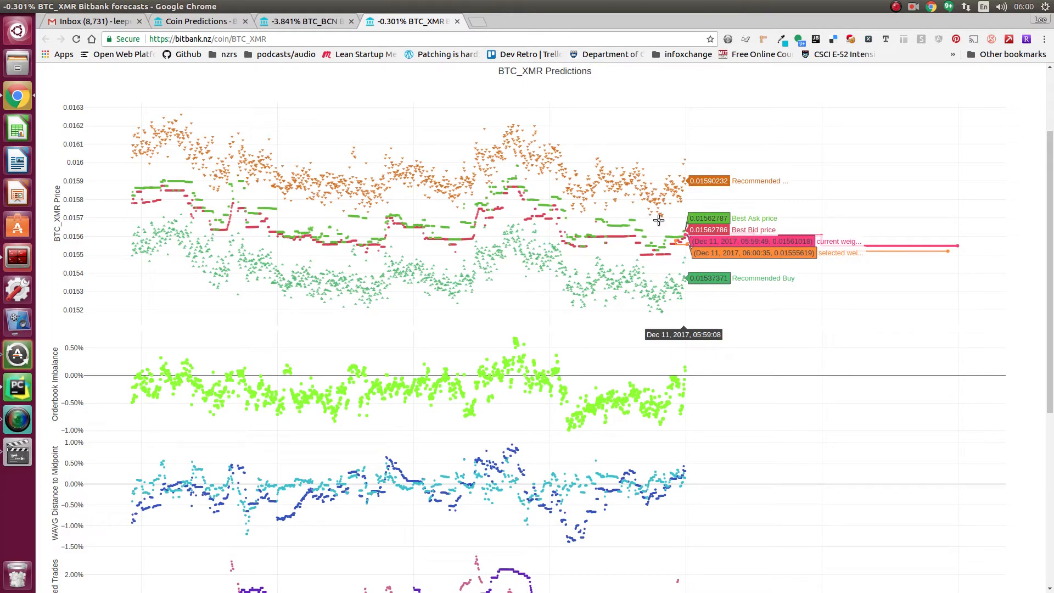
{"action": "mouse_move", "coordinate": [667, 245]}
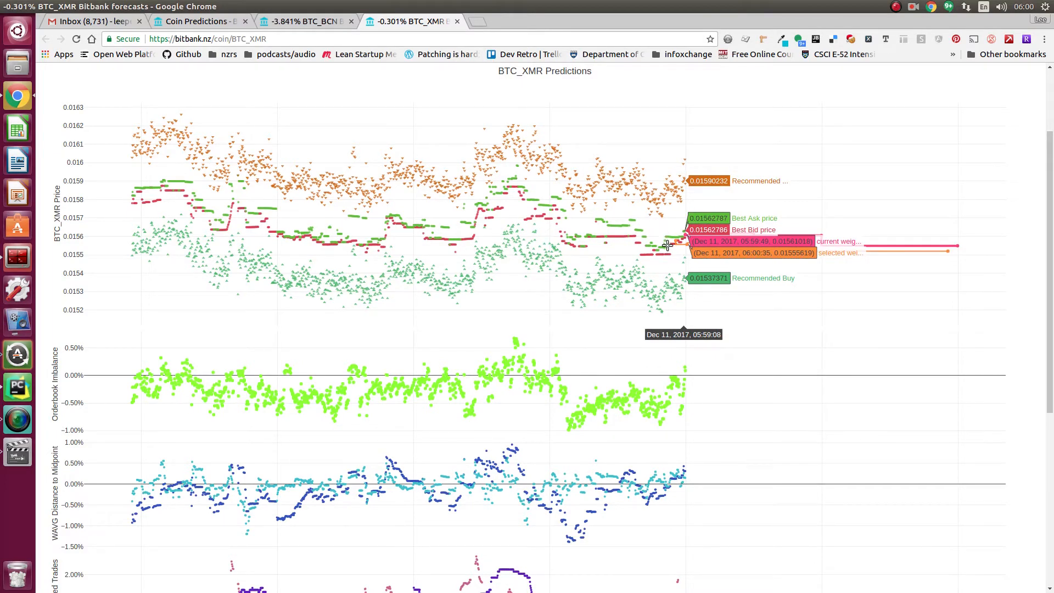
{"action": "scroll", "scroll_direction": "down", "scroll_amount": 3}
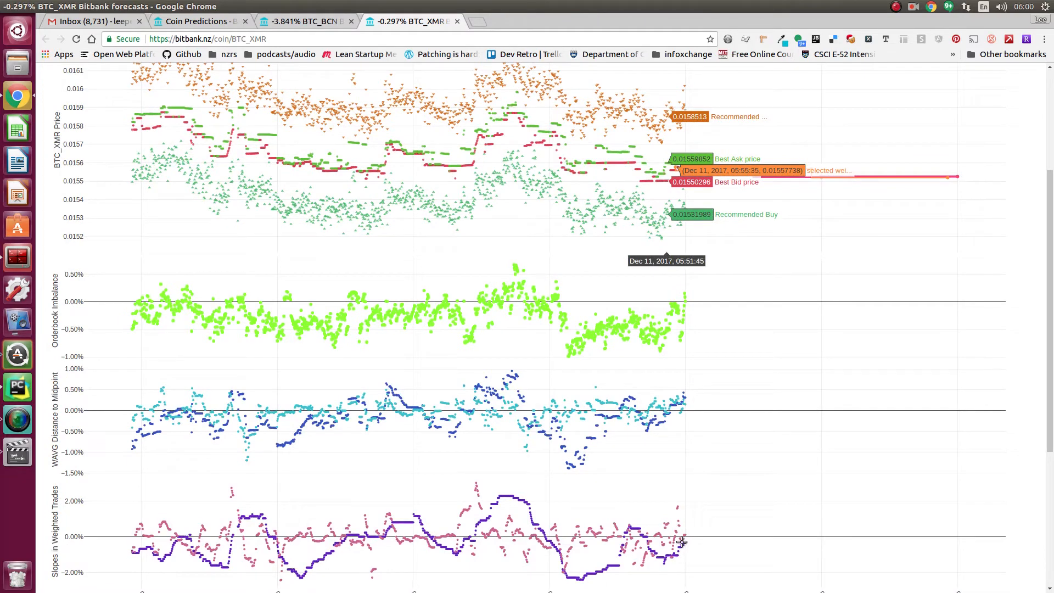
{"action": "mouse_move", "coordinate": [550, 505]}
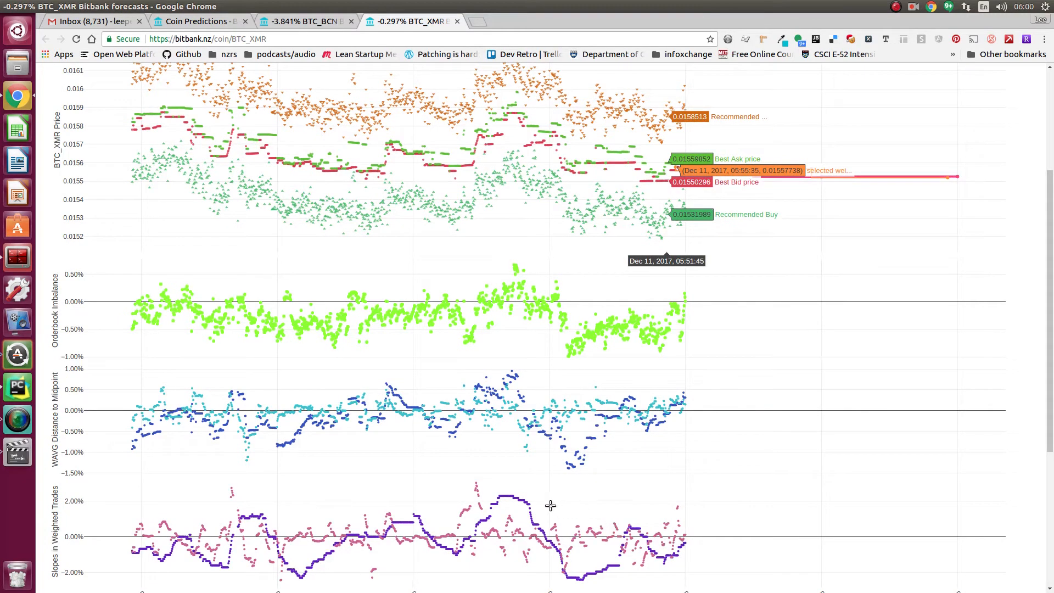
{"action": "mouse_move", "coordinate": [540, 532]}
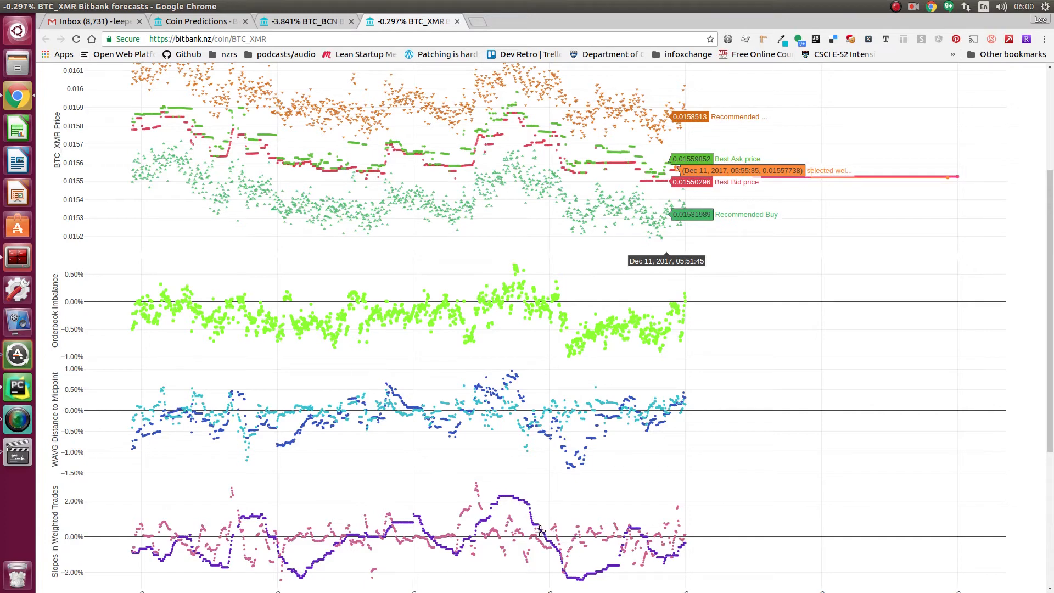
{"action": "mouse_move", "coordinate": [627, 535]}
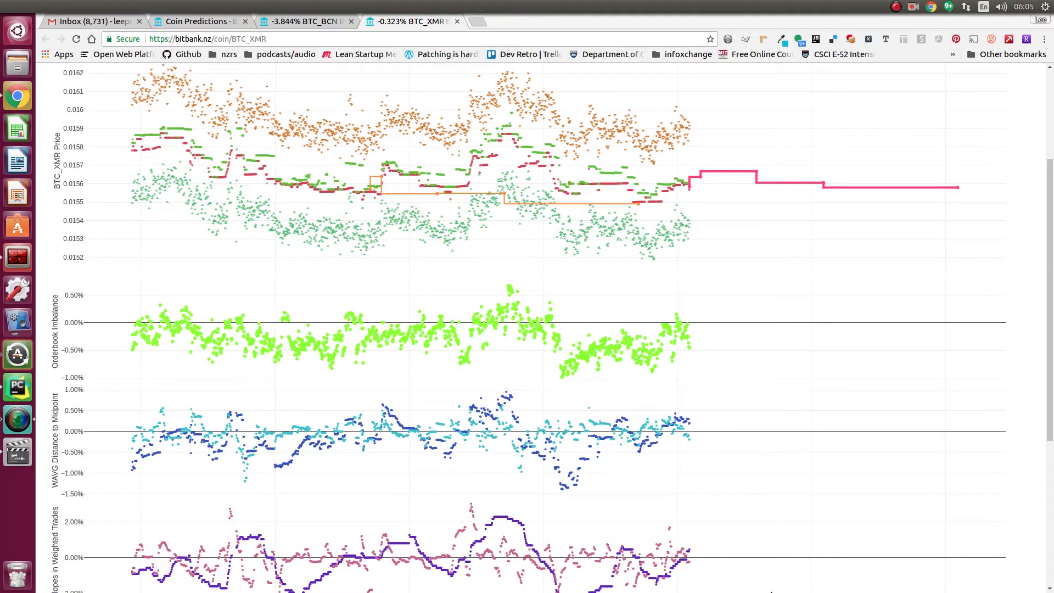
{"action": "mouse_move", "coordinate": [688, 196]}
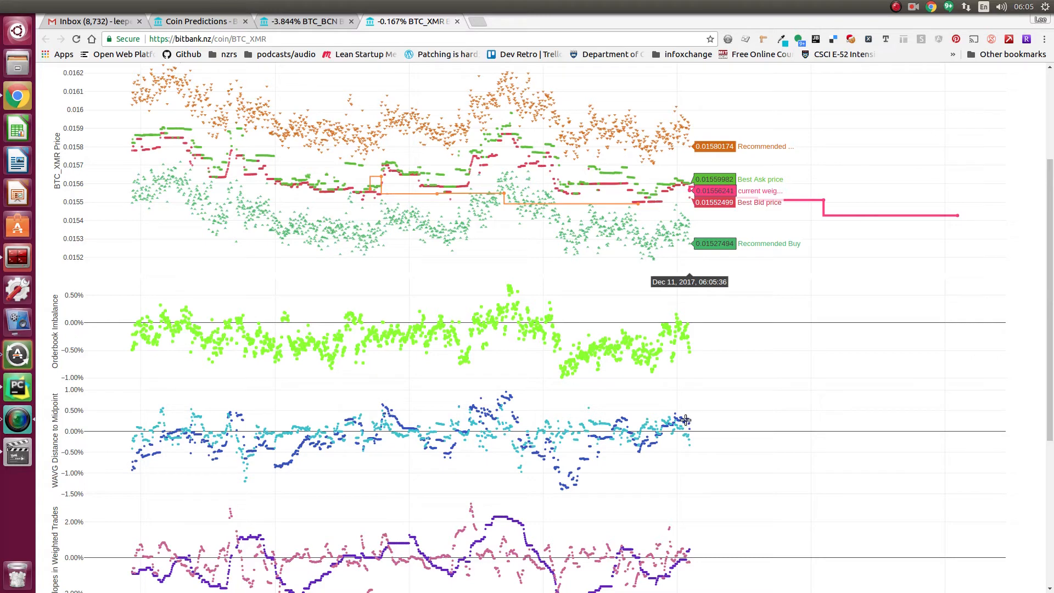
{"action": "mouse_move", "coordinate": [686, 420]}
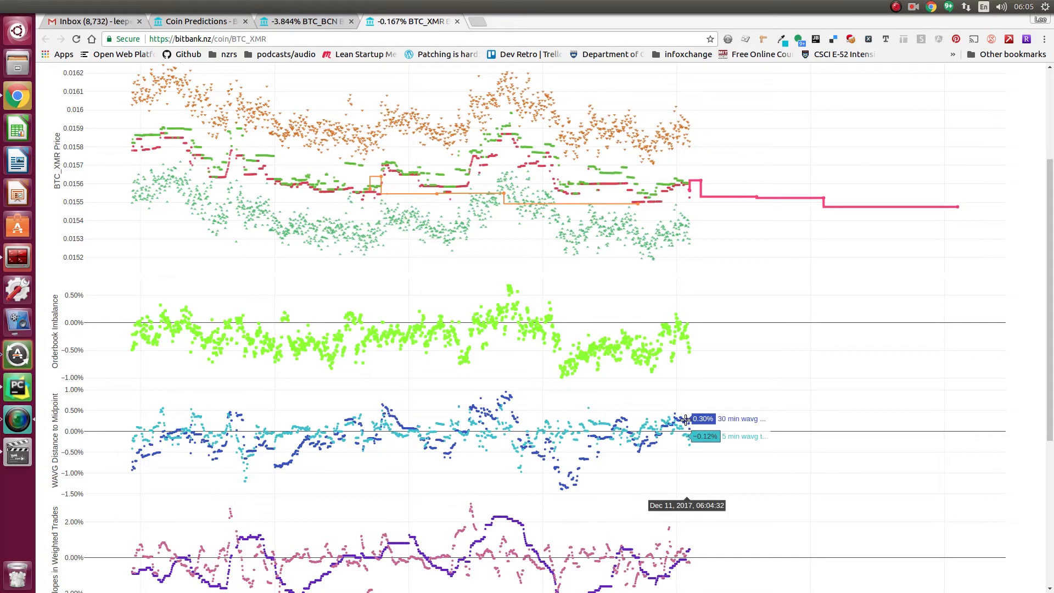
{"action": "mouse_move", "coordinate": [681, 417]}
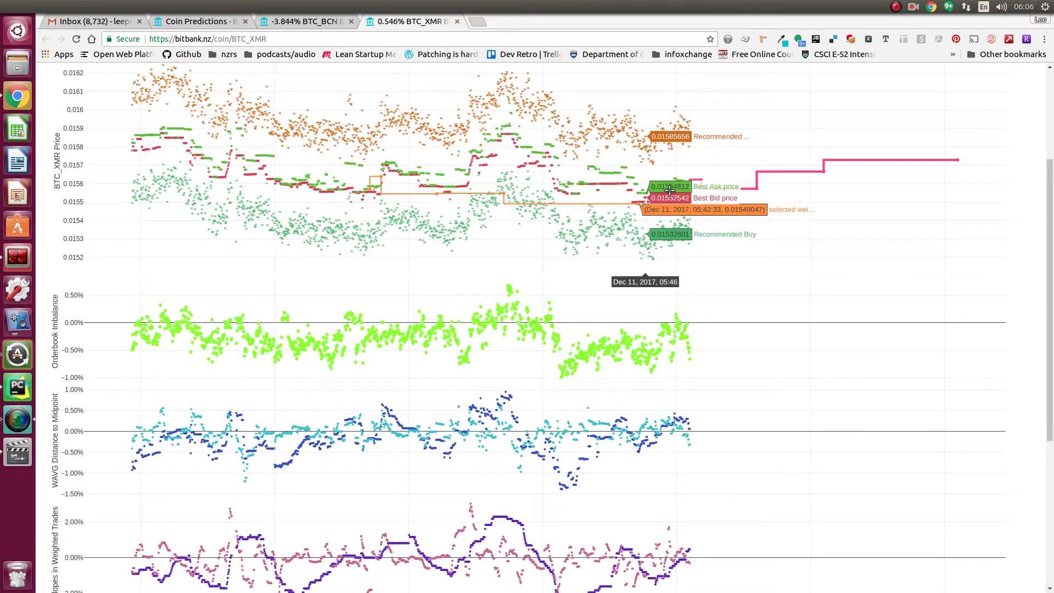
{"action": "mouse_move", "coordinate": [659, 200]}
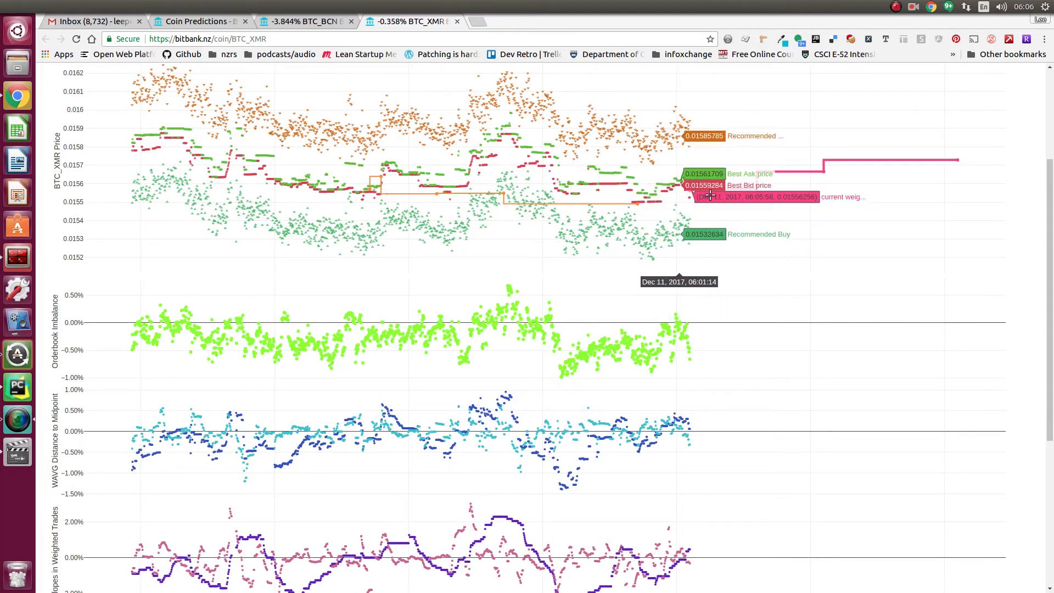
{"action": "mouse_move", "coordinate": [812, 211]}
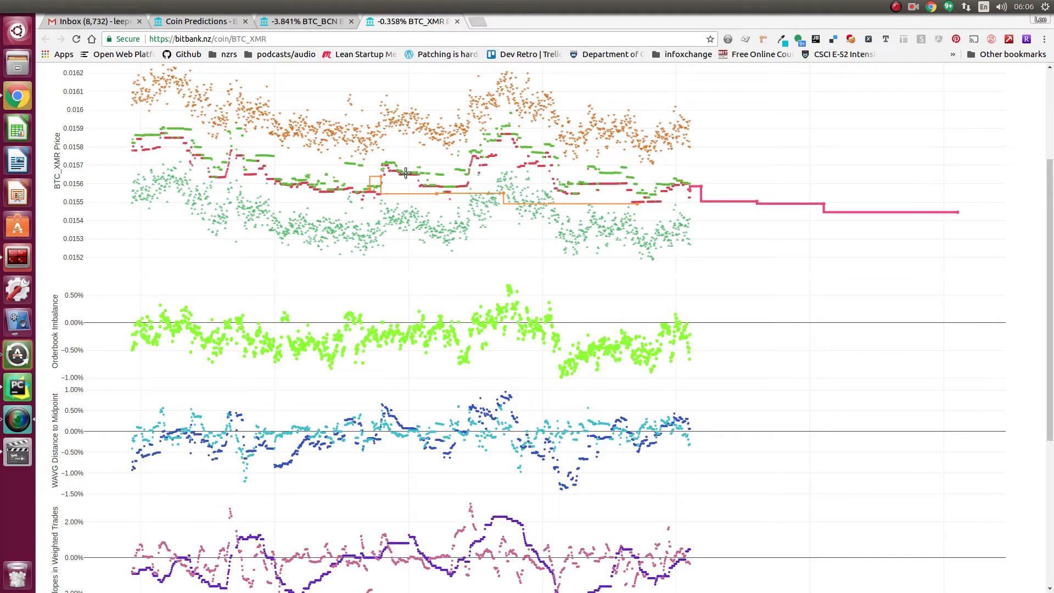
{"action": "mouse_move", "coordinate": [389, 167]}
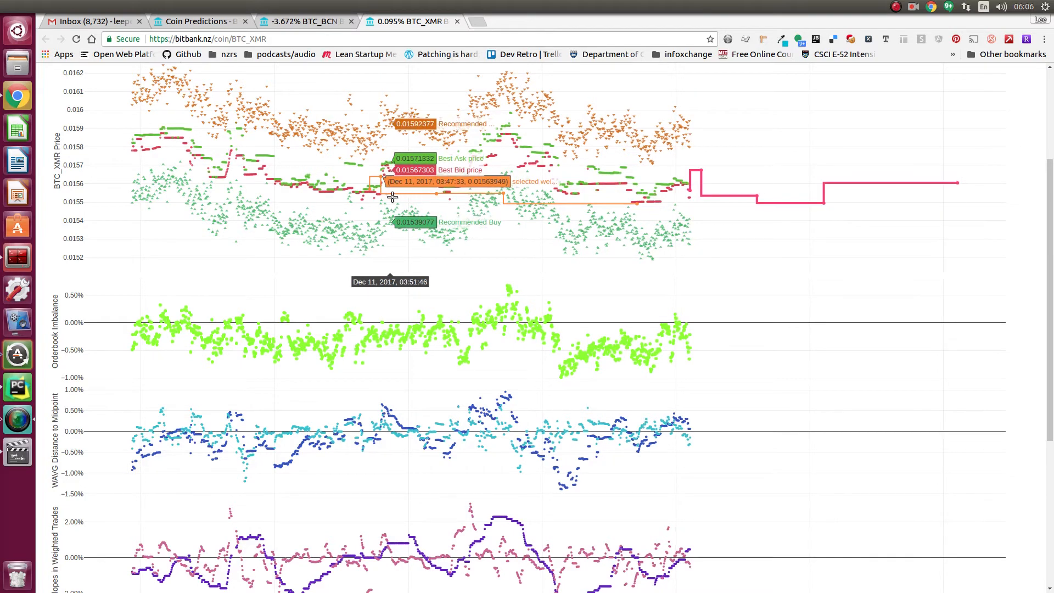
{"action": "mouse_move", "coordinate": [298, 183]}
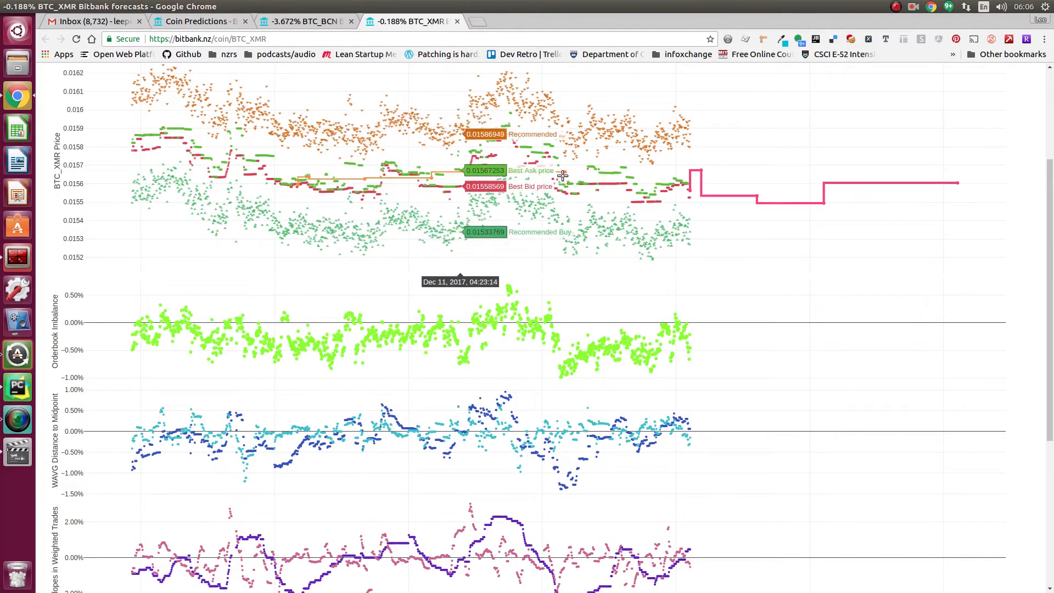
{"action": "mouse_move", "coordinate": [443, 196]}
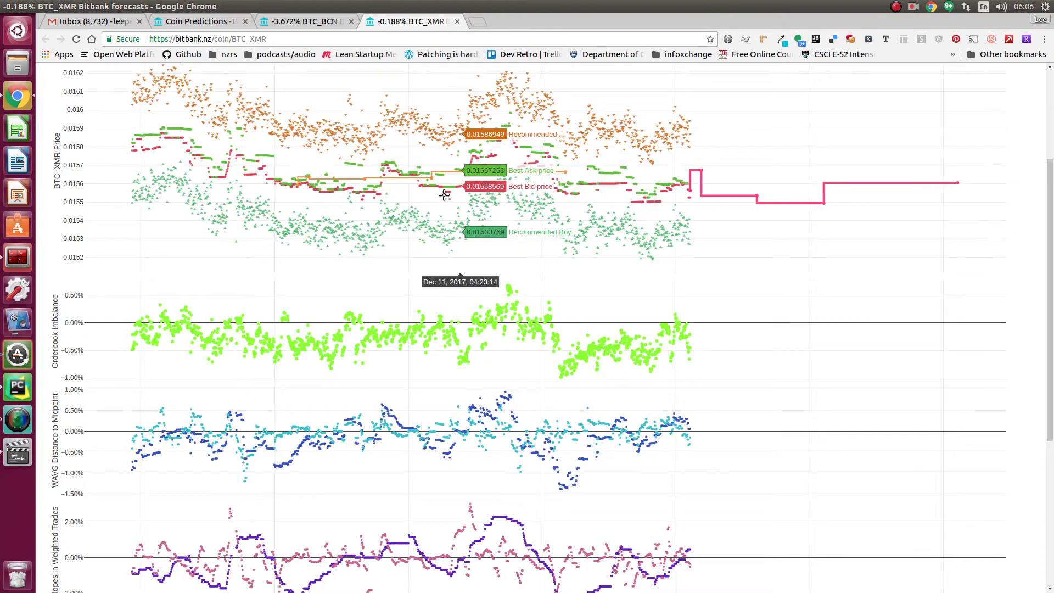
{"action": "mouse_move", "coordinate": [306, 187]}
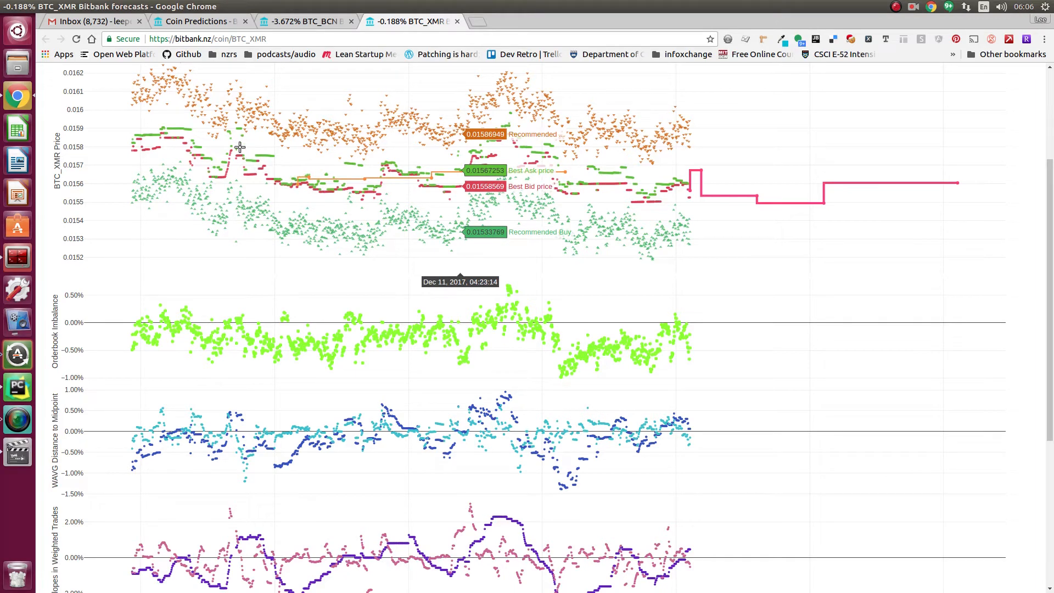
{"action": "mouse_move", "coordinate": [233, 149]}
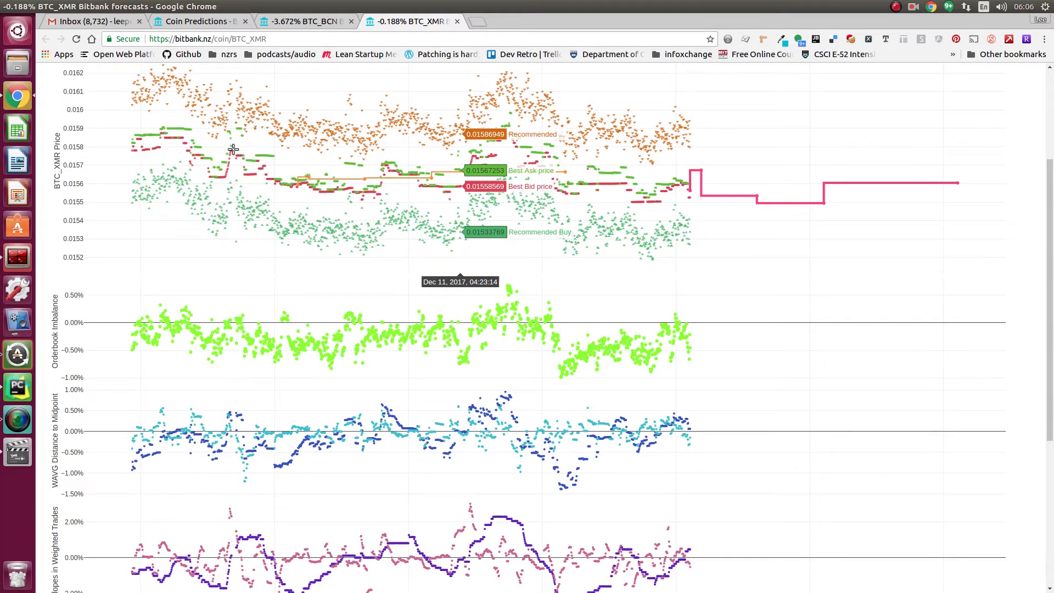
{"action": "mouse_move", "coordinate": [454, 166]}
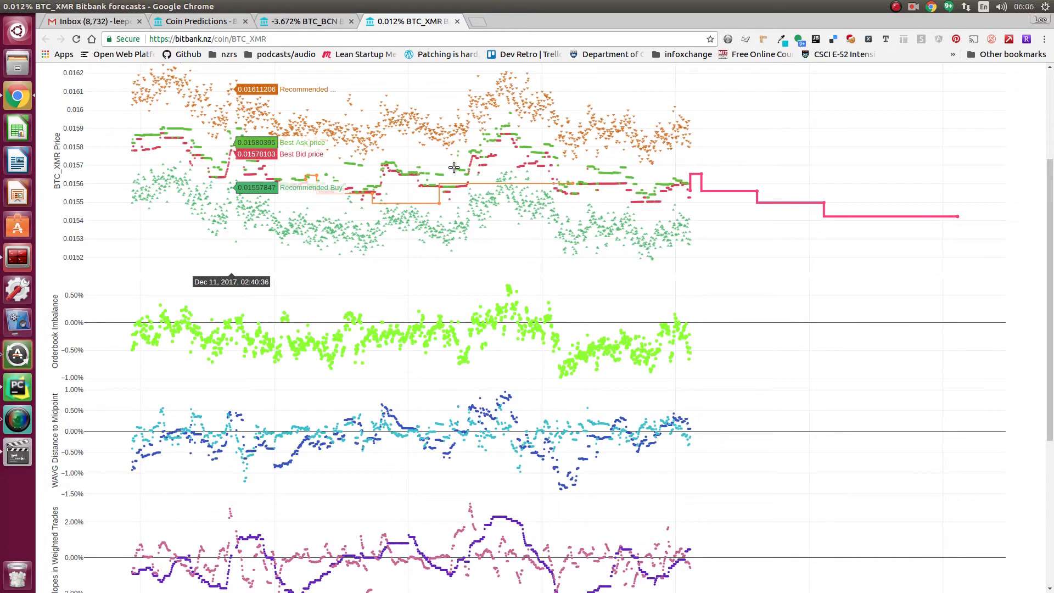
{"action": "mouse_move", "coordinate": [441, 181]}
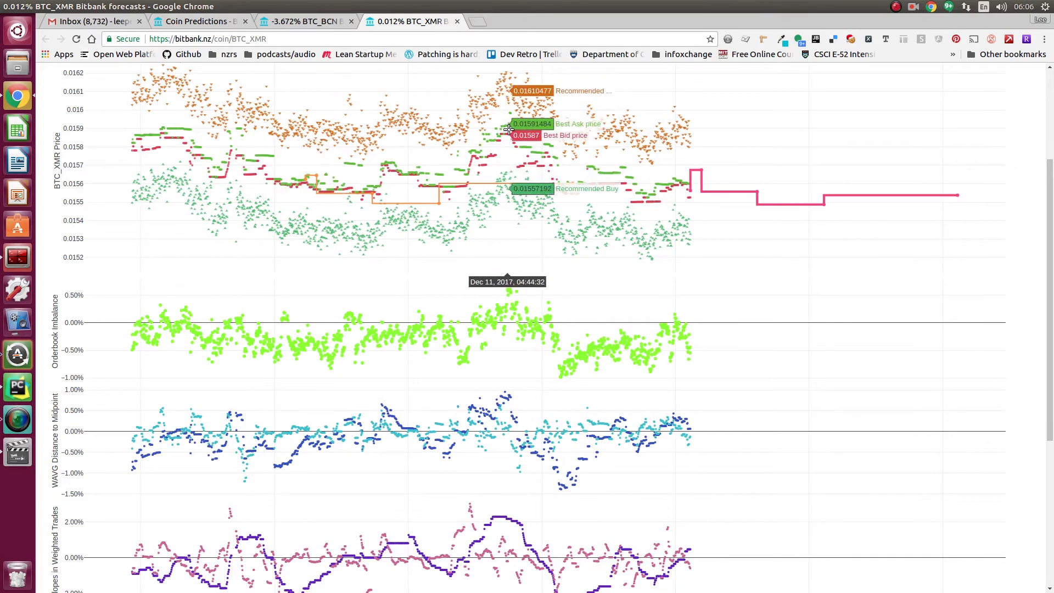
{"action": "mouse_move", "coordinate": [557, 115]}
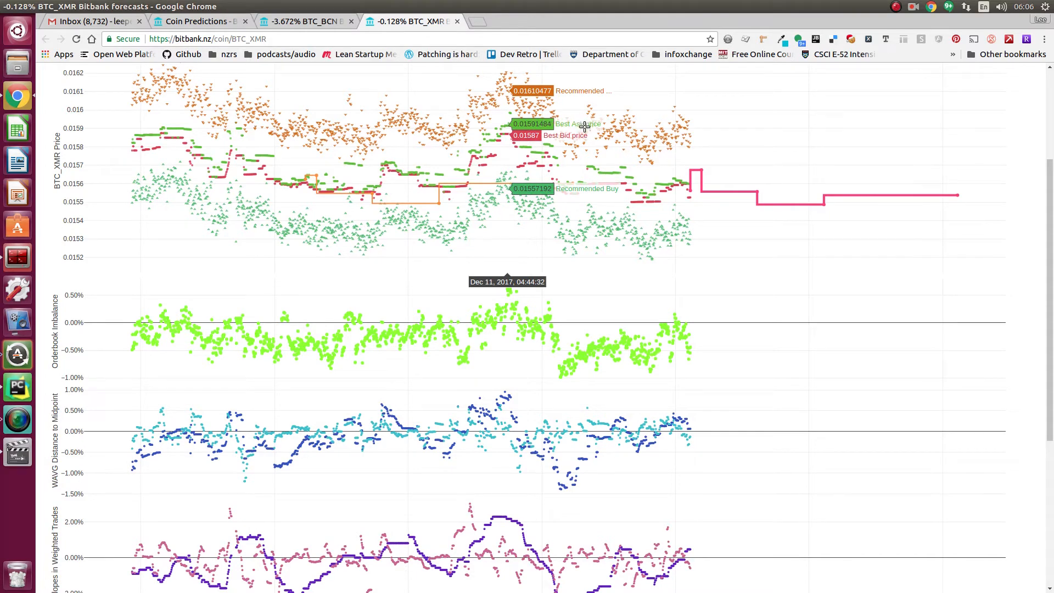
{"action": "mouse_move", "coordinate": [603, 140]}
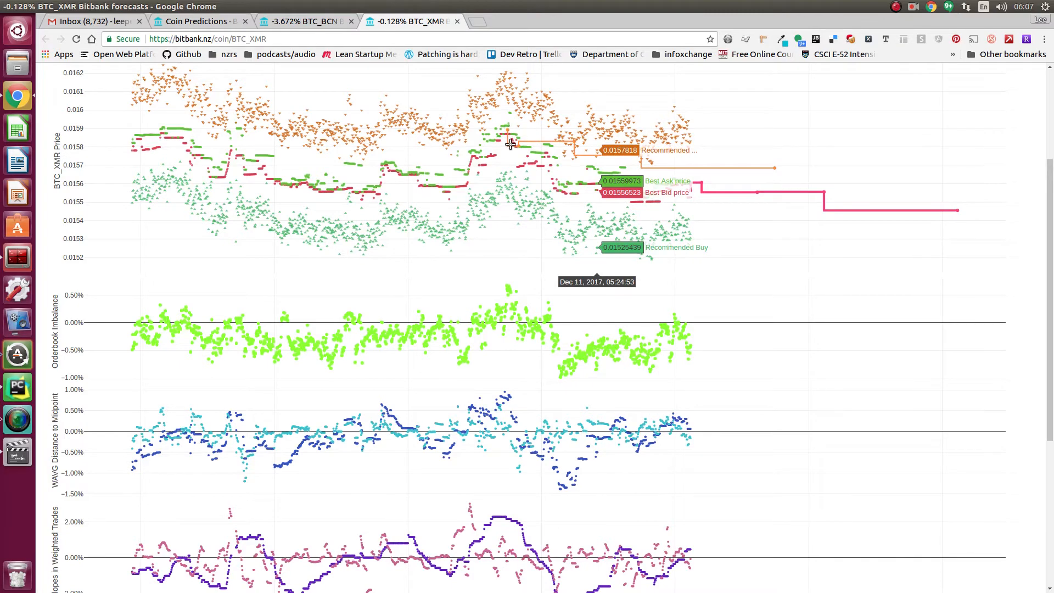
{"action": "mouse_move", "coordinate": [521, 146]}
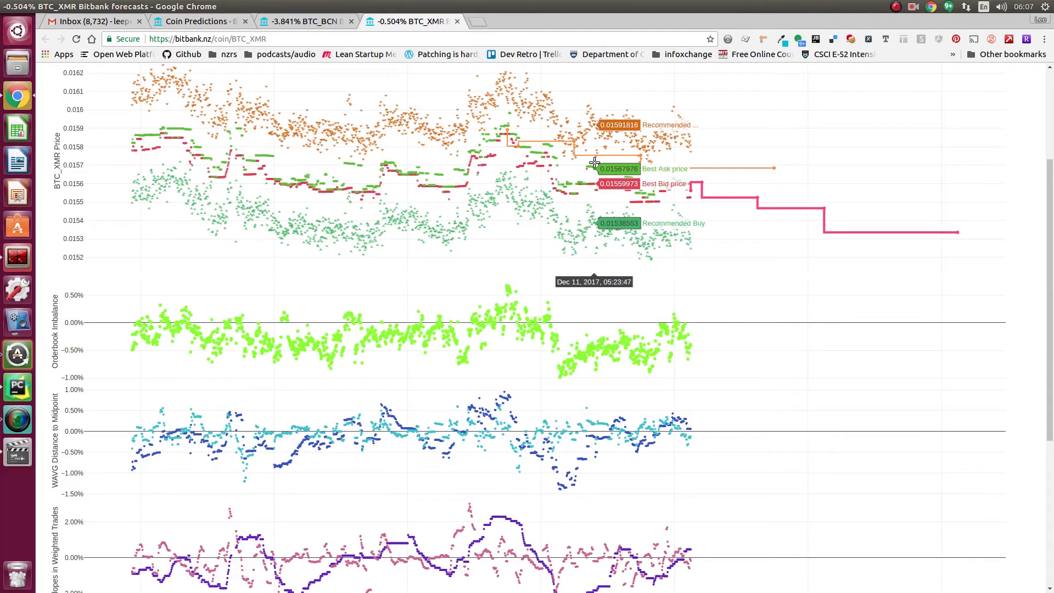
{"action": "mouse_move", "coordinate": [351, 391]}
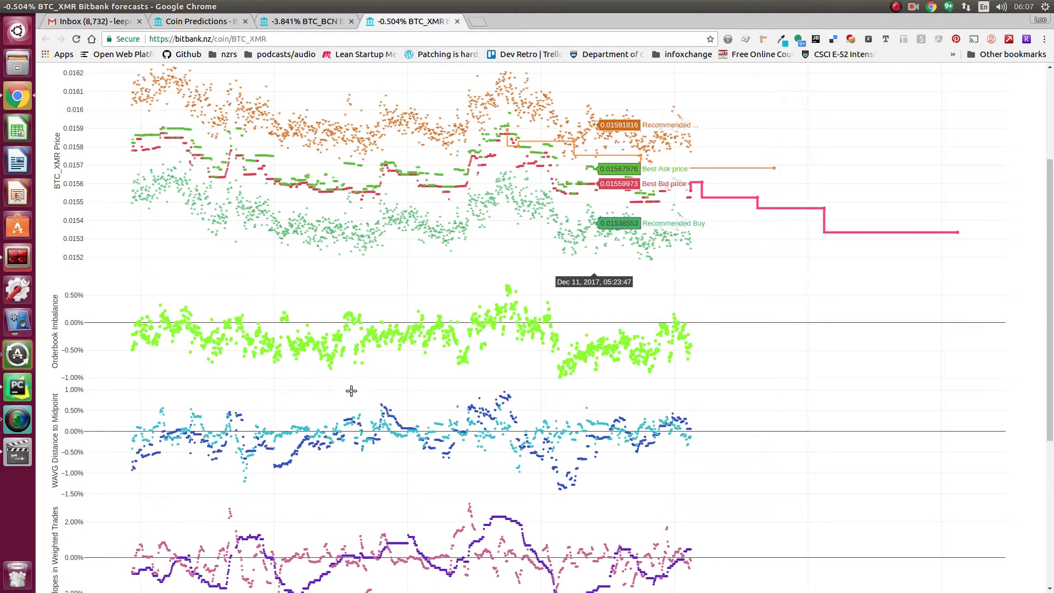
{"action": "mouse_move", "coordinate": [606, 339]}
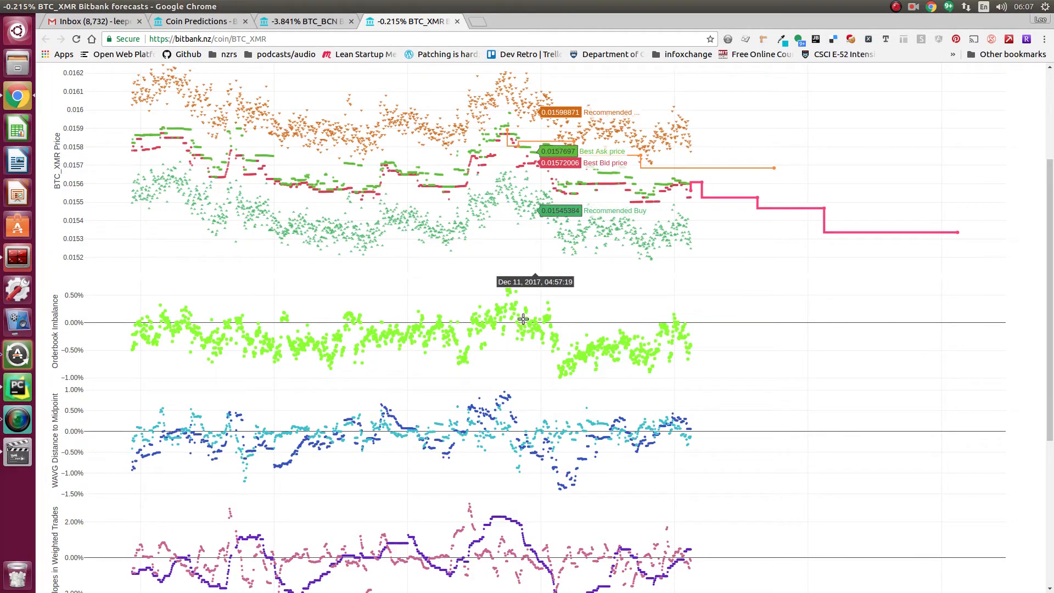
{"action": "mouse_move", "coordinate": [506, 308]}
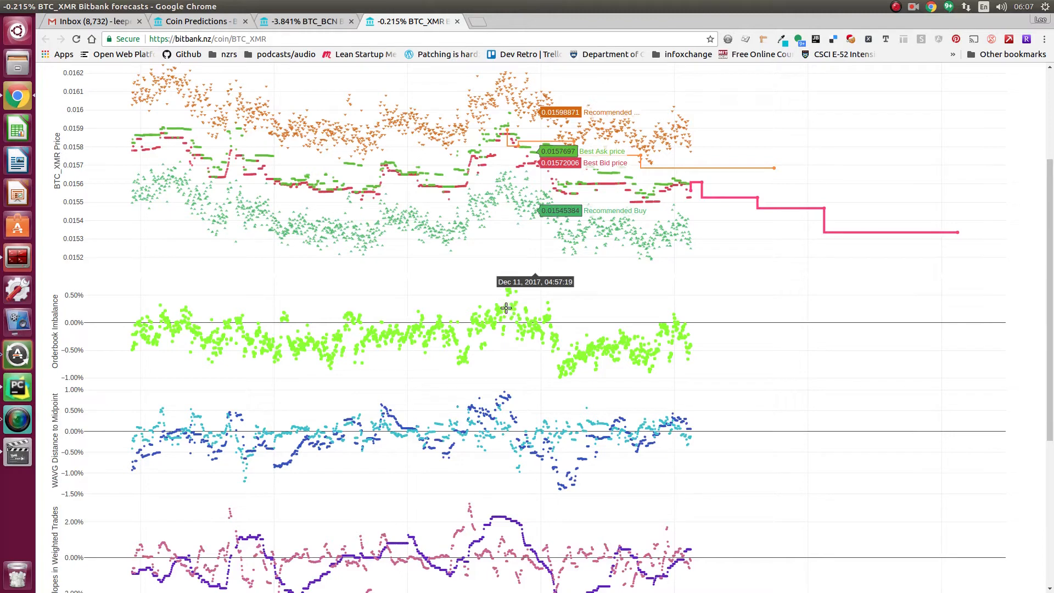
{"action": "mouse_move", "coordinate": [501, 299]}
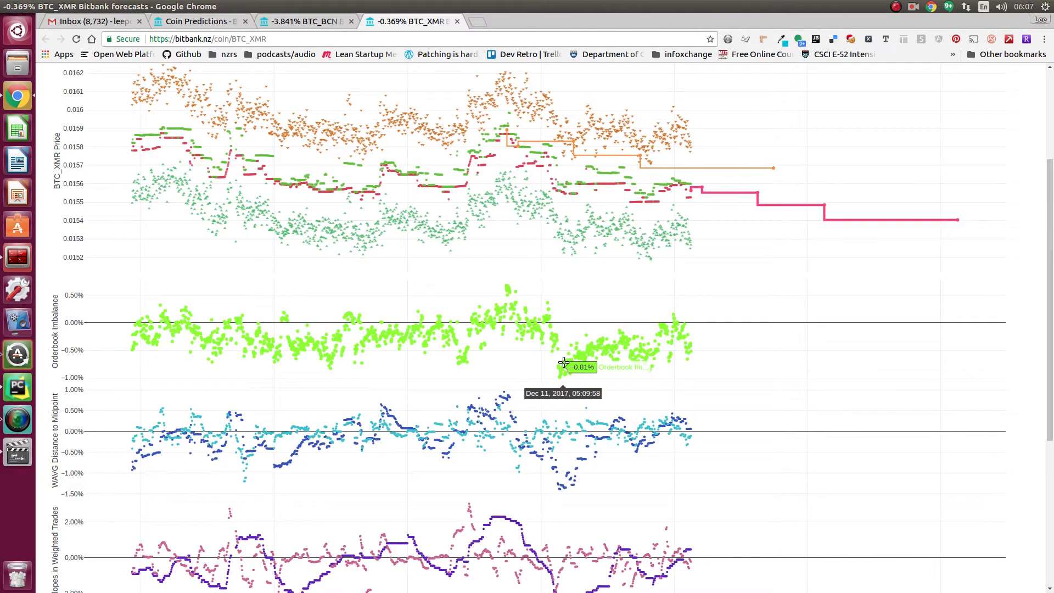
{"action": "mouse_move", "coordinate": [573, 349]}
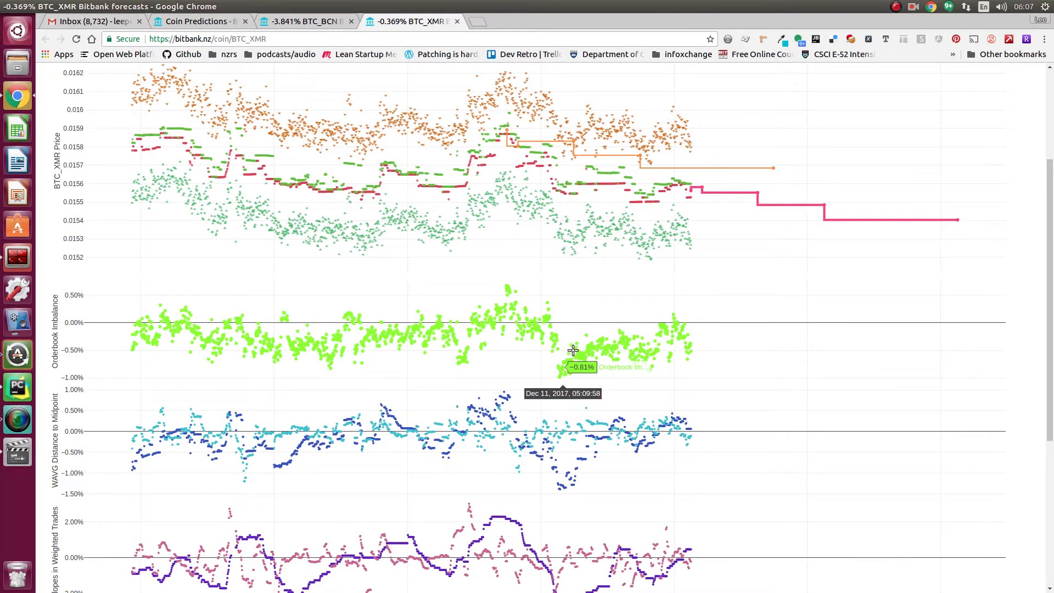
{"action": "mouse_move", "coordinate": [567, 364]}
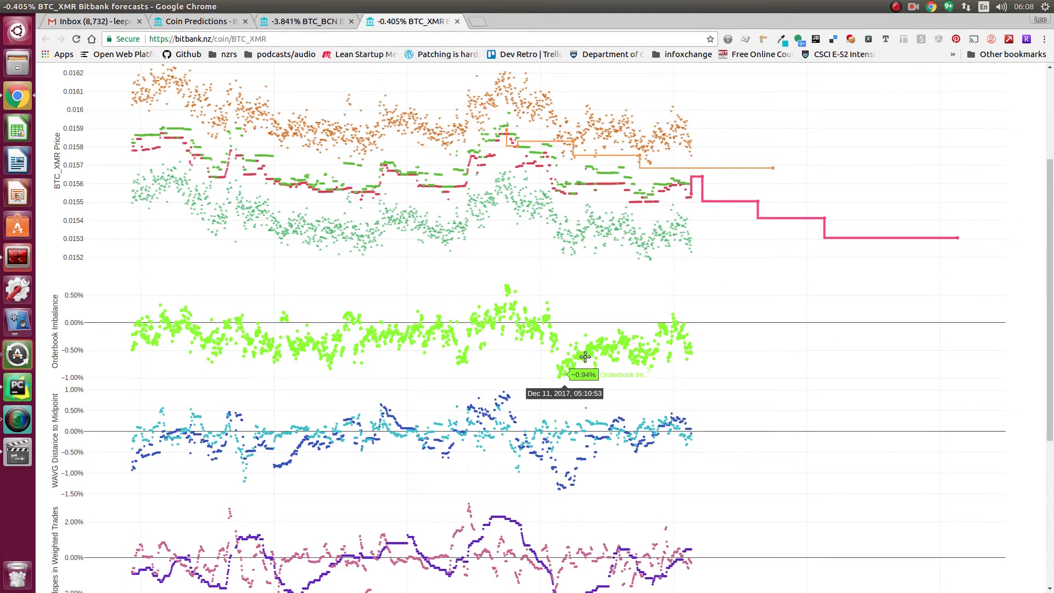
{"action": "mouse_move", "coordinate": [613, 411]}
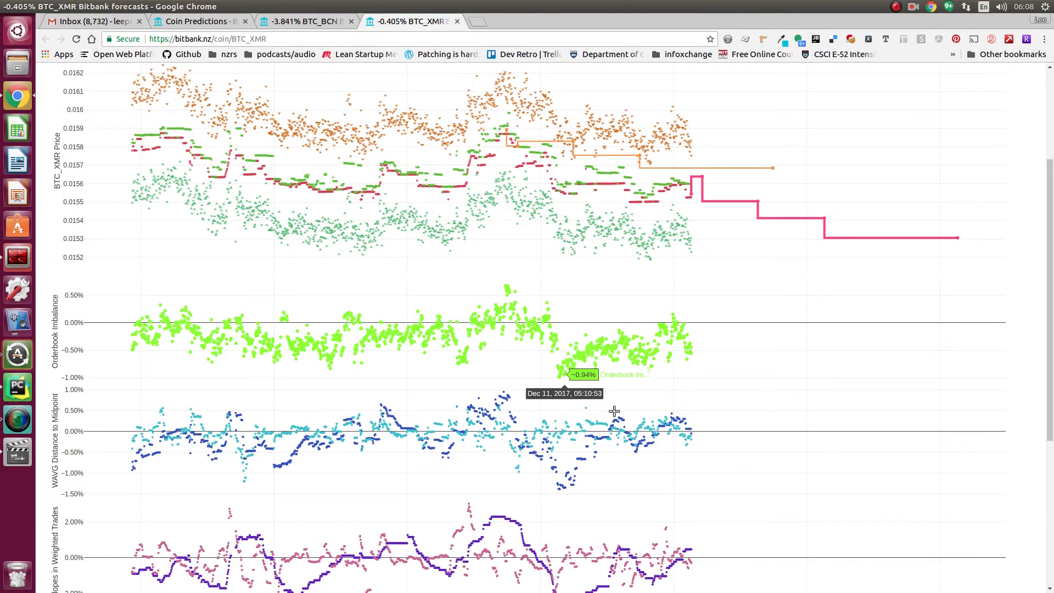
{"action": "mouse_move", "coordinate": [617, 427]}
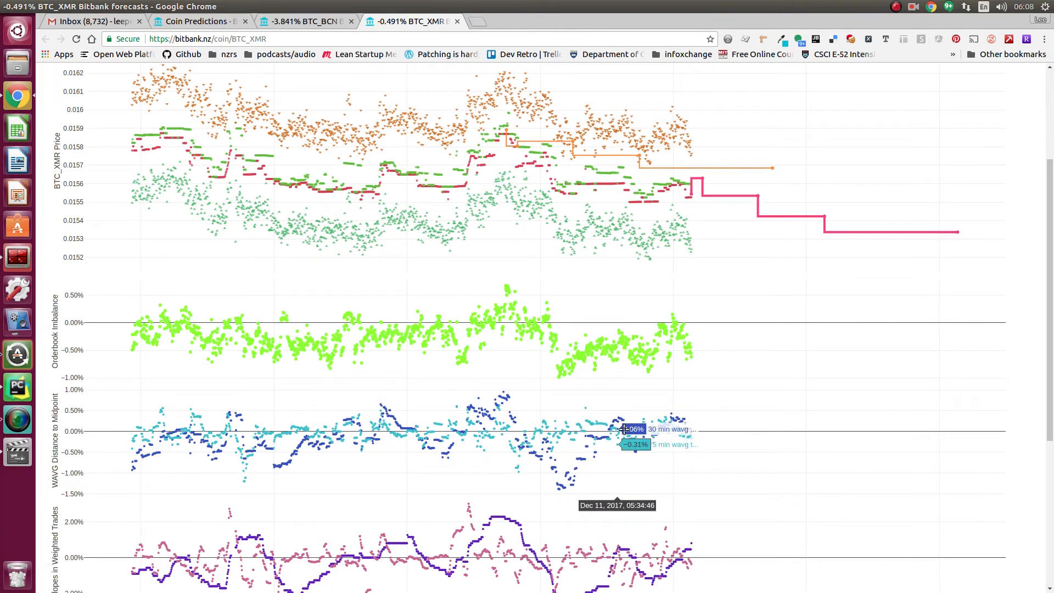
{"action": "mouse_move", "coordinate": [665, 421]}
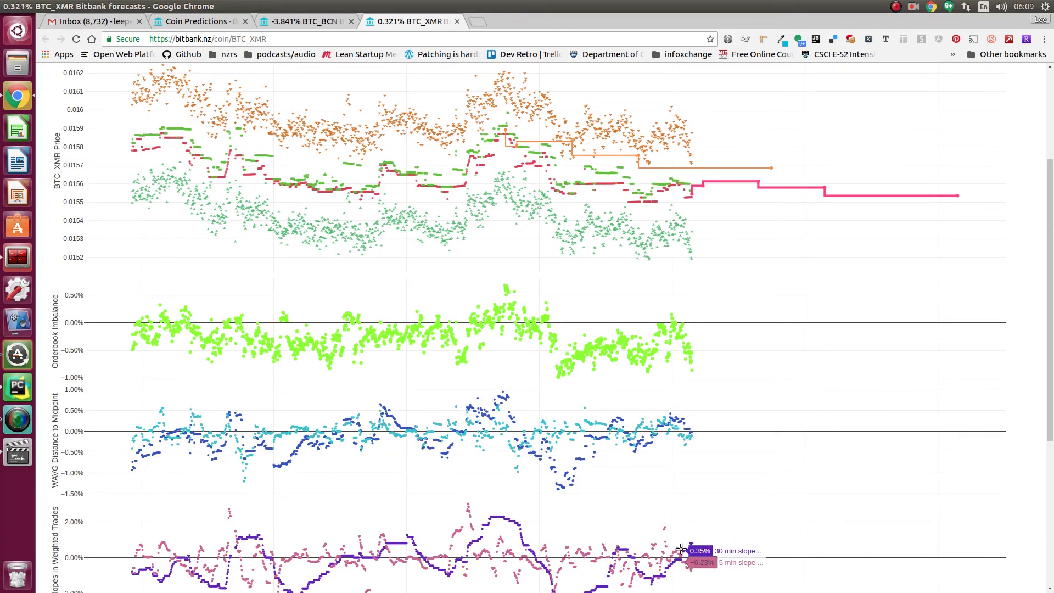
{"action": "mouse_move", "coordinate": [696, 544]}
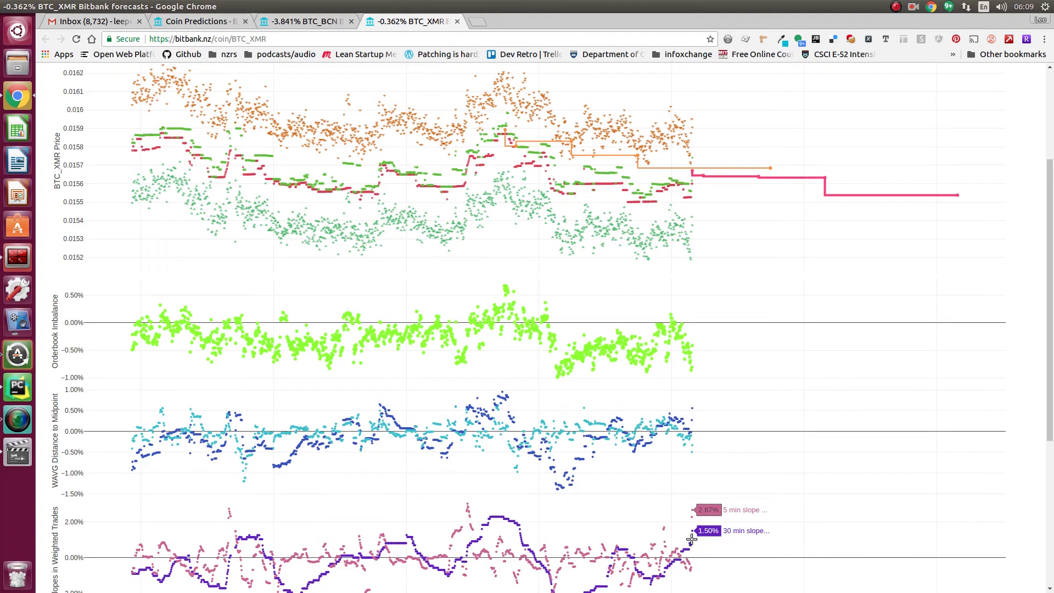
{"action": "mouse_move", "coordinate": [700, 540]}
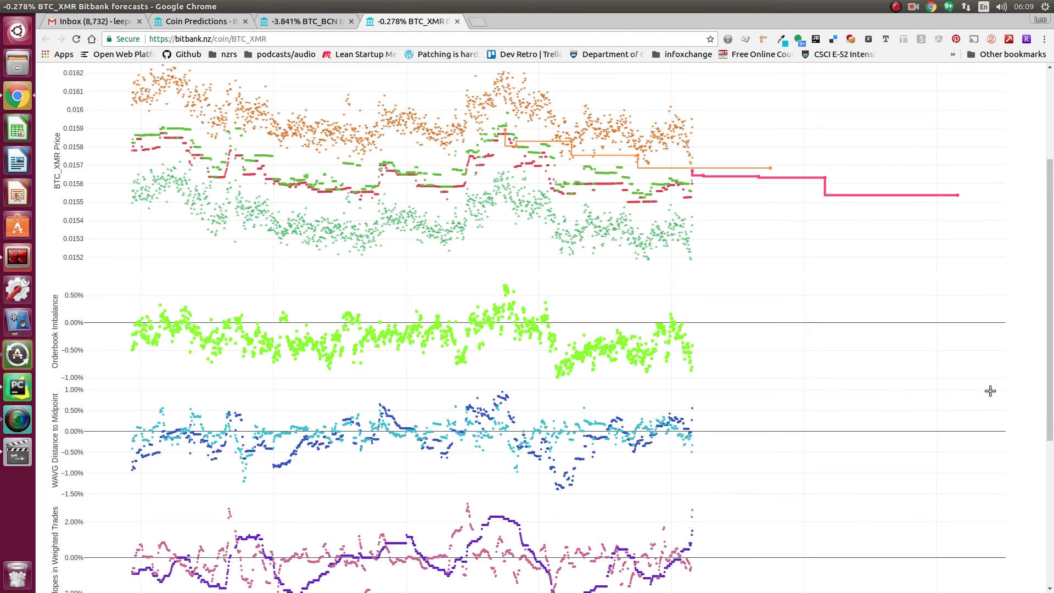
{"action": "scroll", "scroll_direction": "down", "scroll_amount": 3}
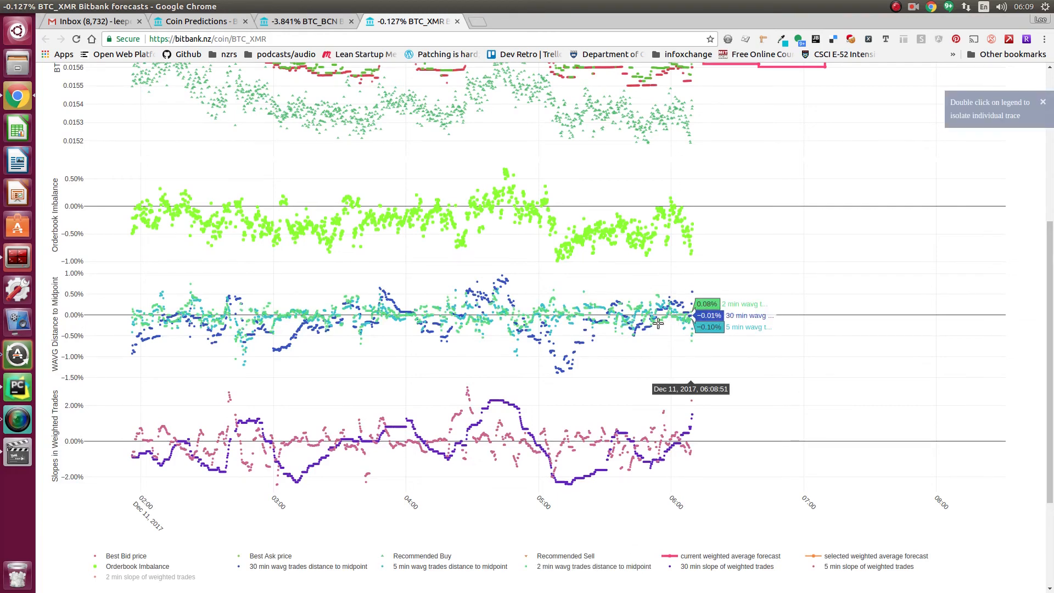
{"action": "mouse_move", "coordinate": [649, 565]}
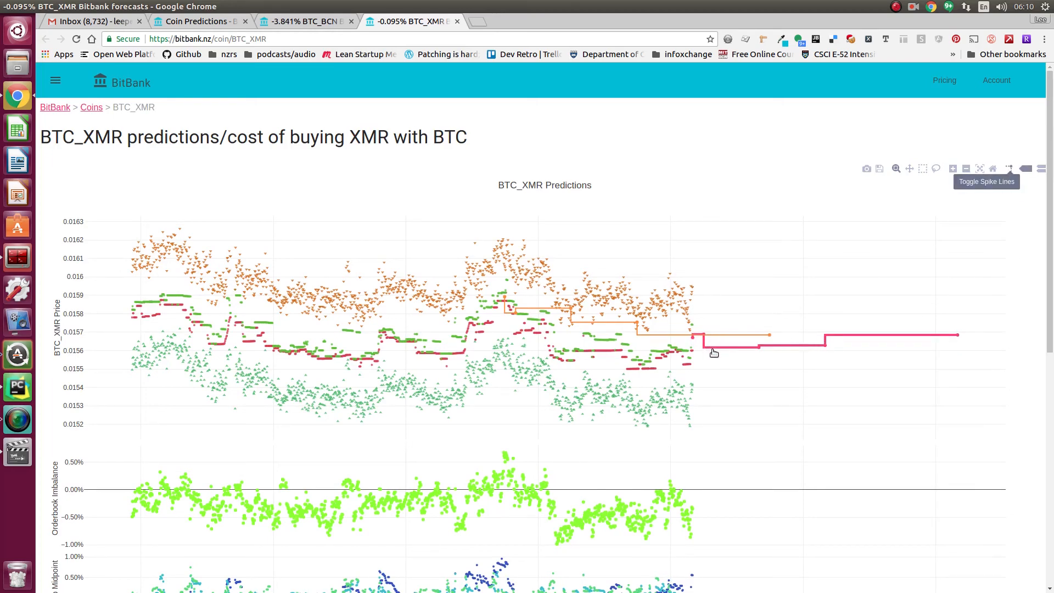
Step: Scroll the BTC_XMR price chart to inspect spike lines at the hovered Best Bid point
{"action": "scroll", "scroll_direction": "down", "scroll_amount": 3}
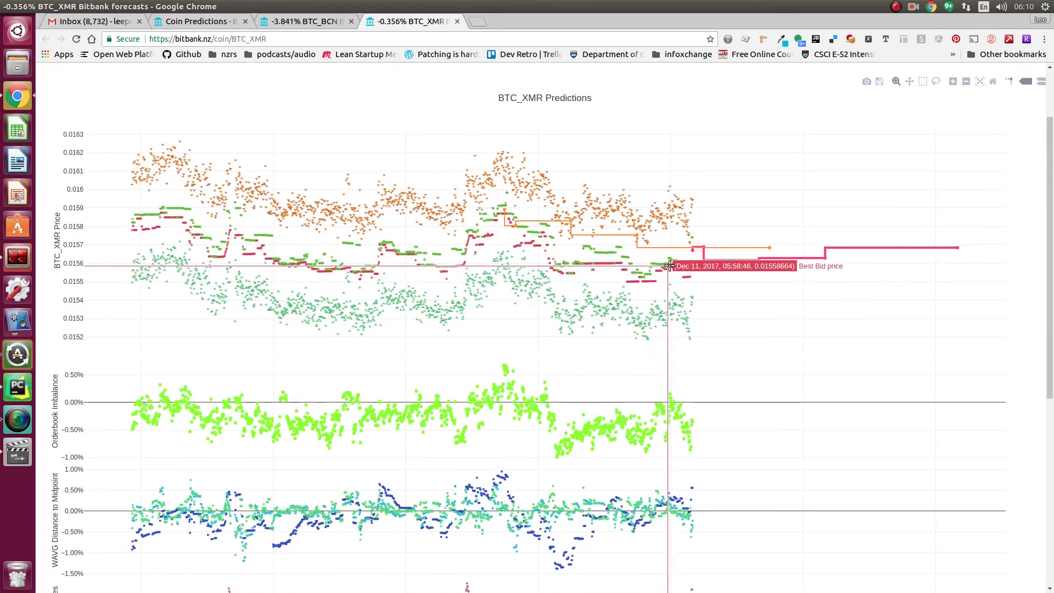
{"action": "mouse_move", "coordinate": [682, 211]}
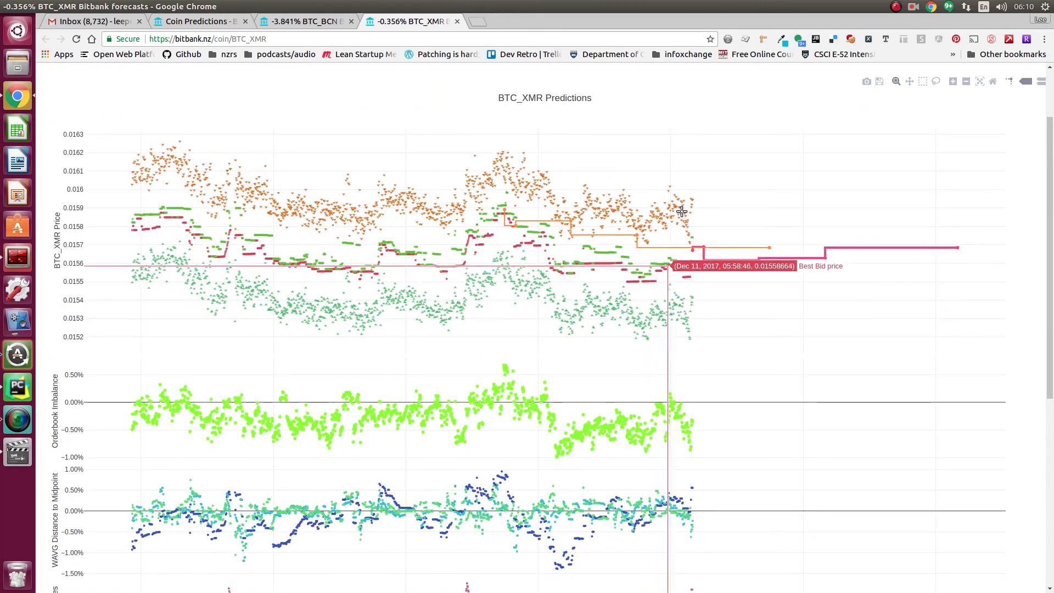
{"action": "mouse_move", "coordinate": [686, 226]}
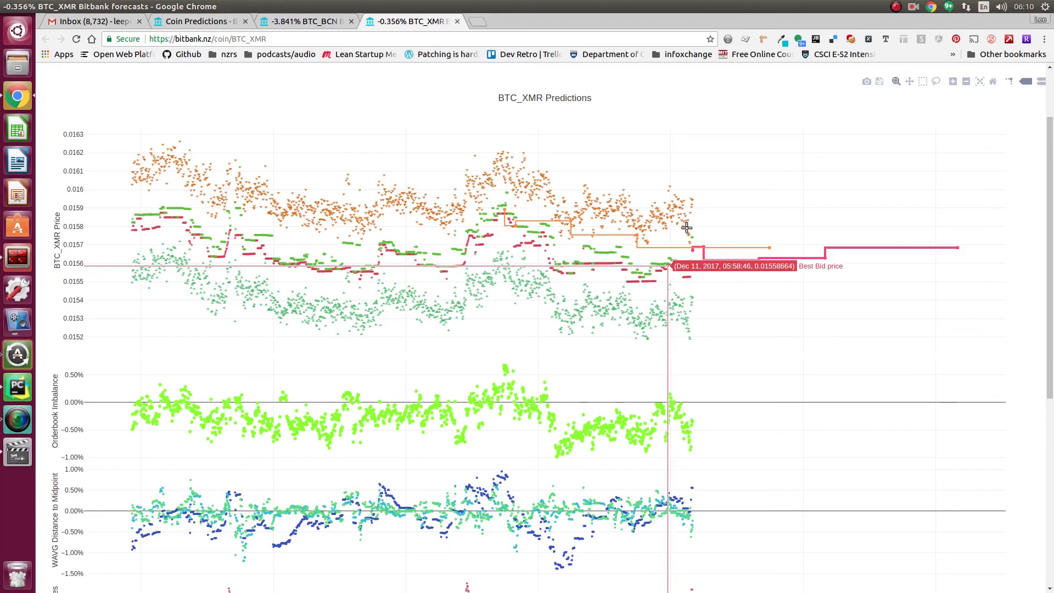
{"action": "mouse_move", "coordinate": [682, 224]}
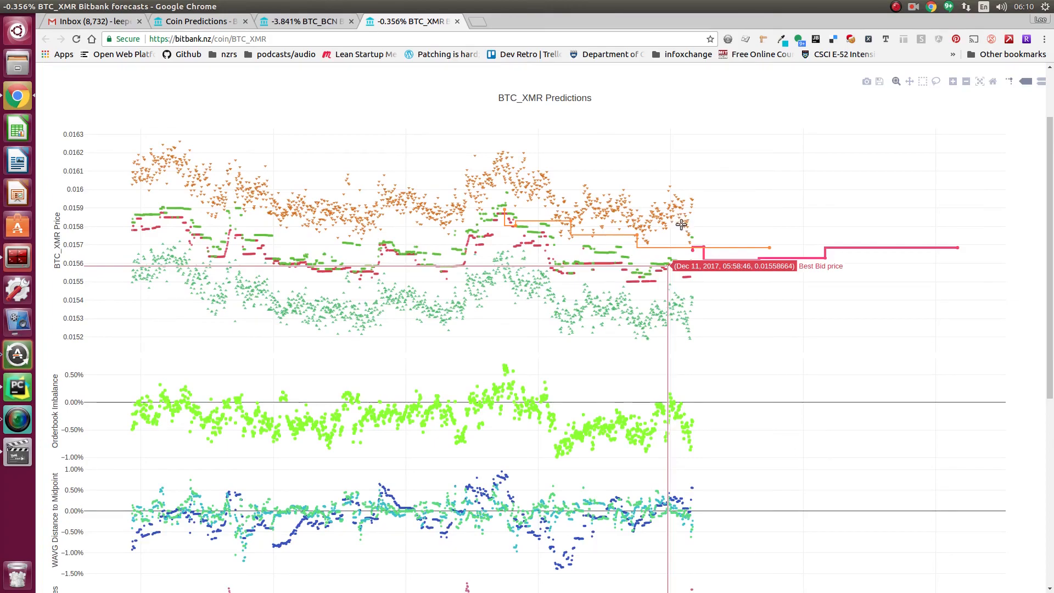